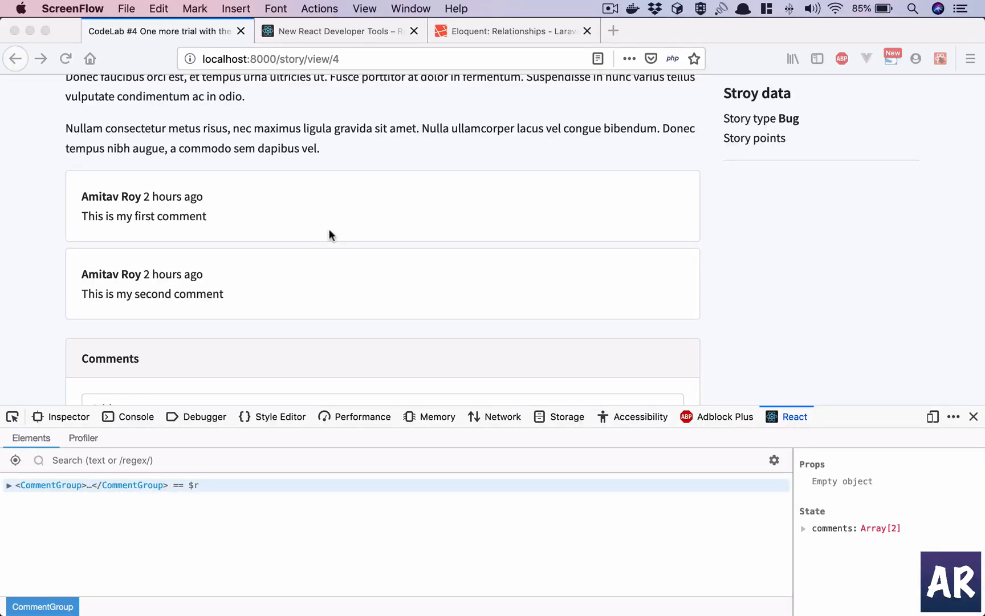
# - Expand CommentGroup in React DevTools to show its two Comment children and CommentAdd
pyautogui.scroll(-3)
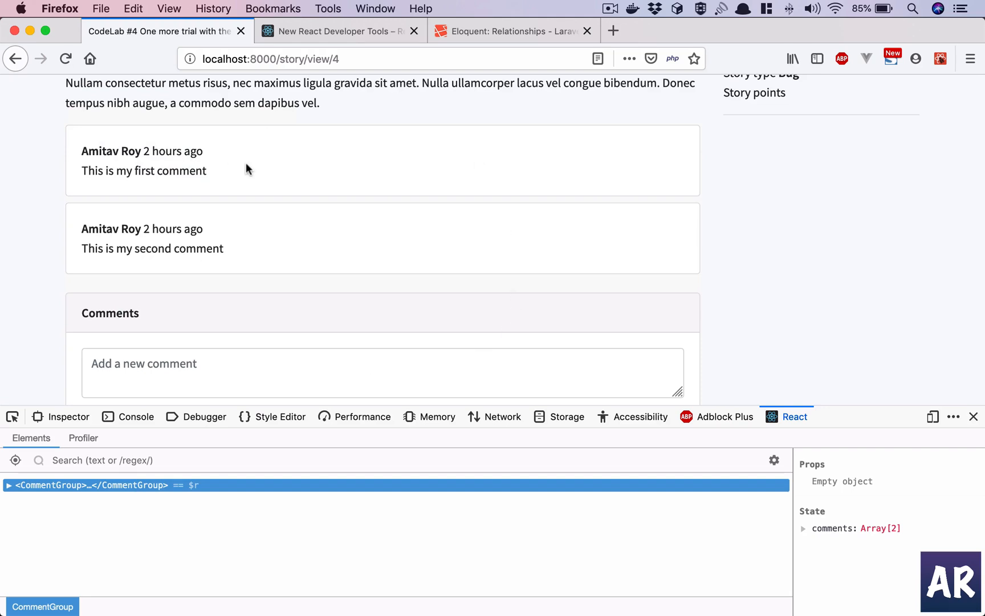
pyautogui.click(9, 500)
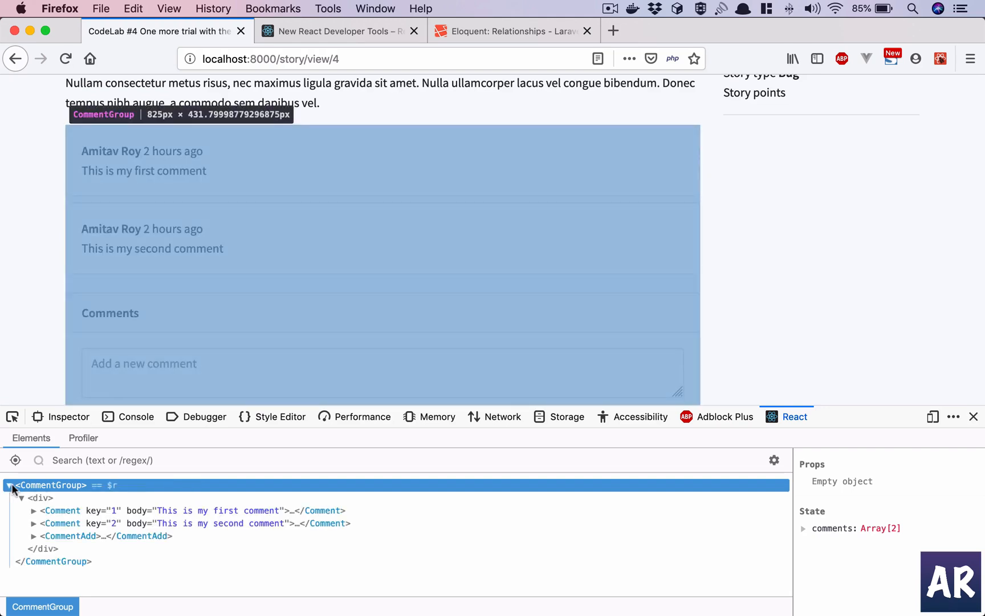
pyautogui.moveTo(63, 532)
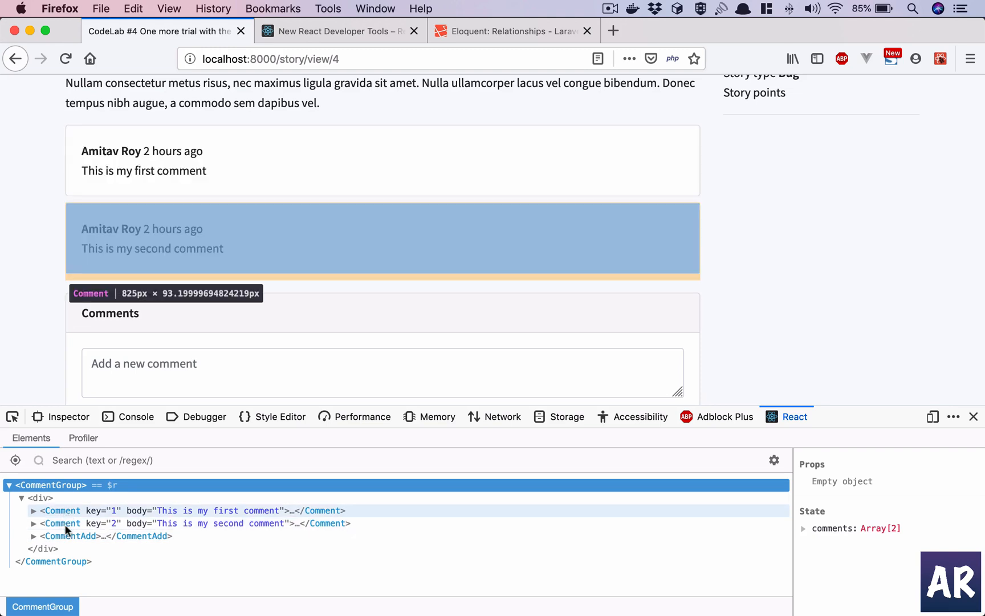
pyautogui.moveTo(68, 536)
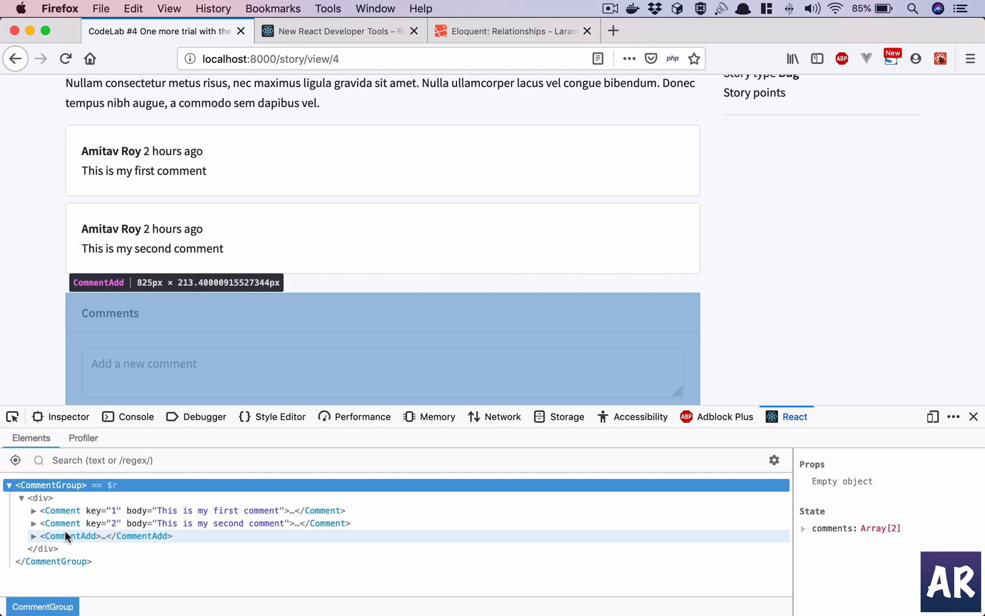
pyautogui.scroll(-3)
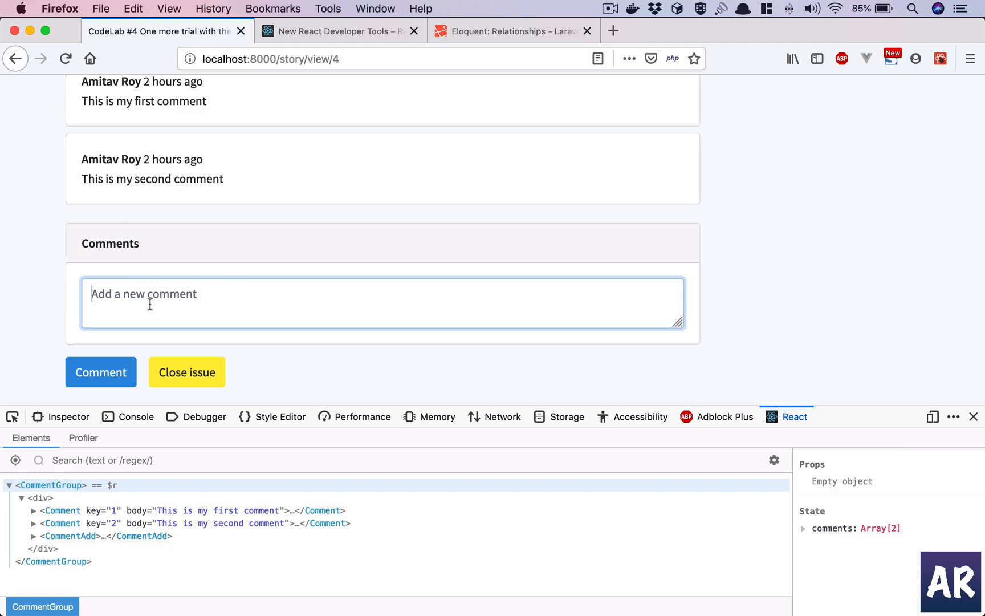
pyautogui.moveTo(194, 353)
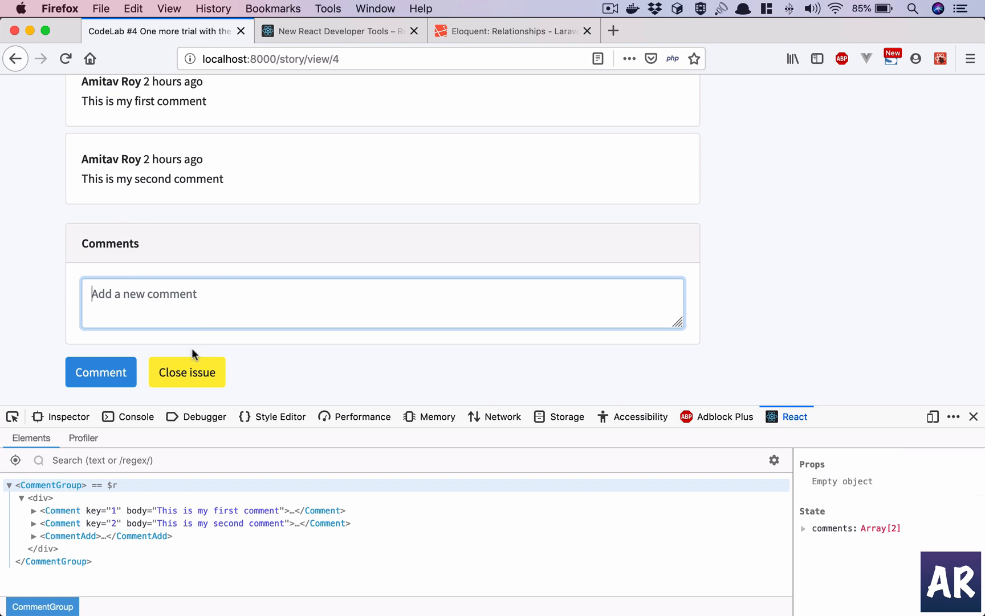
pyautogui.scroll(3)
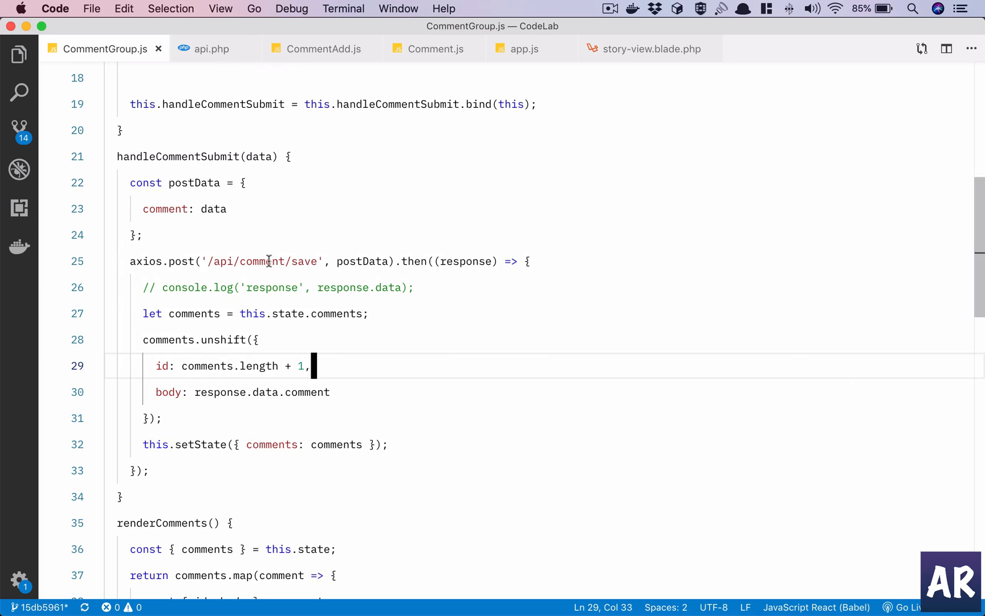
pyautogui.moveTo(226, 261)
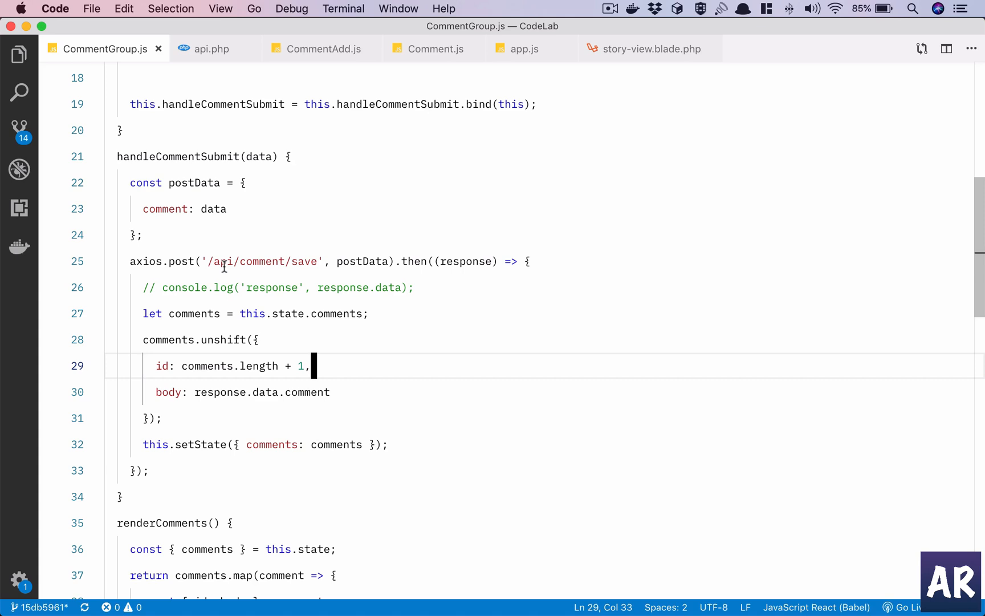
pyautogui.moveTo(310, 264)
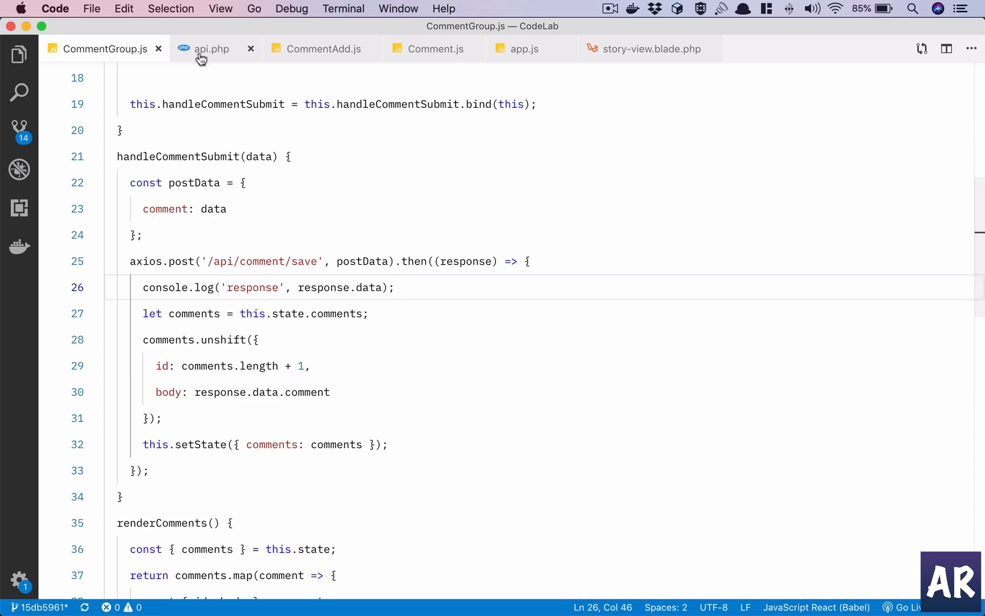
# - Switch to the api.php routes file on the way to CommentController's create method
pyautogui.click(212, 49)
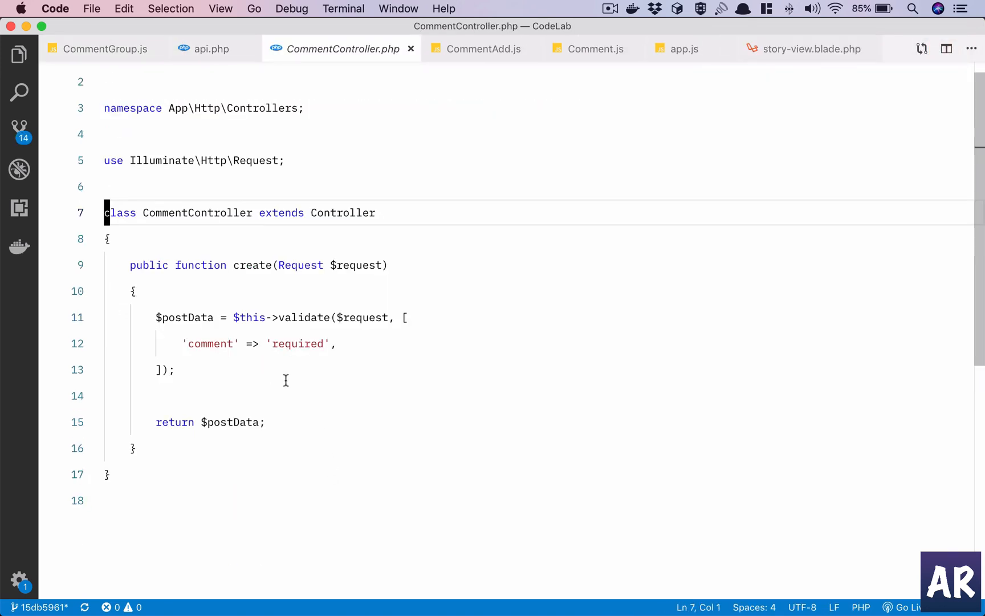
pyautogui.moveTo(289, 359)
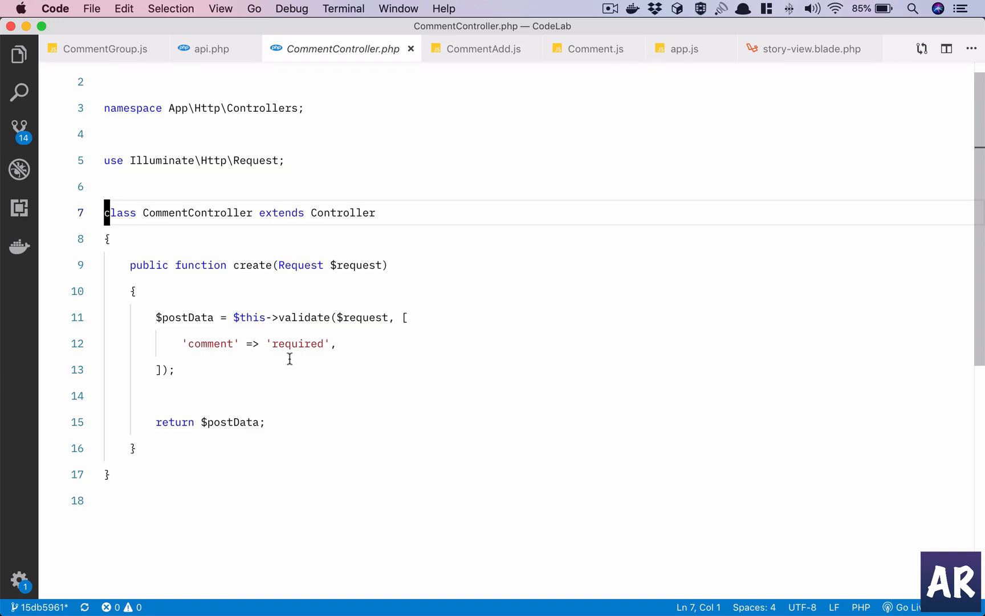
pyautogui.moveTo(231, 422)
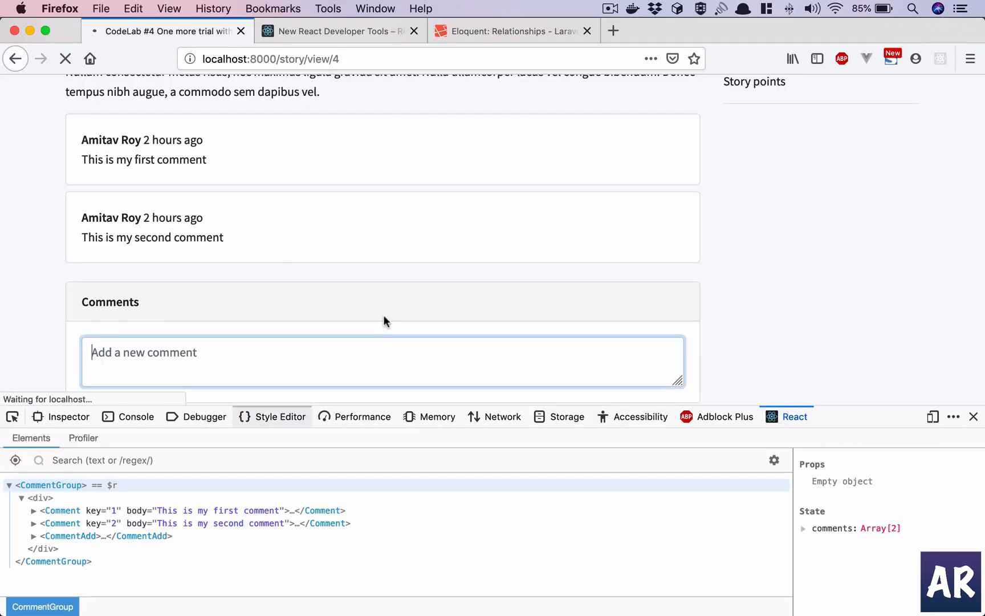
# - Submit the comment "Adding a new comment" and view its logged response object in the console
pyautogui.click(135, 417)
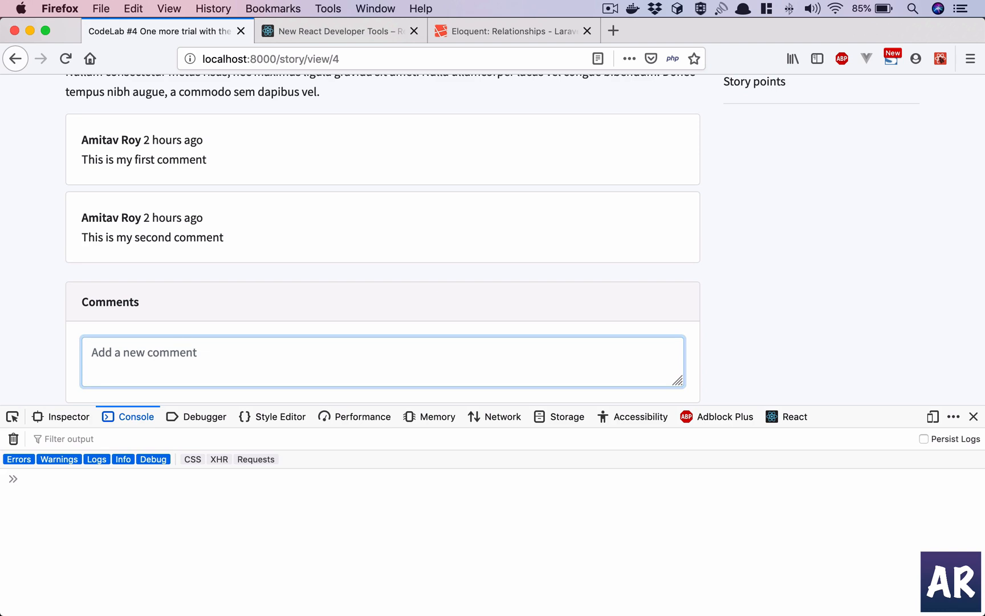
pyautogui.write('Adding a new comment')
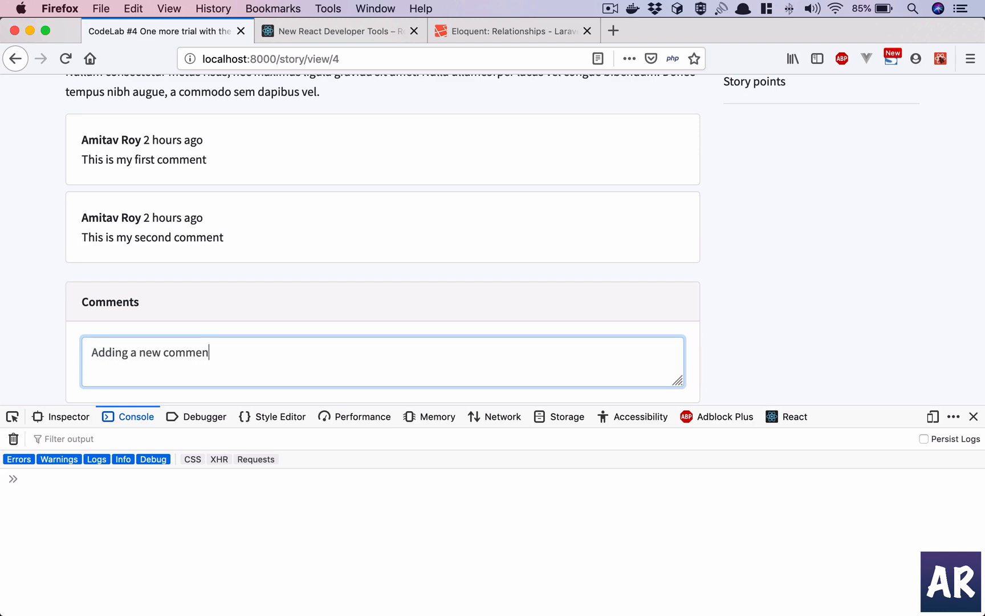
pyautogui.click(101, 371)
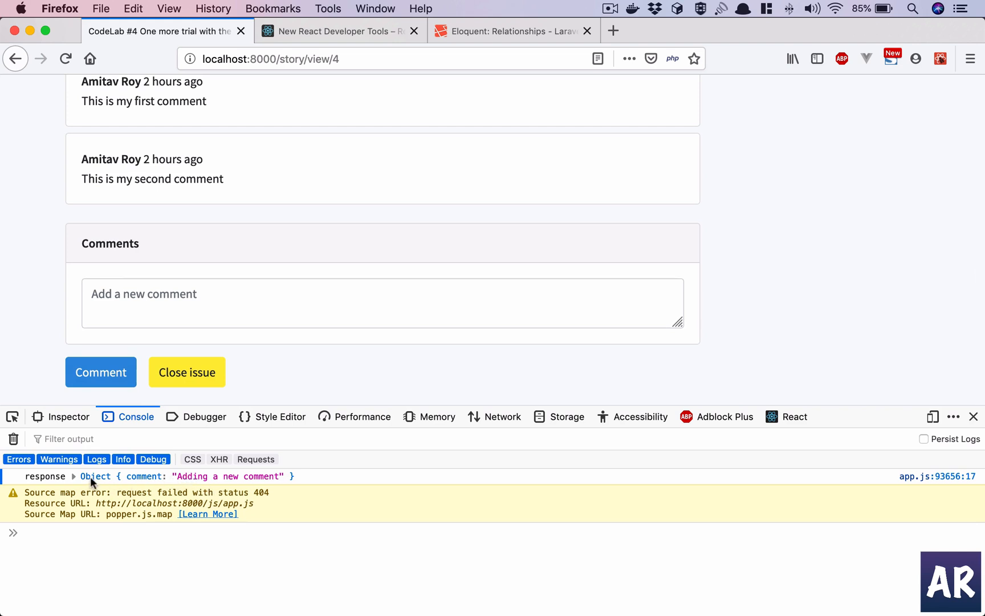
pyautogui.click(67, 476)
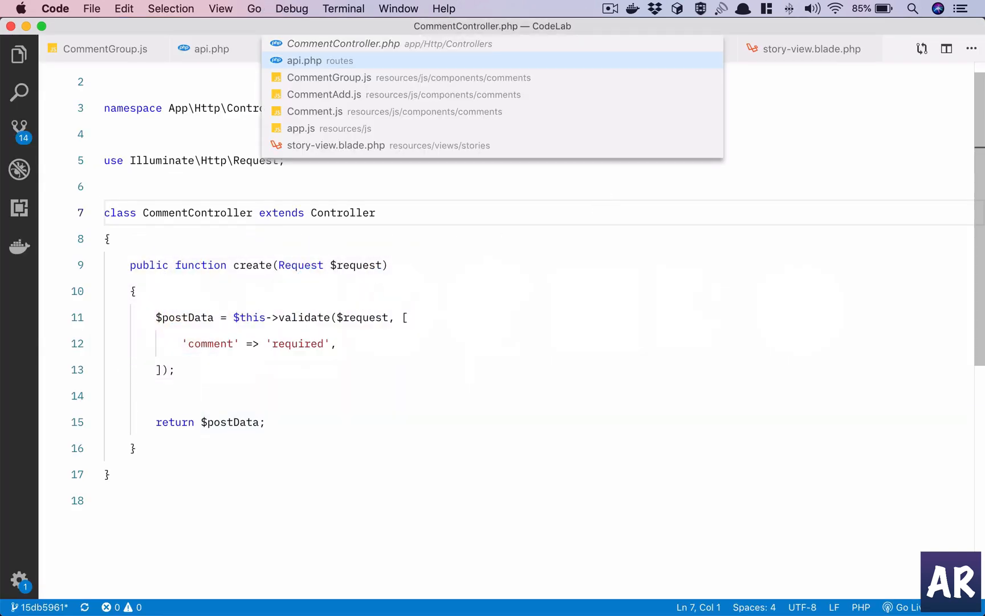
# - Review CommentGroup.js, then the api.php POST comment/save route to CommentController's create
pyautogui.click(330, 78)
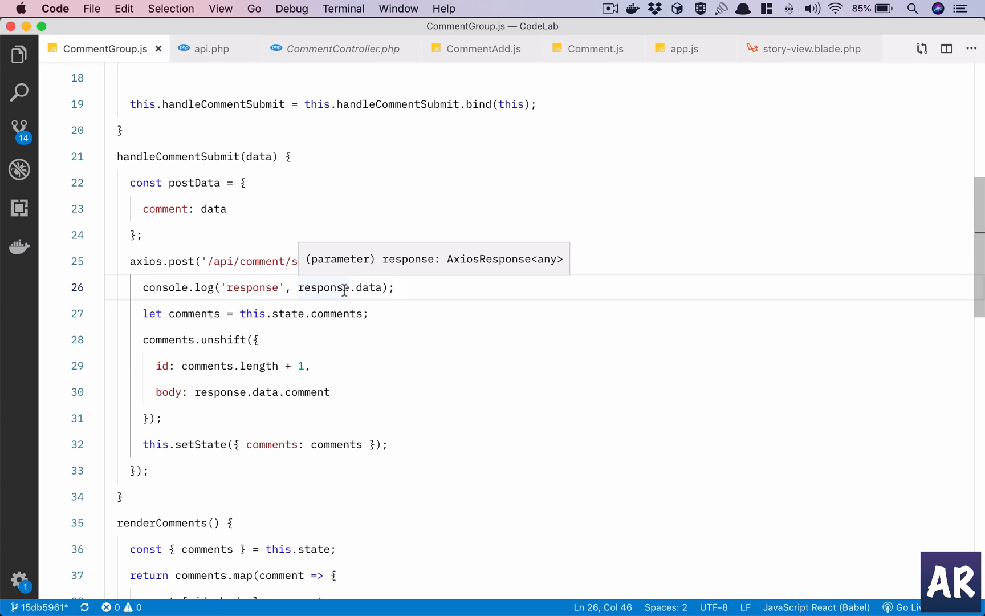
pyautogui.click(212, 49)
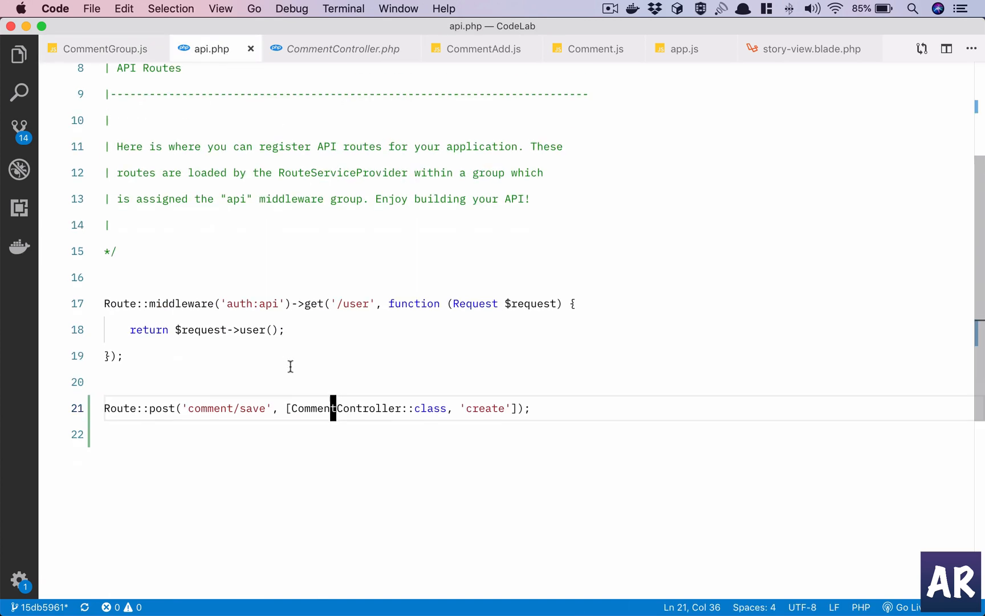
pyautogui.moveTo(279, 376)
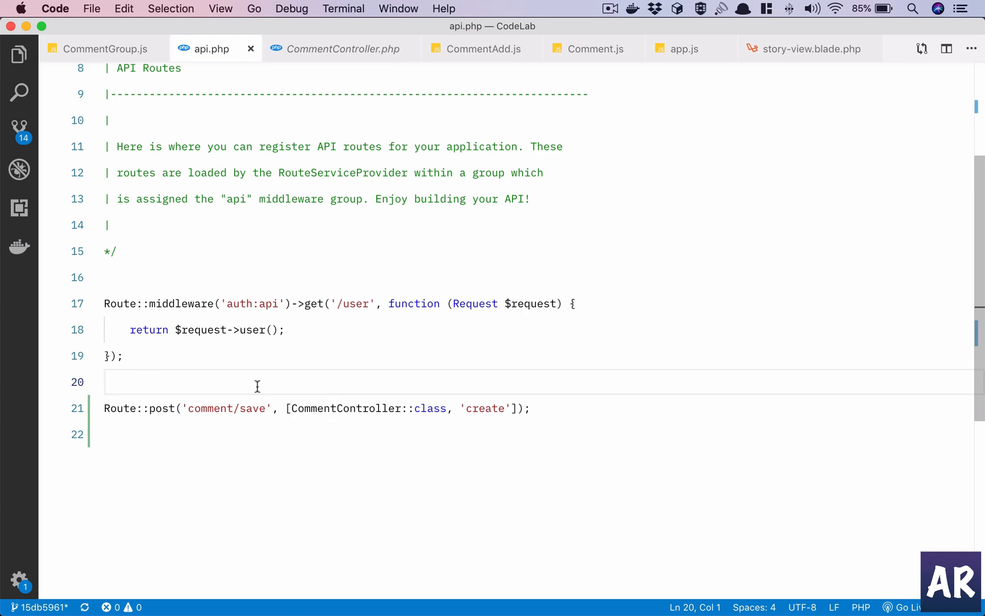
pyautogui.moveTo(235, 303)
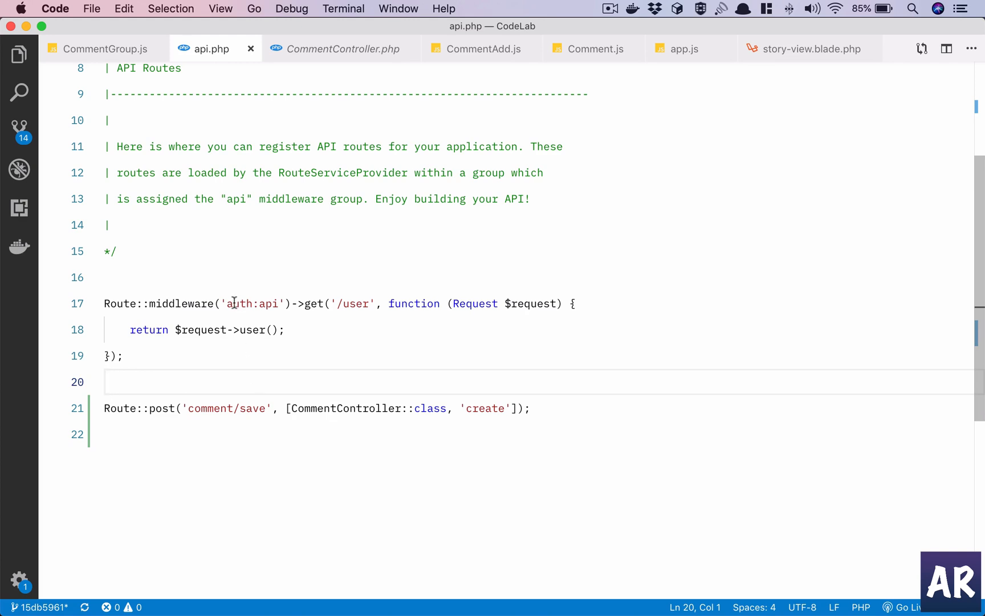
pyautogui.moveTo(280, 312)
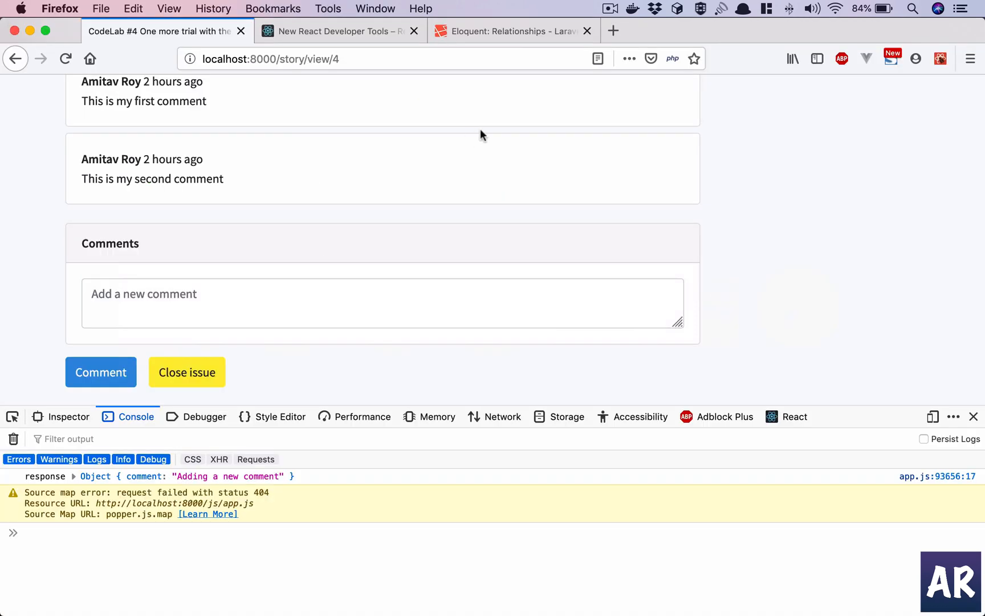
# - Search the Eloquent Relationships docs for the polymorphic comments section via 'pol' then 'comme'
pyautogui.click(513, 30)
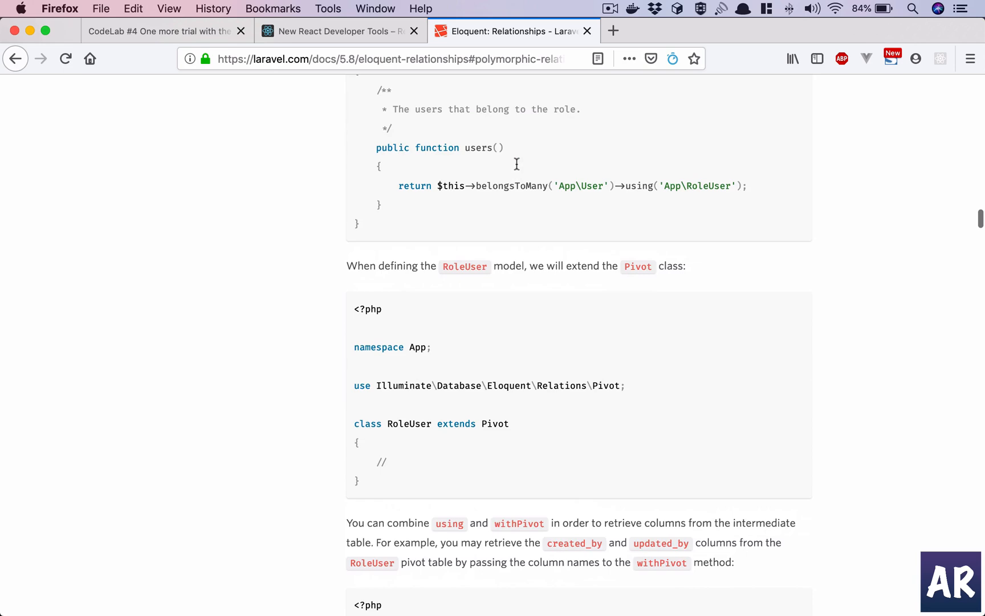
pyautogui.write('polymo')
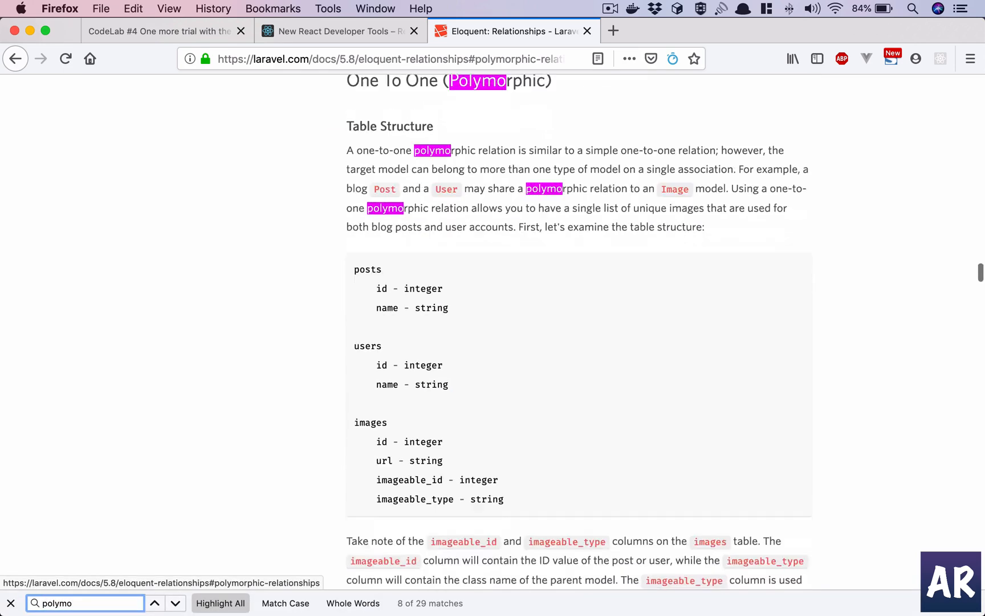
pyautogui.scroll(-3)
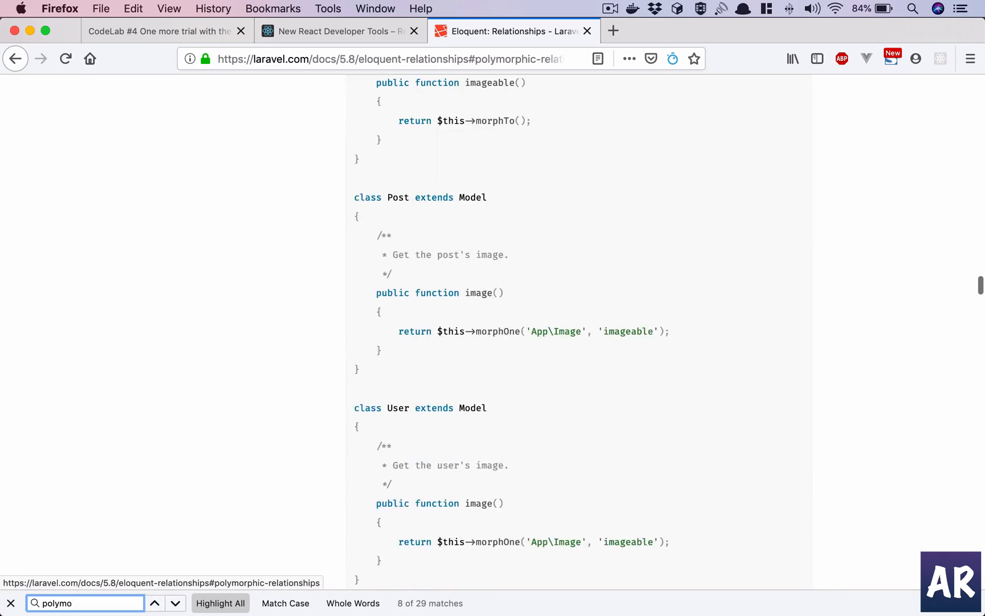
pyautogui.scroll(-3)
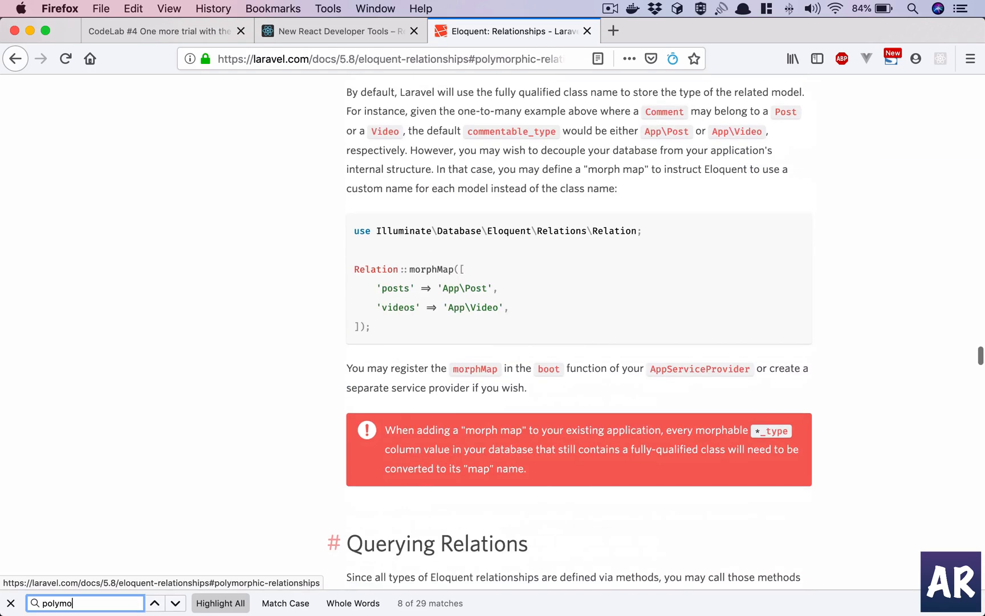
pyautogui.click(160, 603)
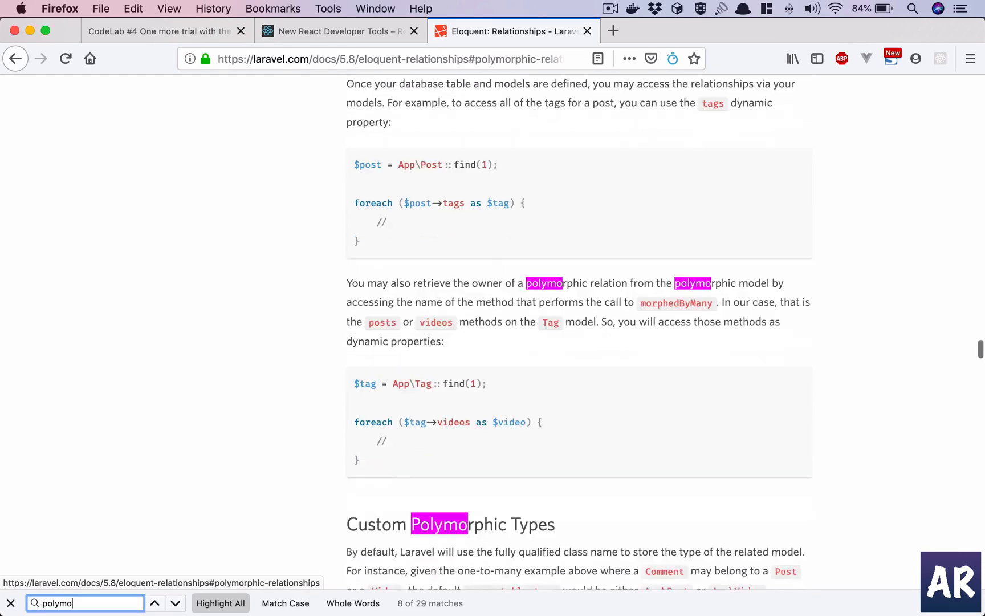
pyautogui.write('commabl')
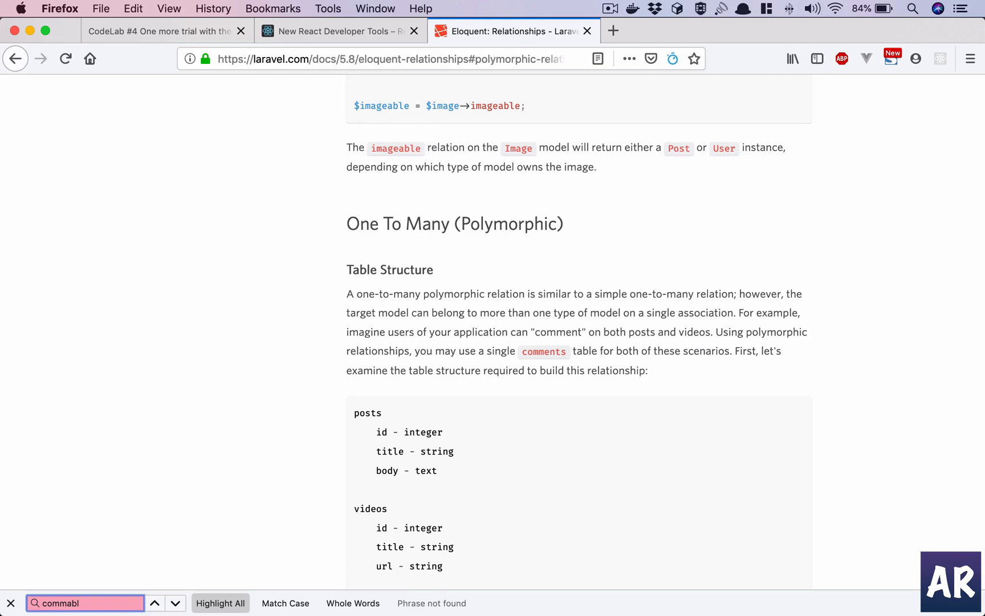
pyautogui.write('comment')
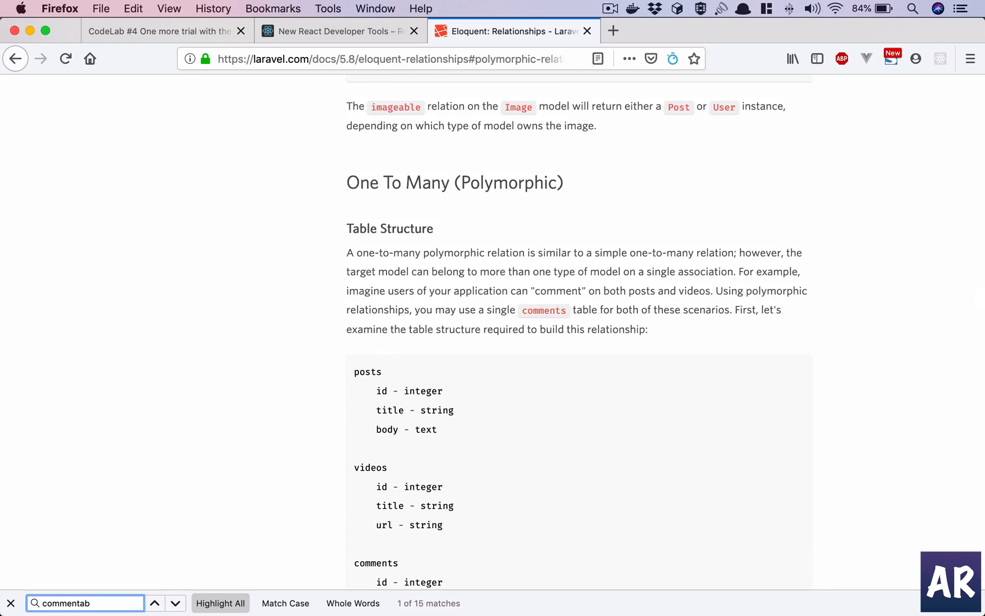
# - Close the find bar and highlight the commentable_id and commentable_type columns in the table structure
pyautogui.scroll(-3)
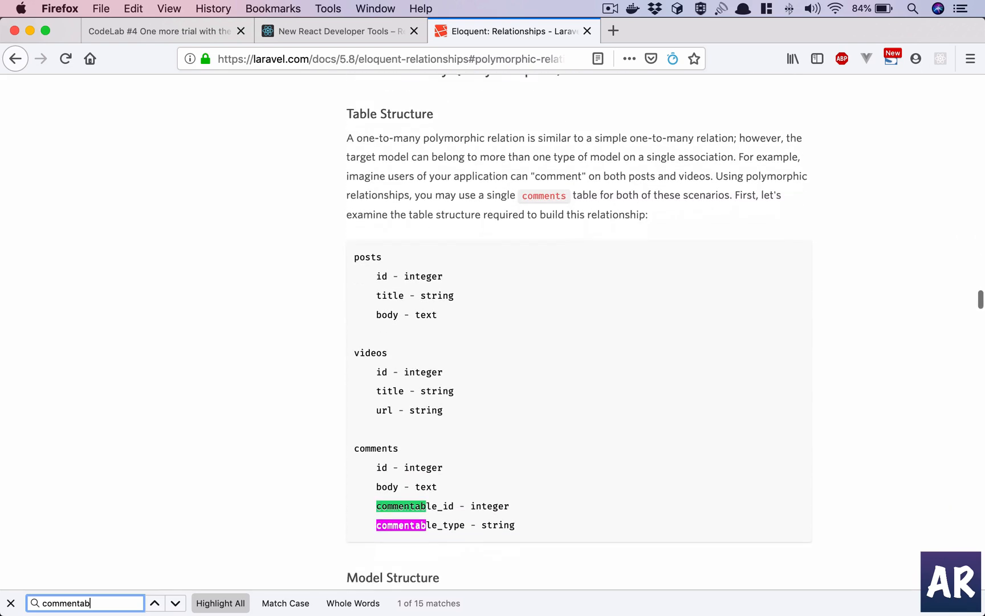
pyautogui.moveTo(498, 135)
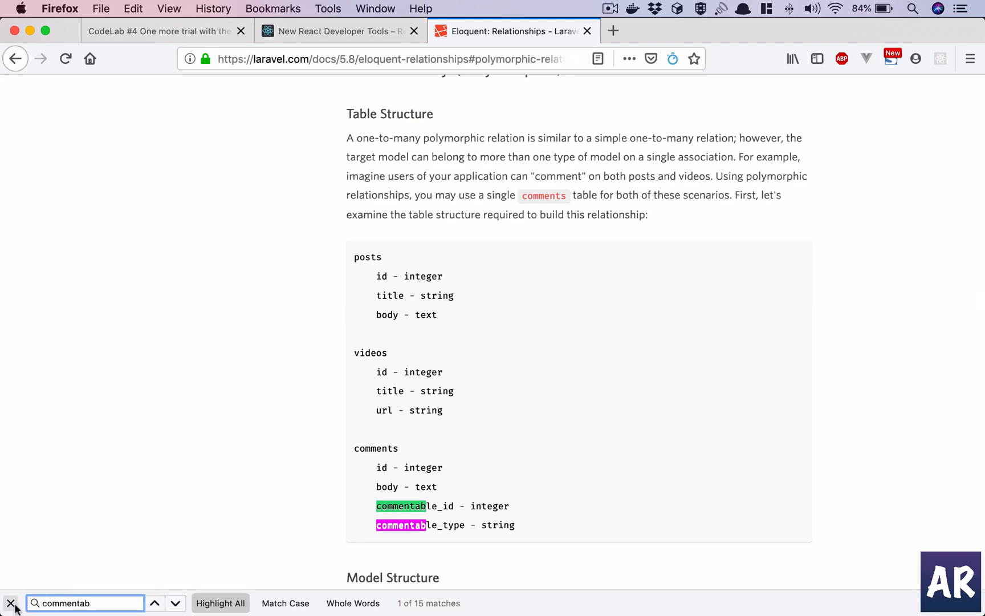
pyautogui.click(9, 602)
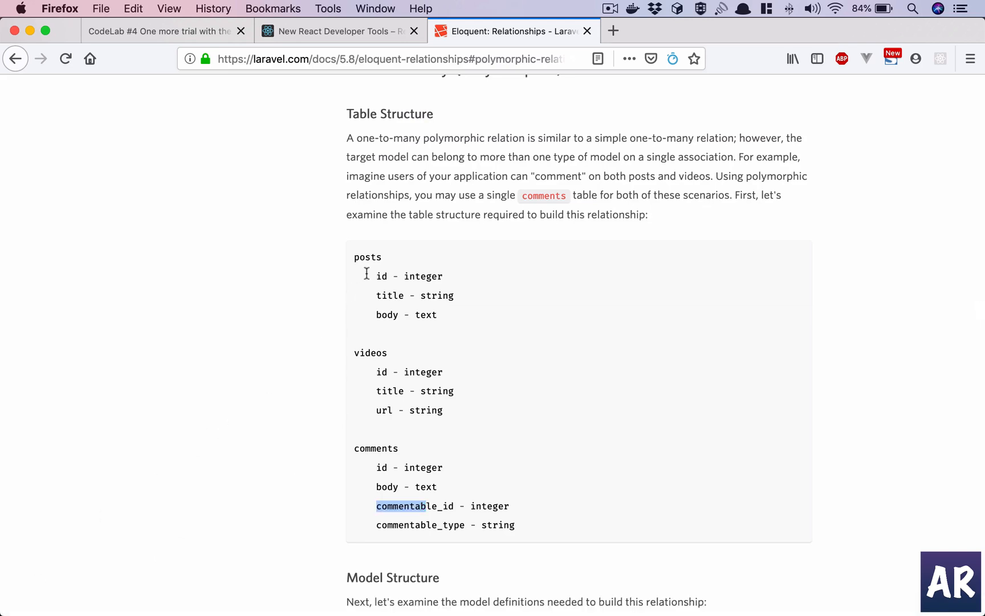
pyautogui.moveTo(384, 316)
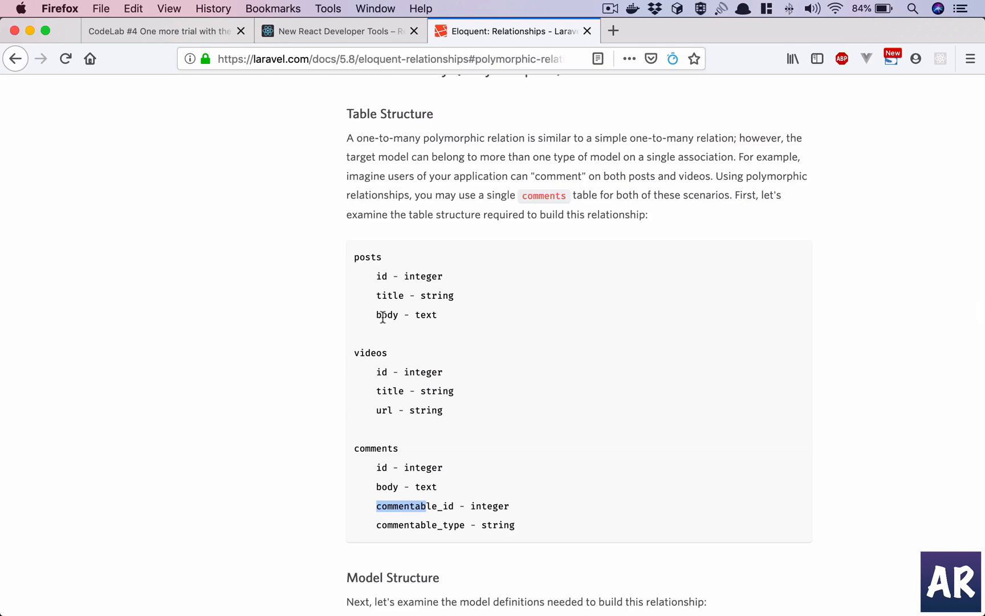
pyautogui.moveTo(374, 372)
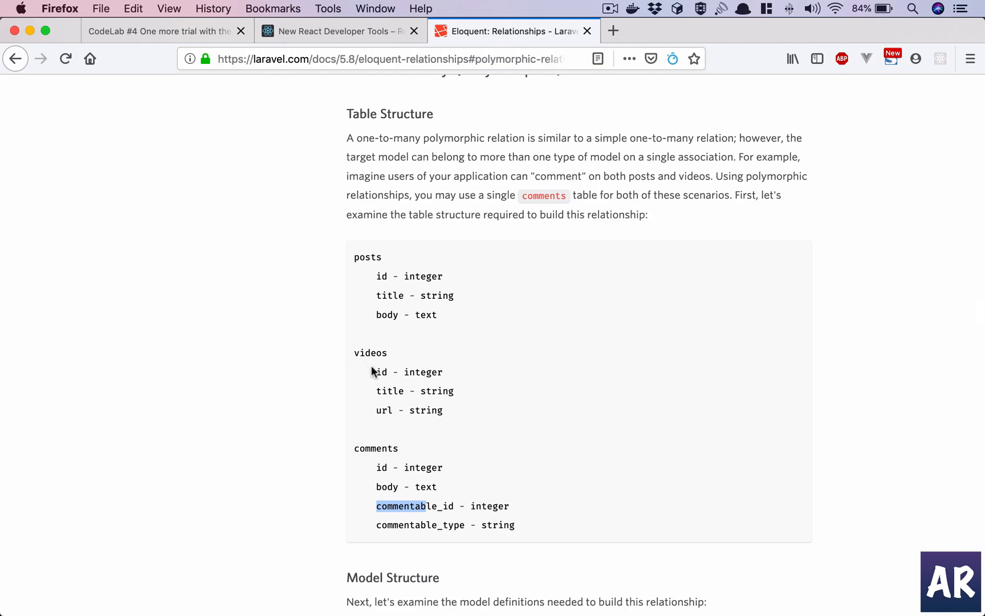
pyautogui.moveTo(394, 426)
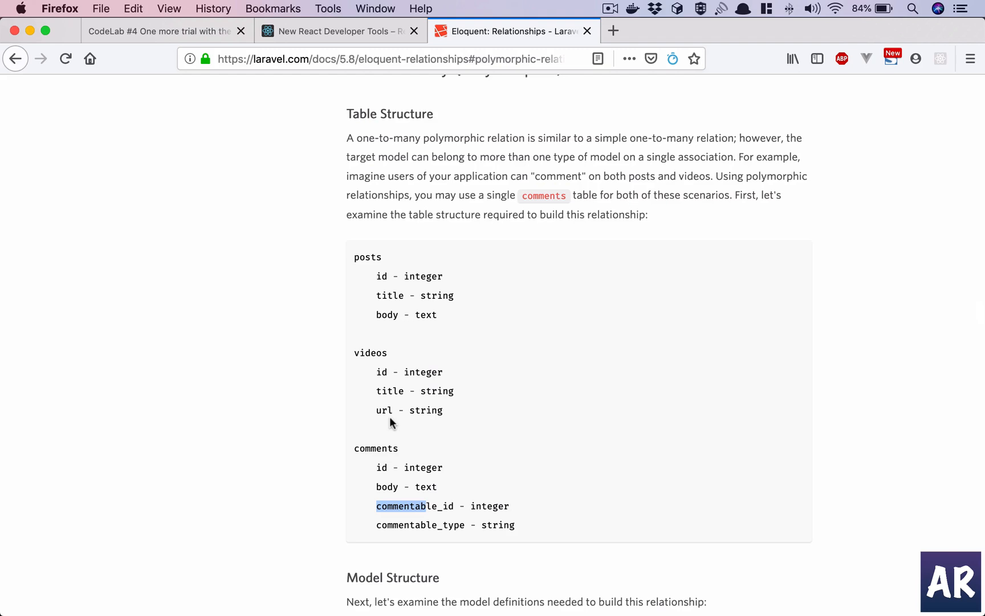
pyautogui.moveTo(390, 444)
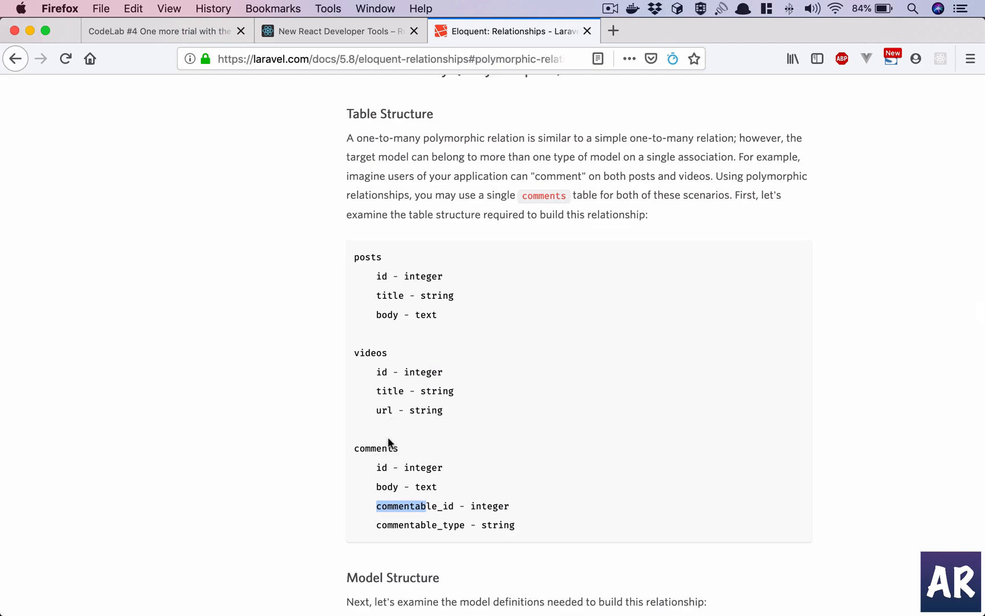
pyautogui.doubleClick(377, 448)
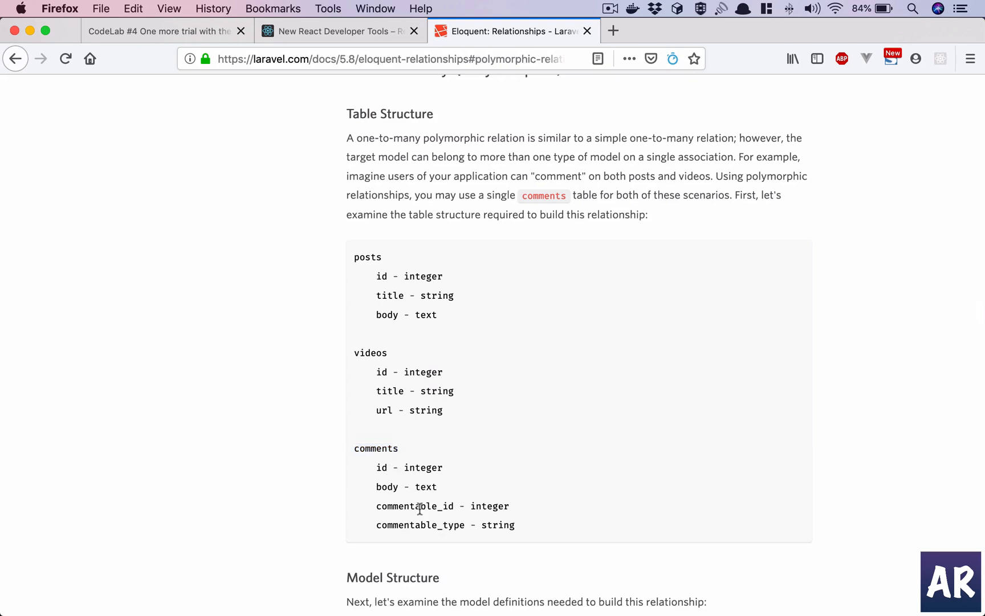
pyautogui.doubleClick(415, 506)
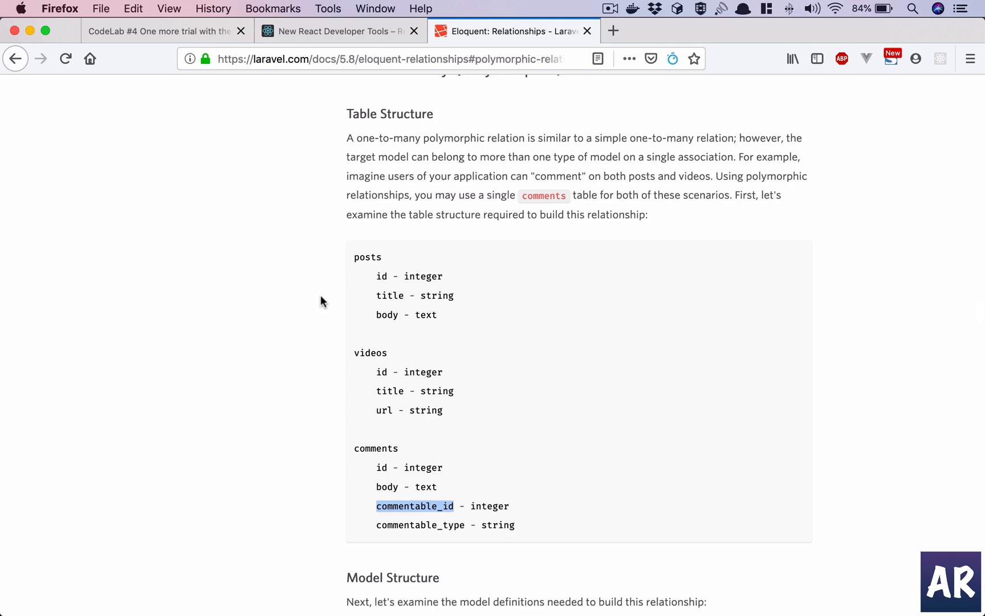
pyautogui.moveTo(420, 510)
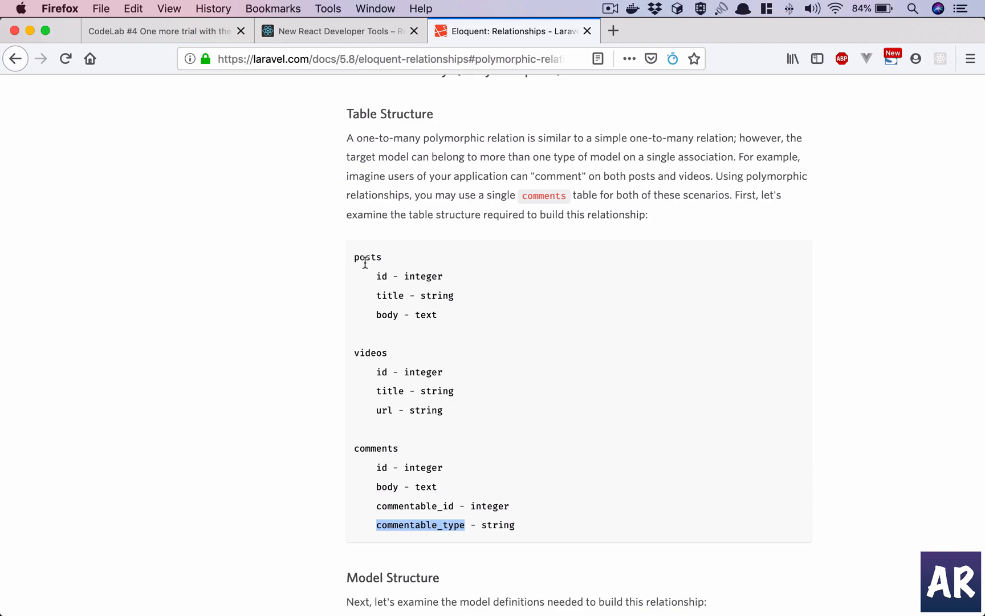
pyautogui.moveTo(351, 434)
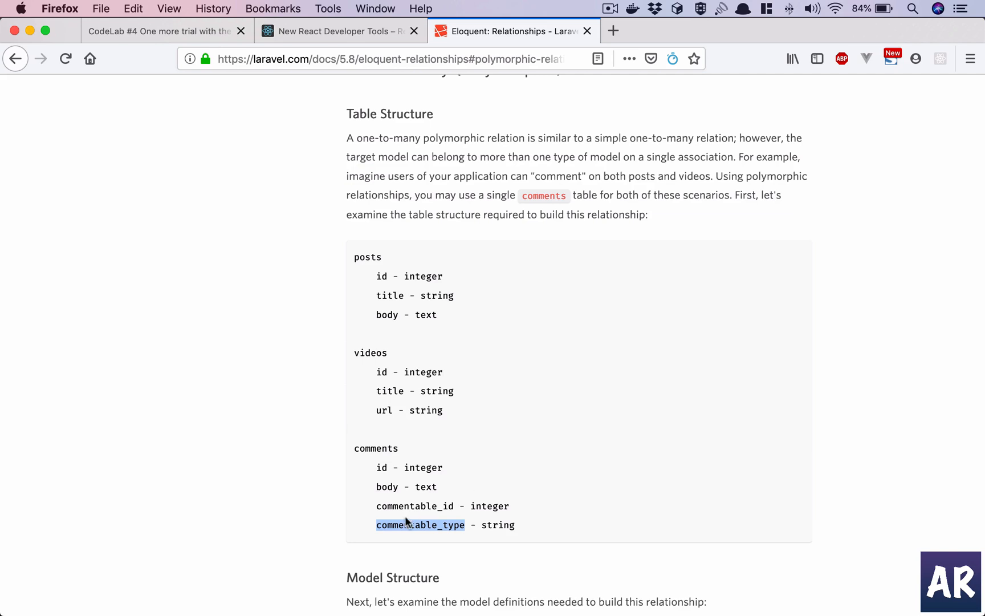
pyautogui.moveTo(421, 467)
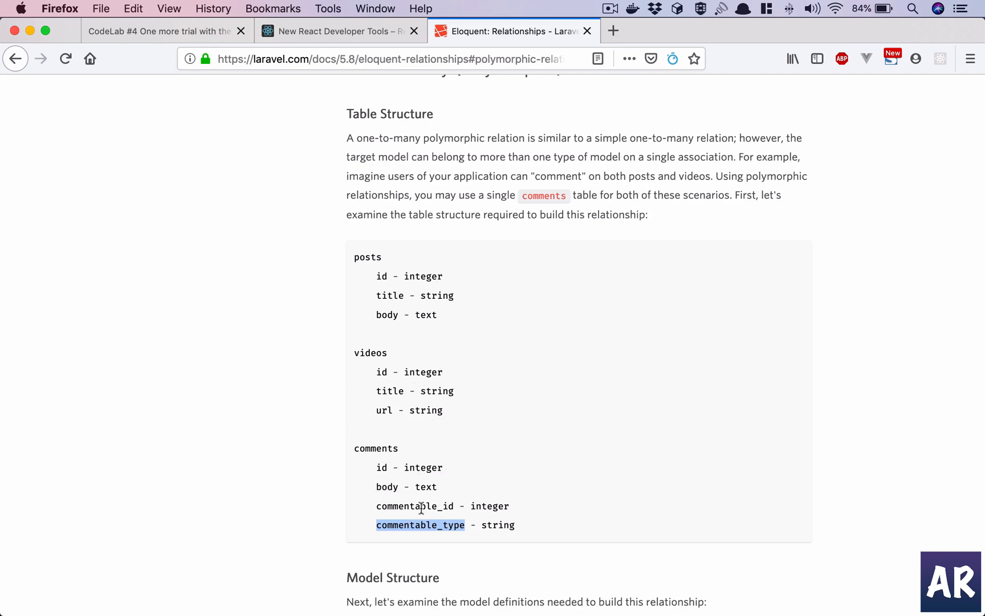
pyautogui.doubleClick(415, 506)
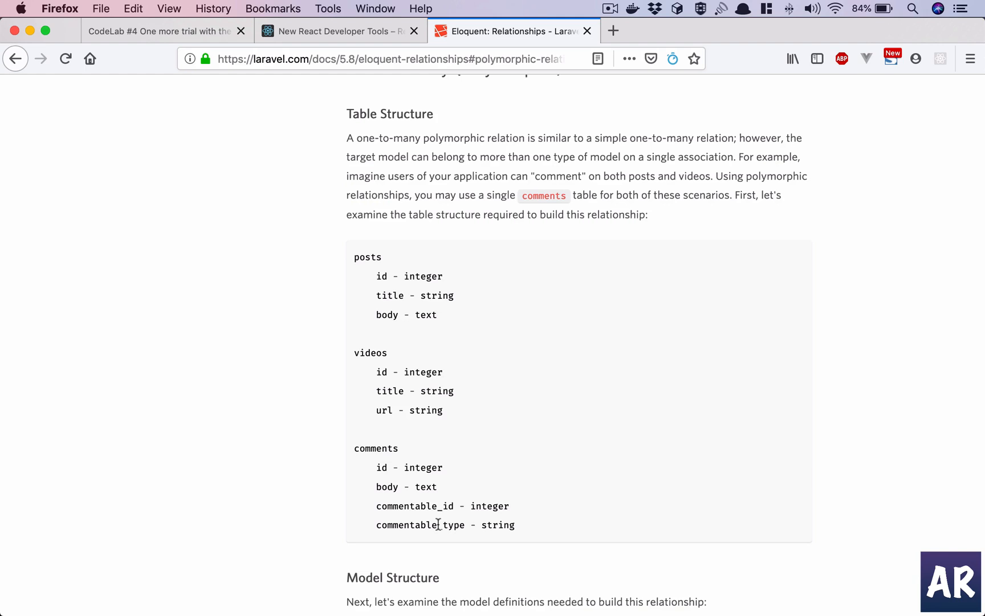
# - Check story #4's listed comments on the CodeLab page, then return to the Eloquent docs tab
pyautogui.click(160, 31)
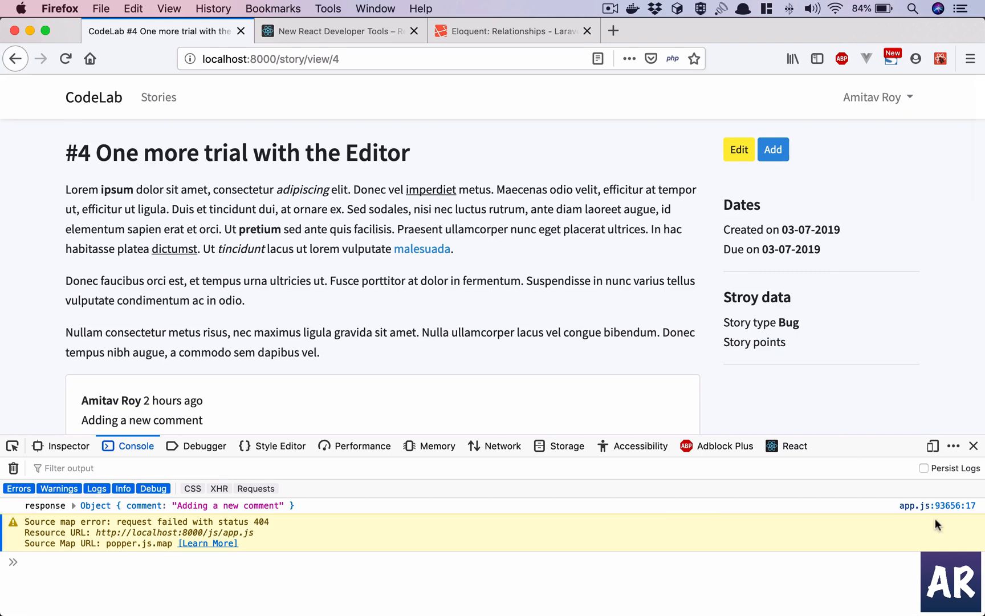
pyautogui.moveTo(588, 275)
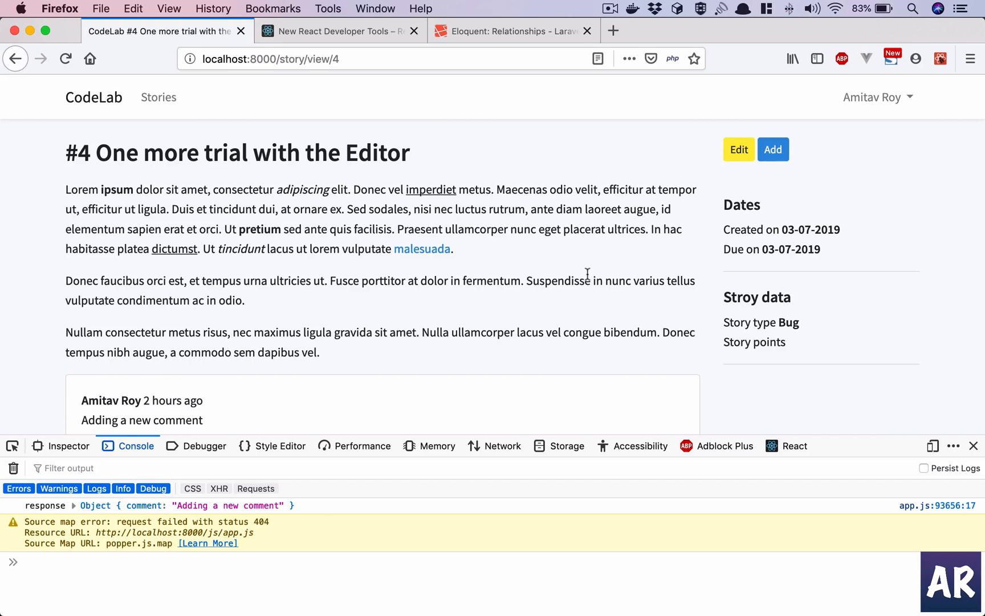
pyautogui.scroll(-3)
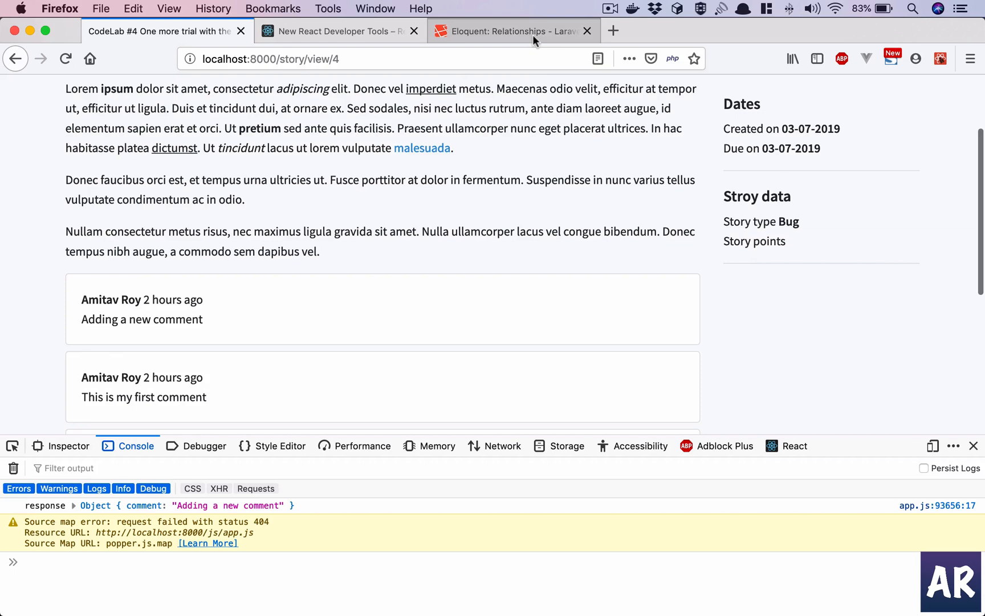
pyautogui.click(518, 32)
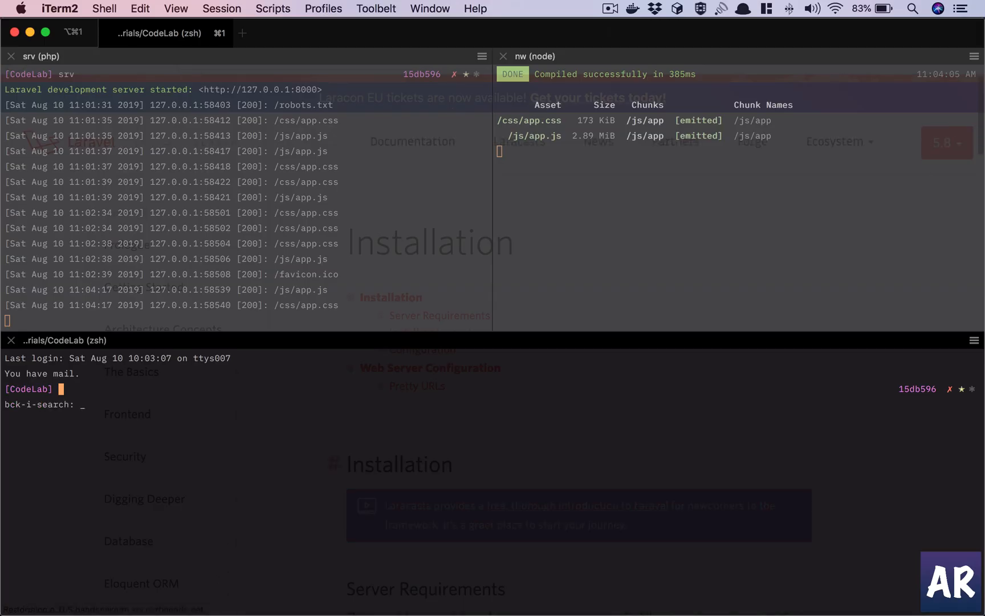
# - Reverse-search the shell history for a previous composer command
pyautogui.write('opmoser')
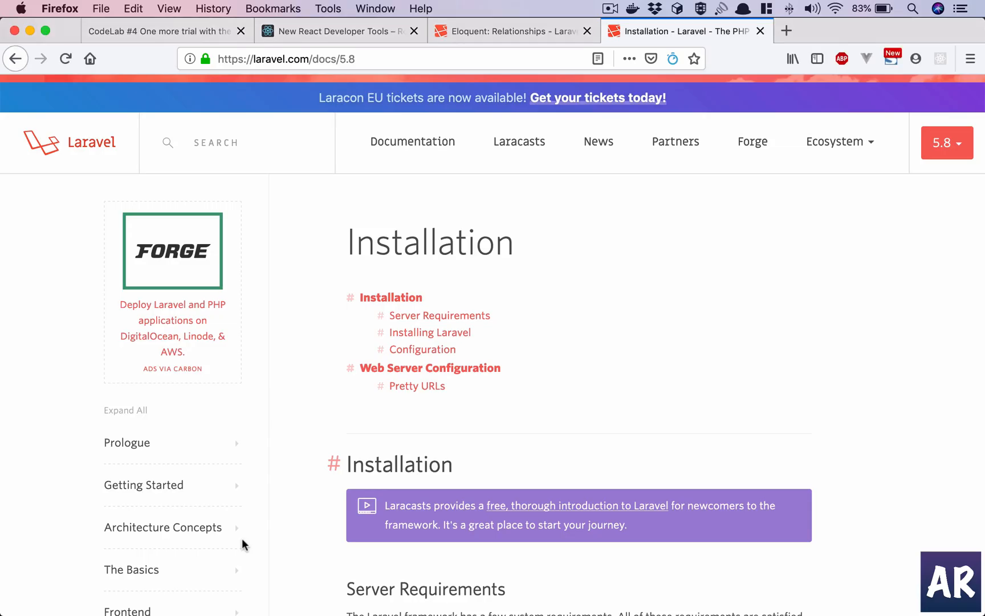
# - Navigate to the Laravel Passport page's Installation section with its composer require command
pyautogui.scroll(-3)
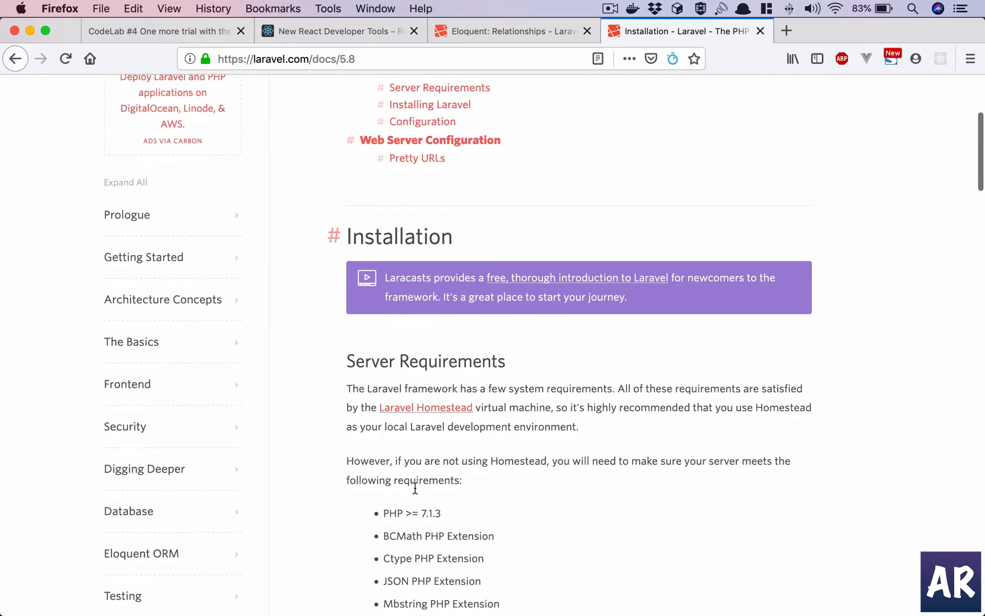
pyautogui.scroll(3)
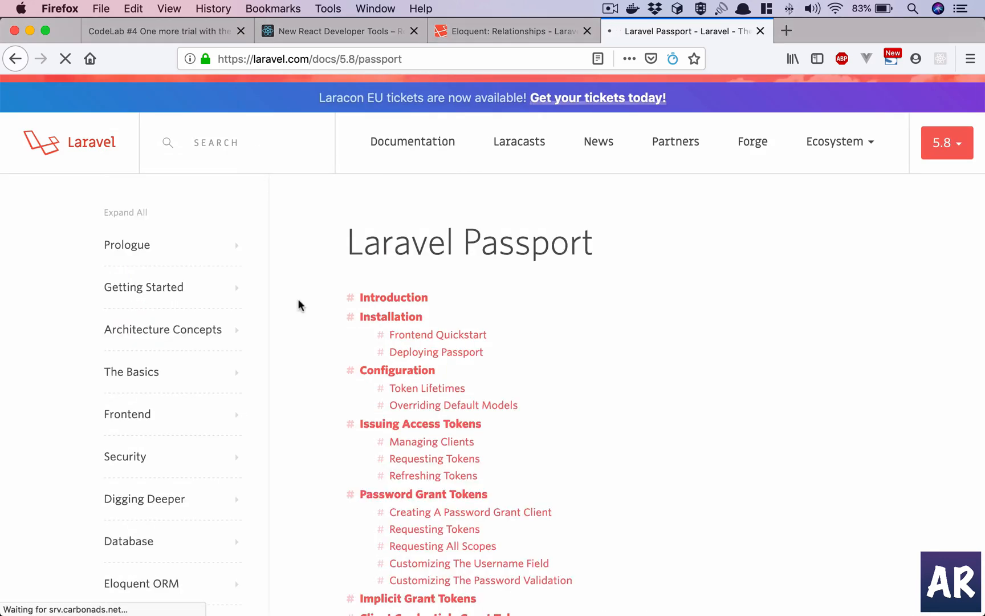
pyautogui.scroll(-3)
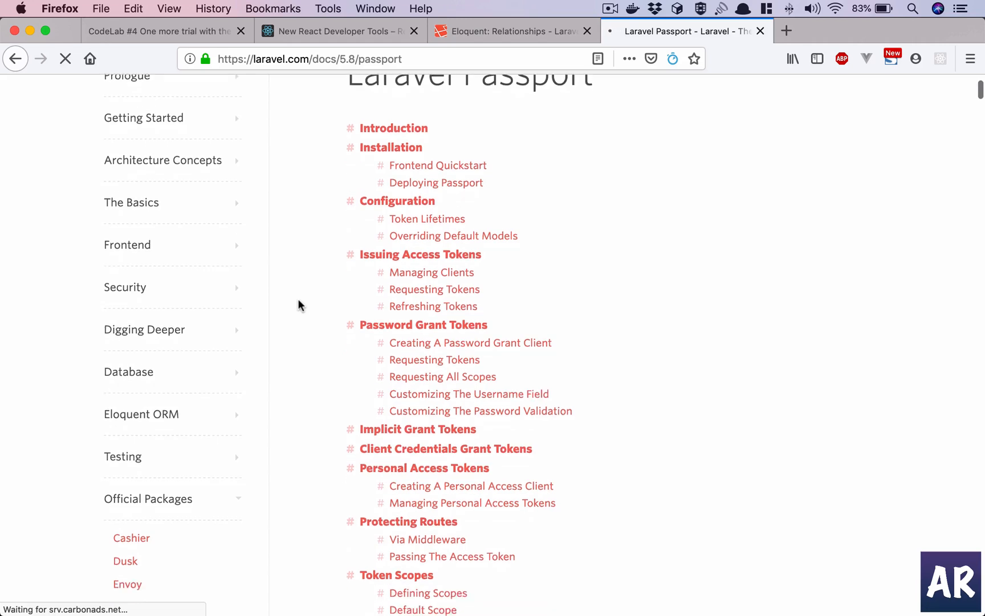
pyautogui.click(391, 147)
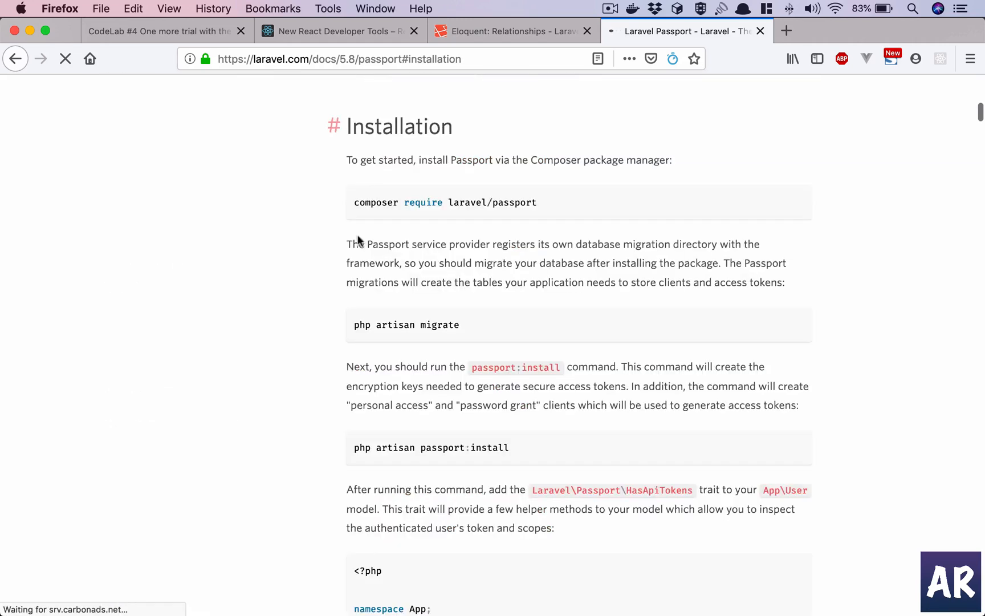
pyautogui.moveTo(388, 224)
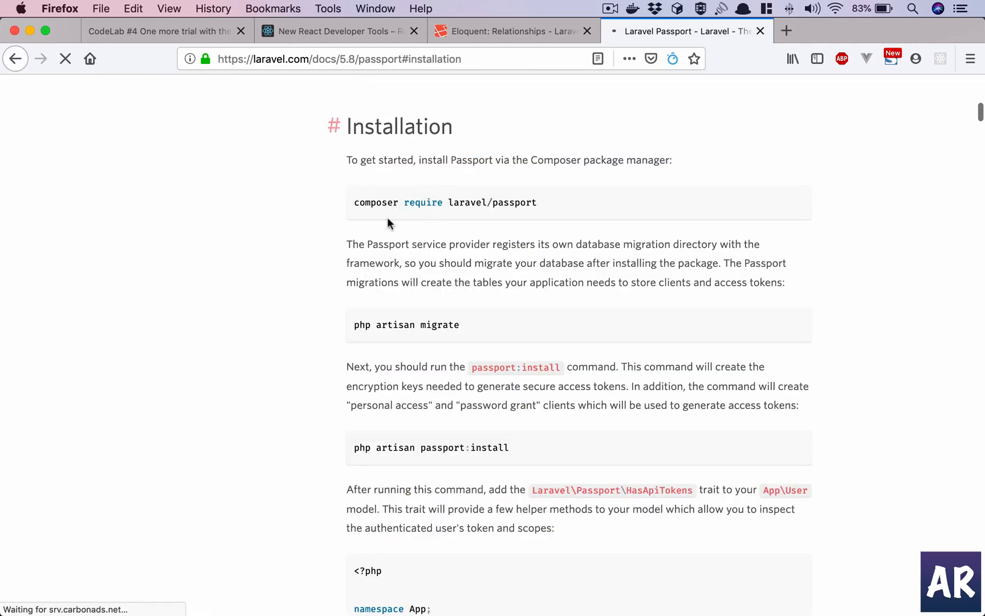
pyautogui.moveTo(379, 372)
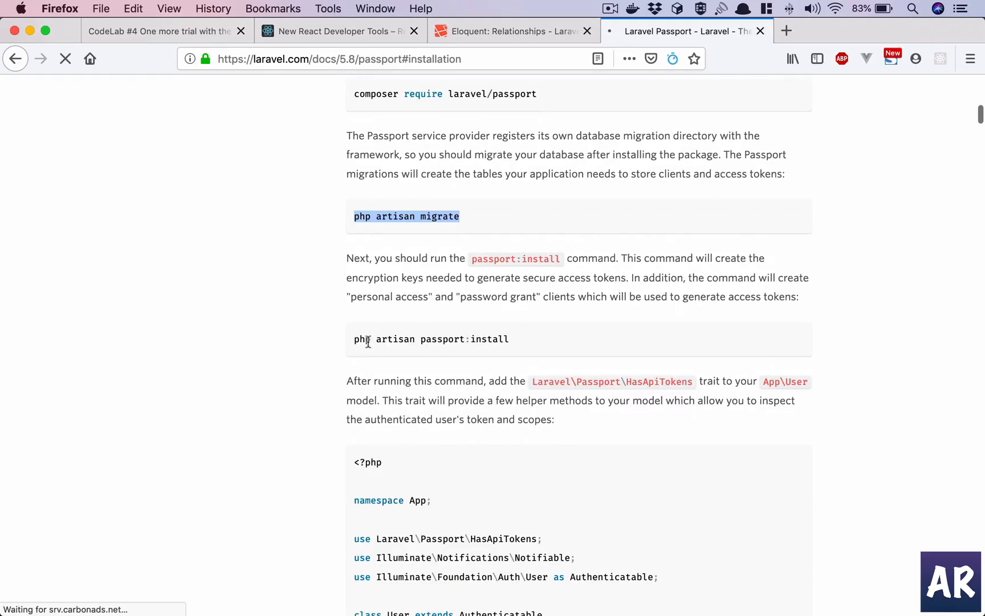
pyautogui.moveTo(499, 331)
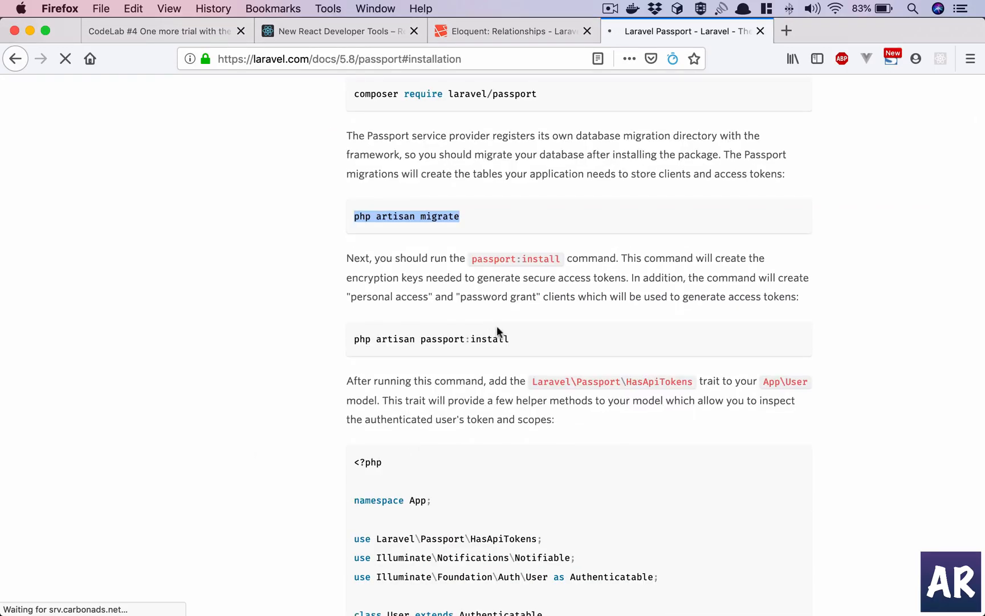
pyautogui.moveTo(437, 302)
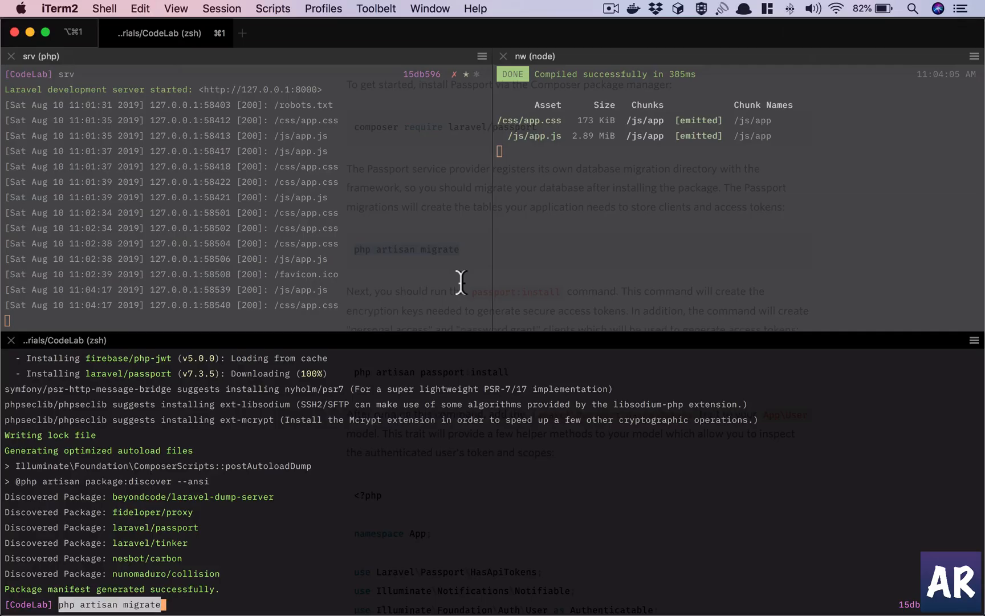
# - Run php artisan migrate to create the Passport OAuth tables in the CodeLab database
pyautogui.press('Enter')
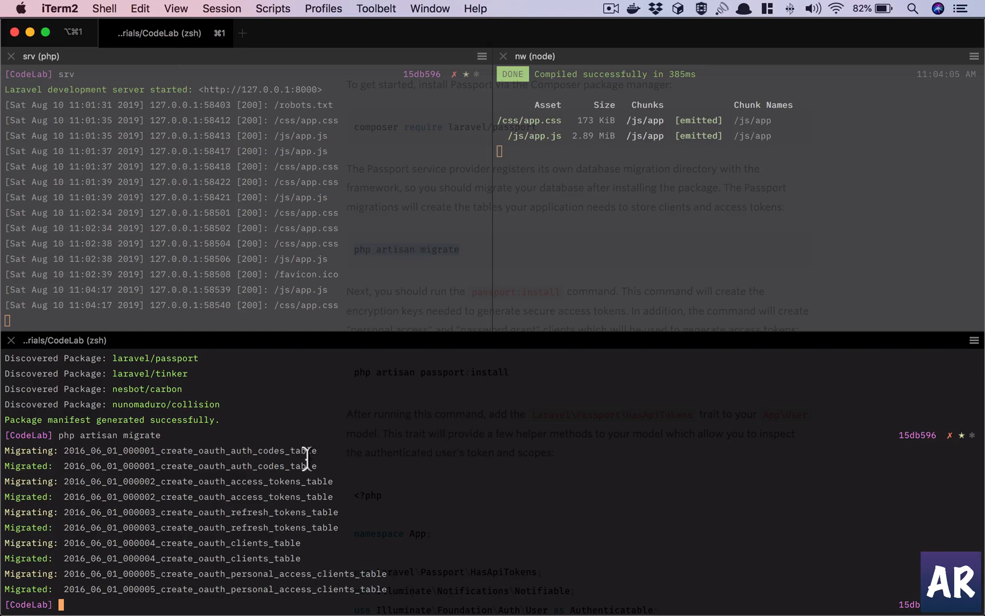
pyautogui.moveTo(329, 512)
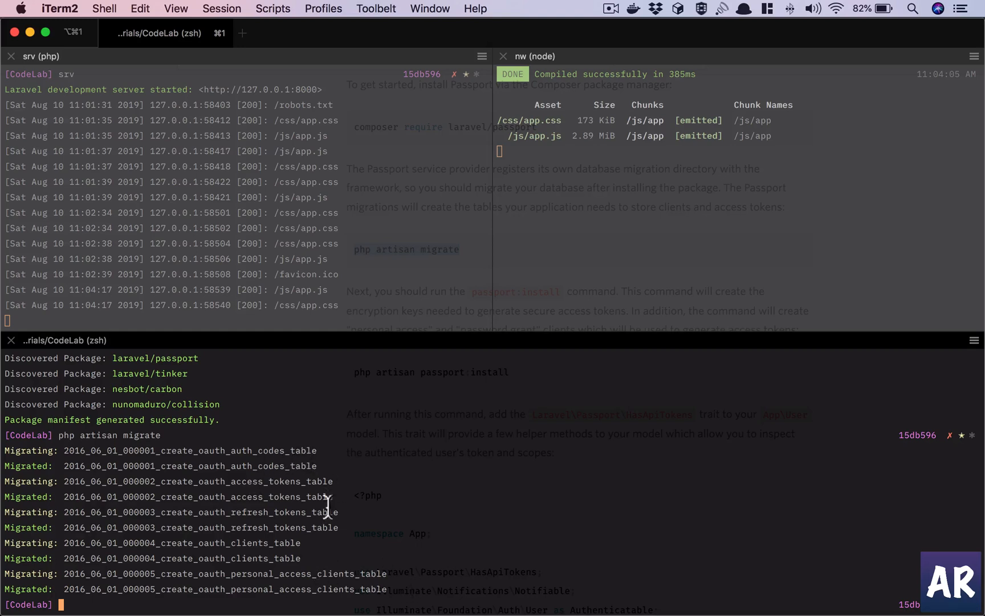
pyautogui.moveTo(265, 537)
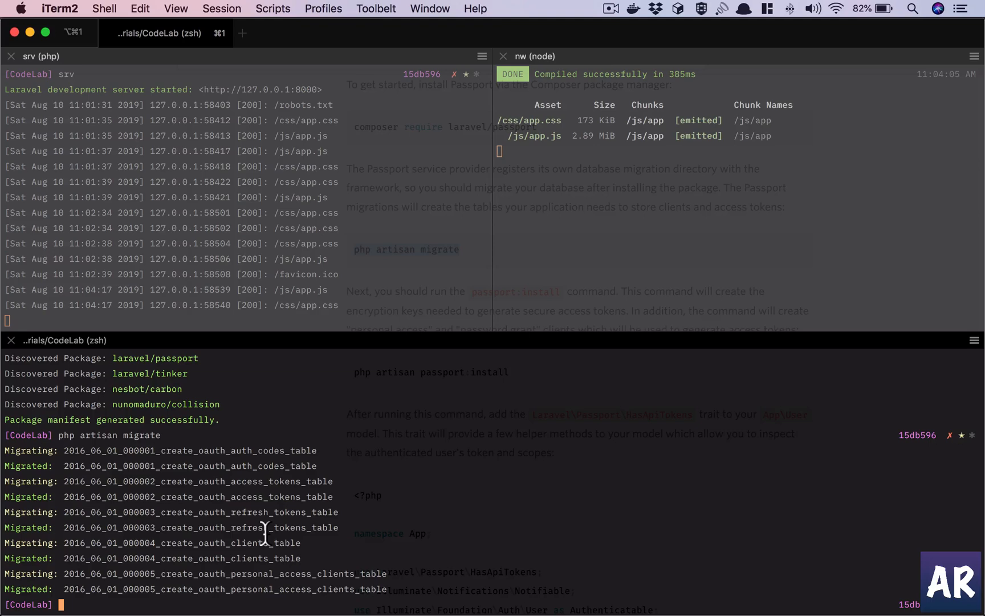
pyautogui.moveTo(328, 583)
pyautogui.write('php artisan passport:install')
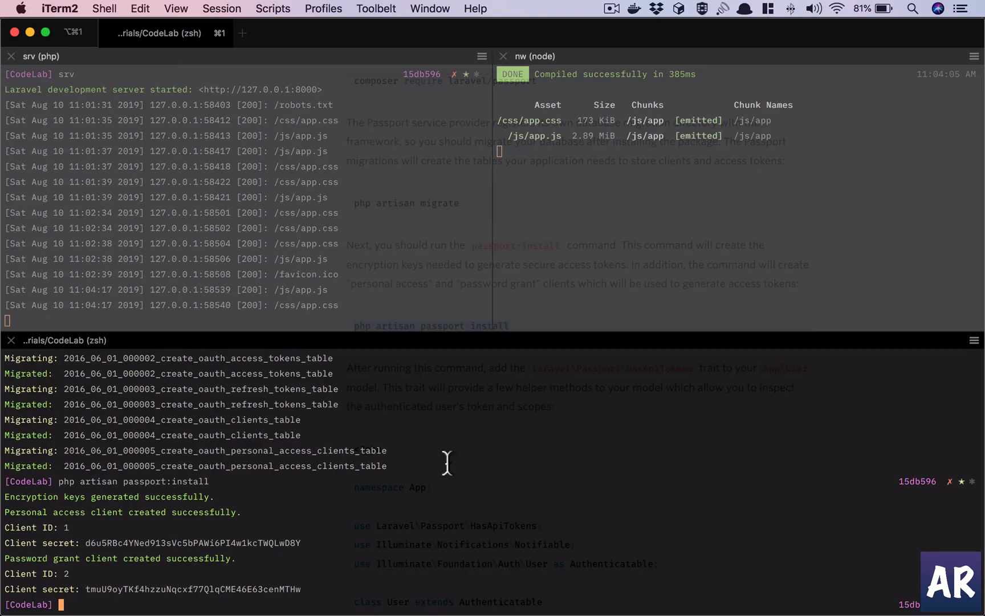
pyautogui.moveTo(420, 484)
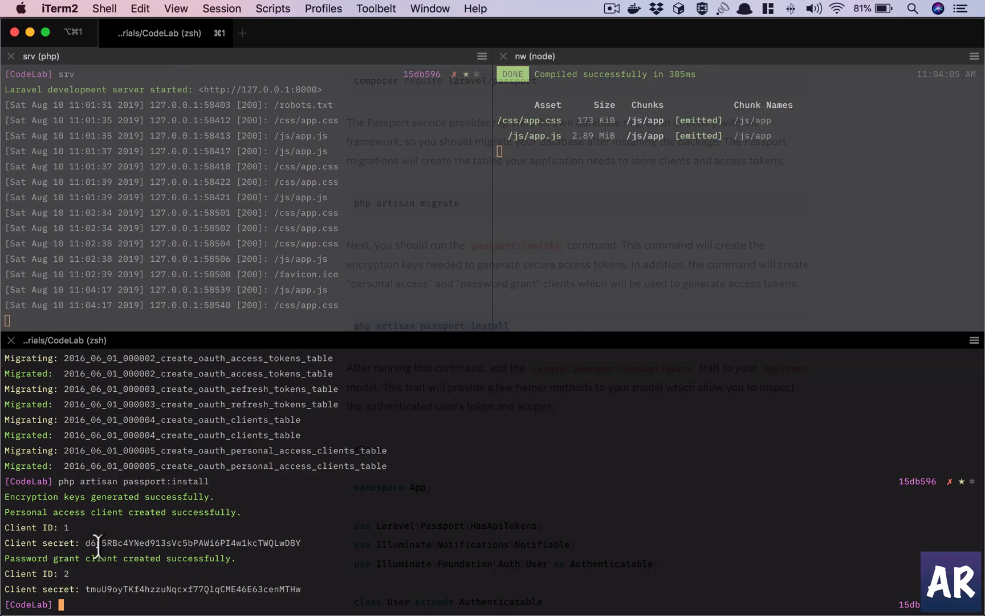
pyautogui.moveTo(147, 586)
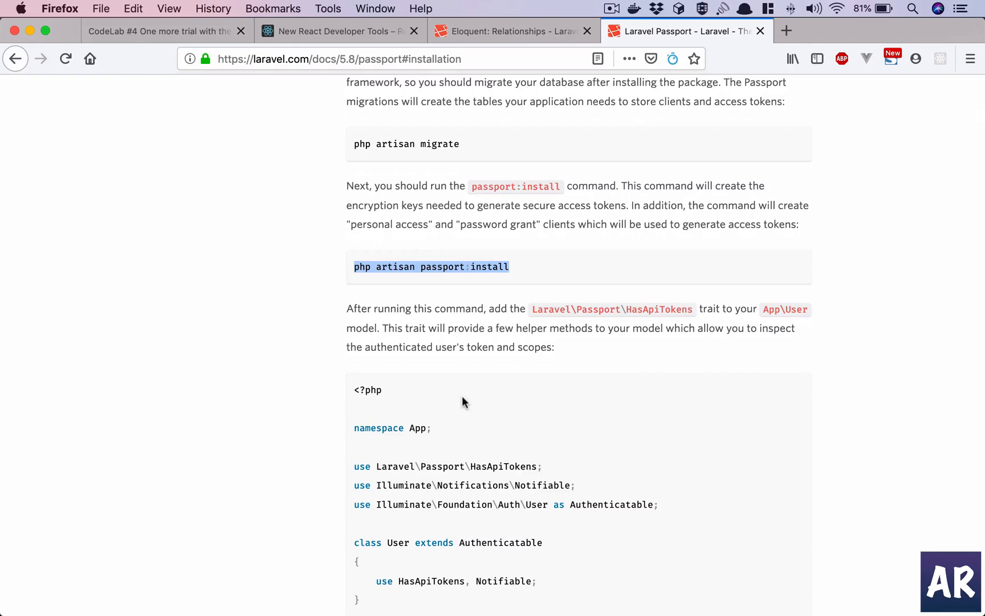
# - Copy the HasApiTokens trait name from the User model example and return to the editor
pyautogui.scroll(-3)
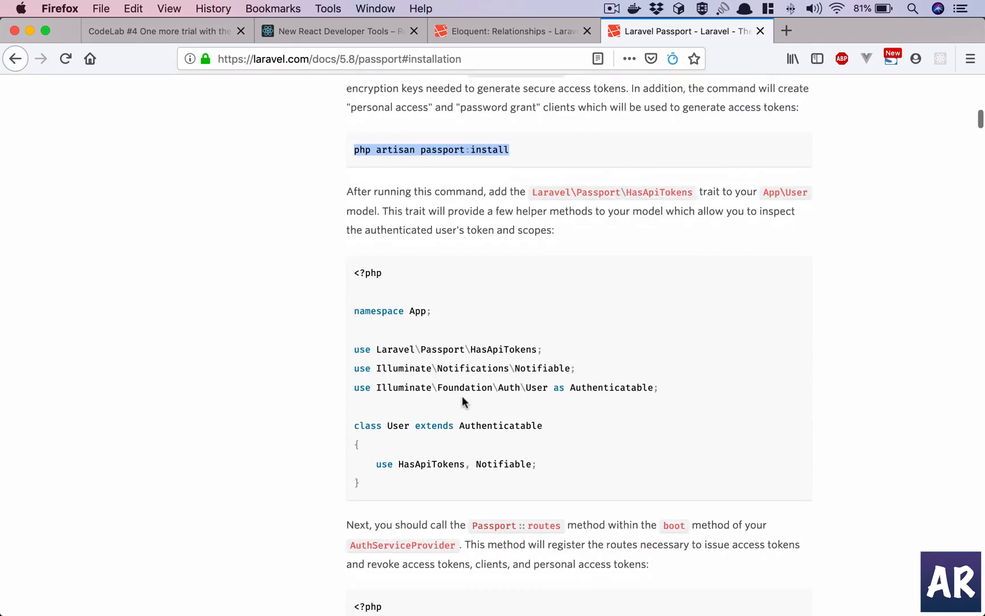
pyautogui.scroll(-3)
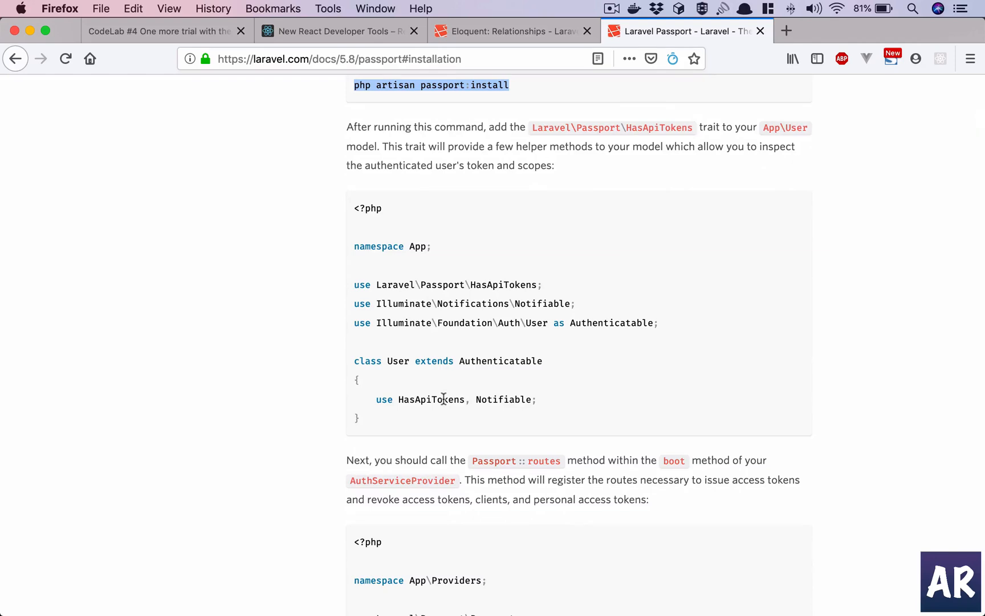
pyautogui.doubleClick(431, 400)
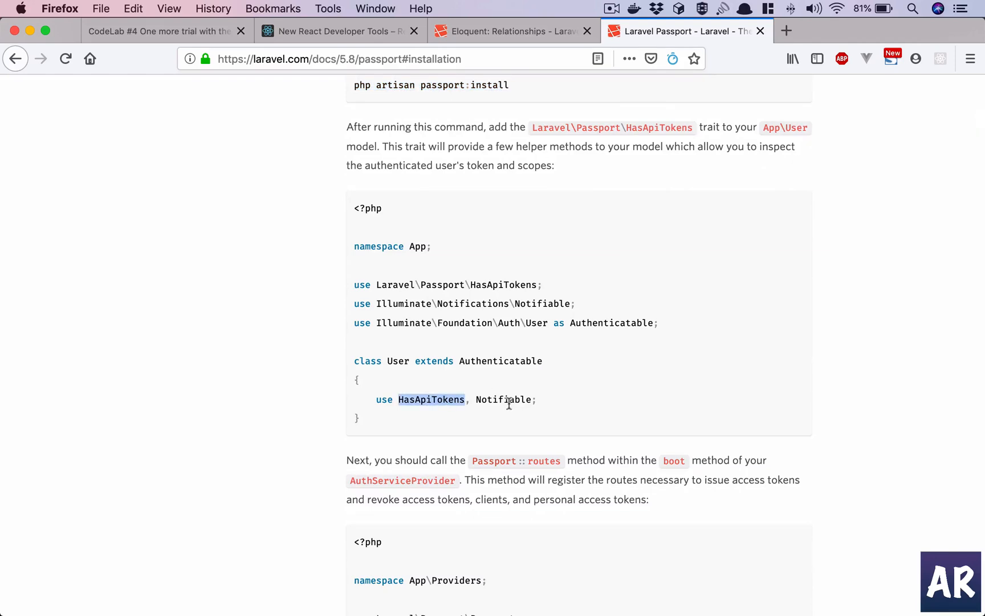
pyautogui.press('Cmd+Tab')
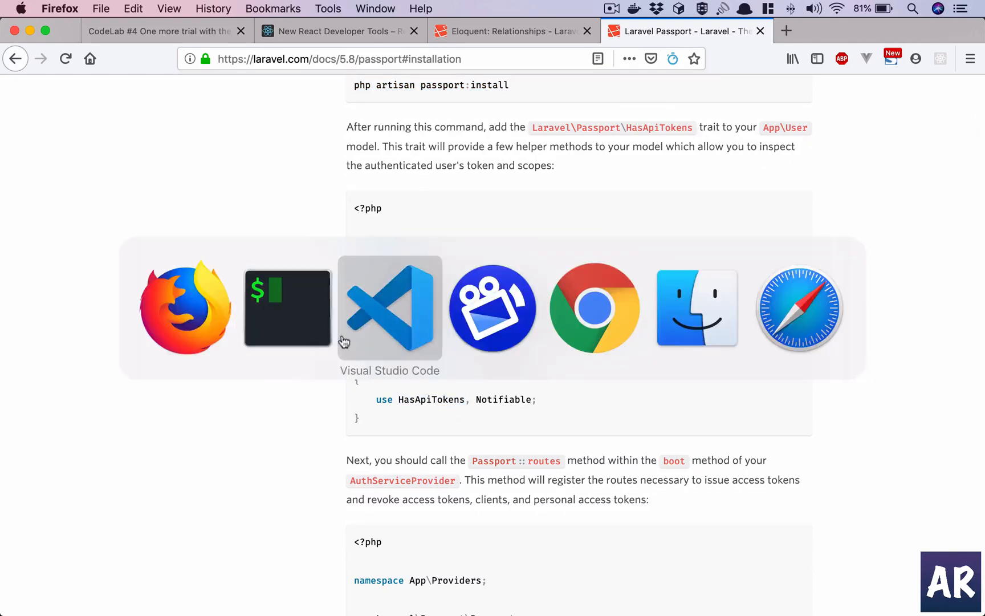
pyautogui.click(390, 306)
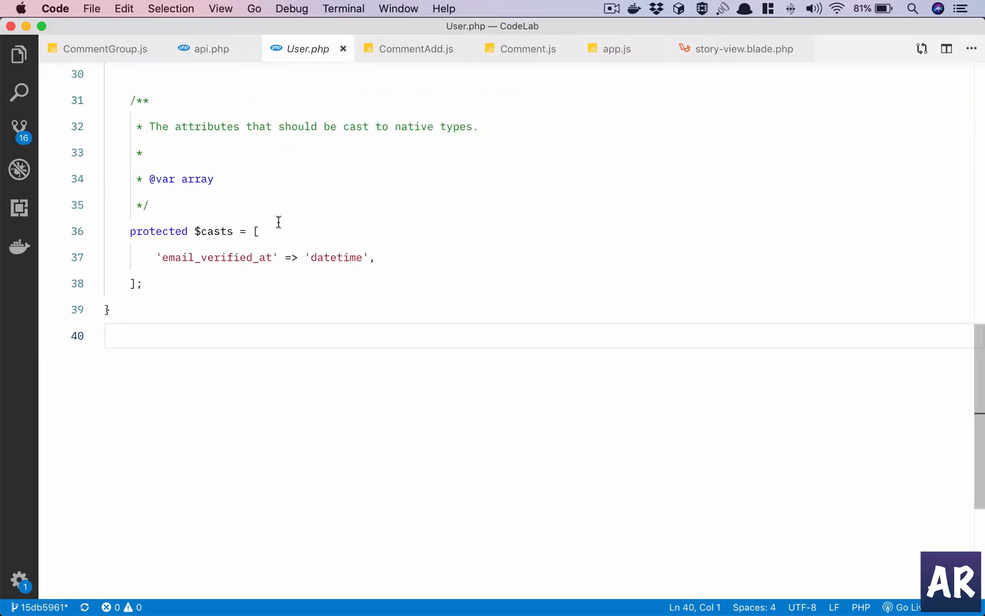
# - Append ', HasApiTokens' to the User model's use Notifiable line with the Passport import
pyautogui.scroll(3)
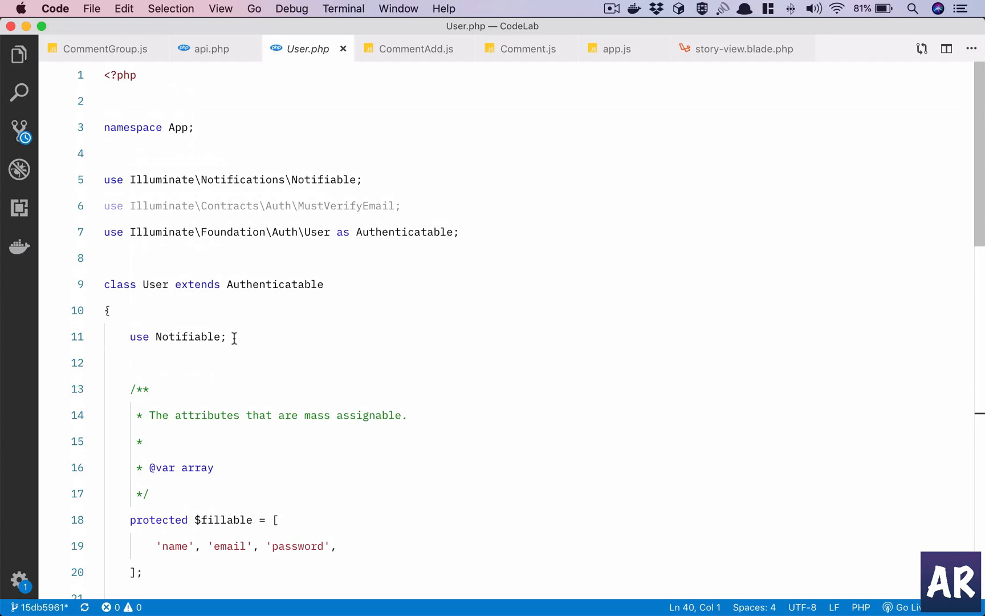
pyautogui.write(', HasApiTokens')
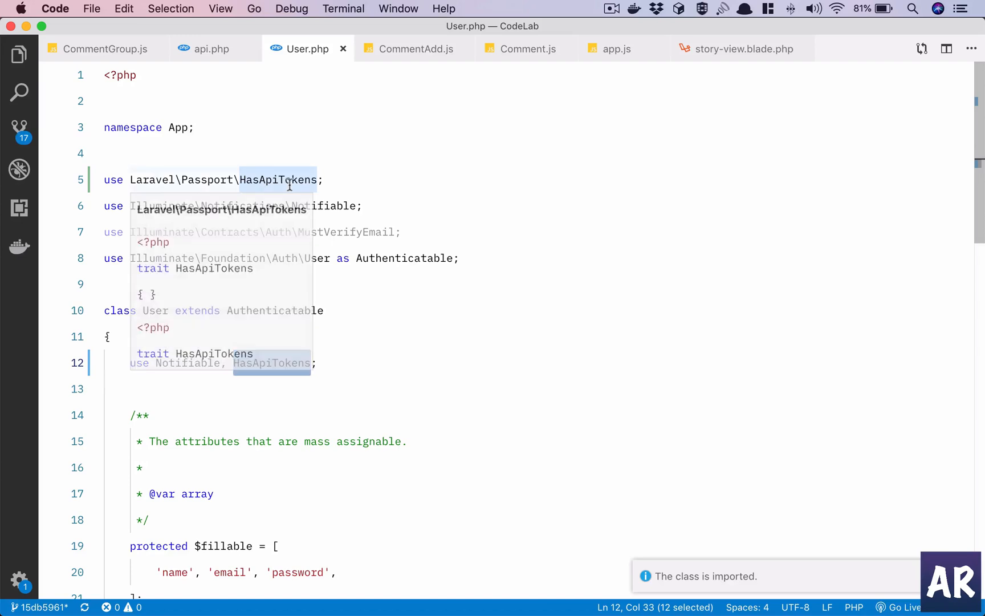
pyautogui.moveTo(463, 233)
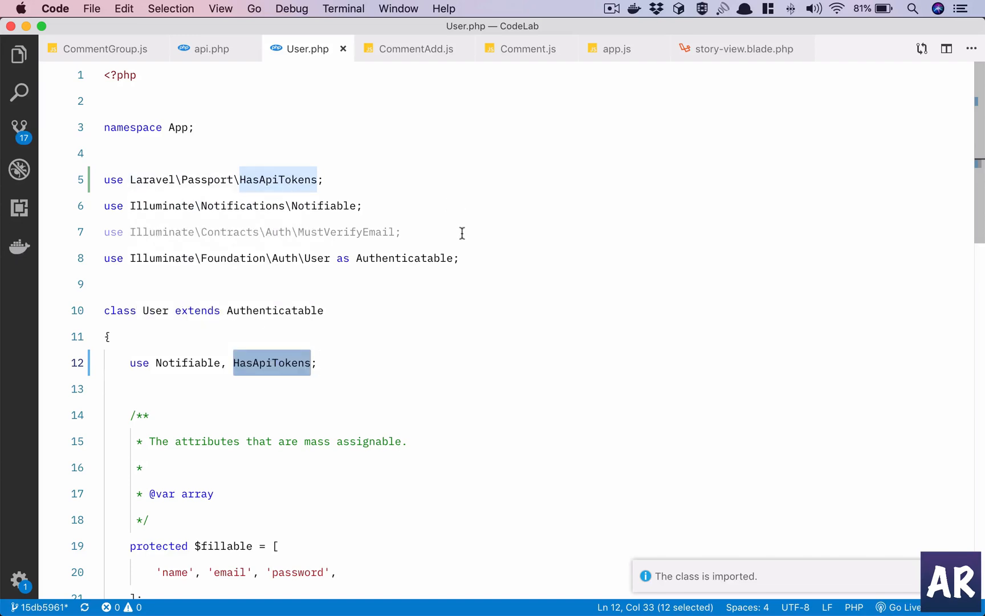
pyautogui.click(211, 48)
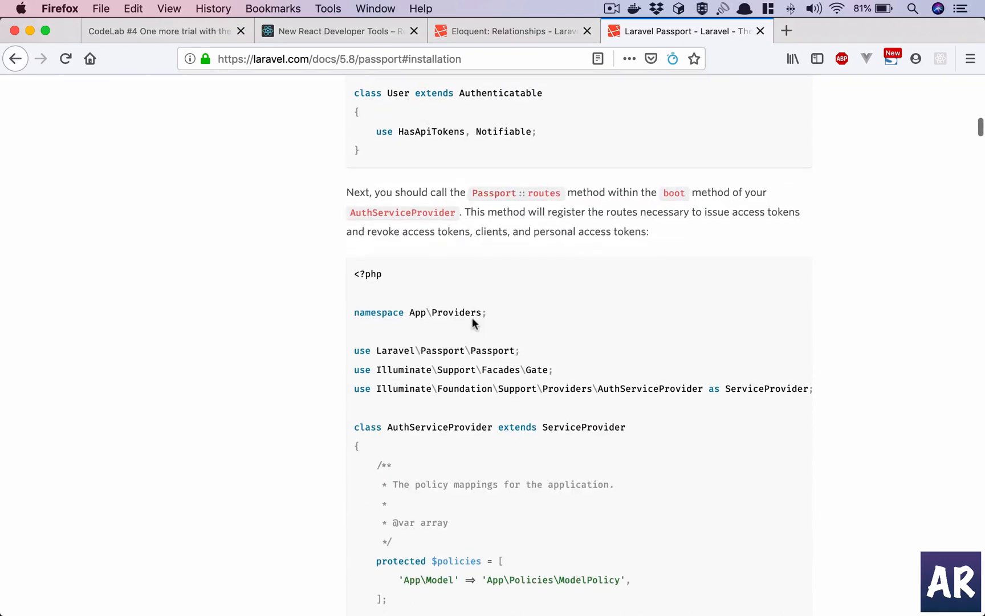
pyautogui.moveTo(482, 213)
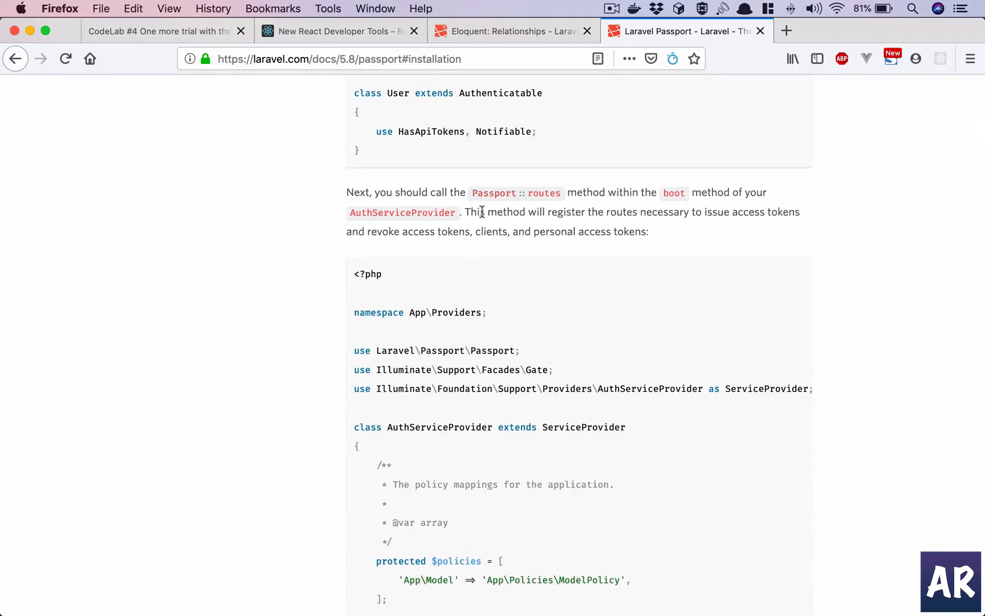
pyautogui.moveTo(431, 224)
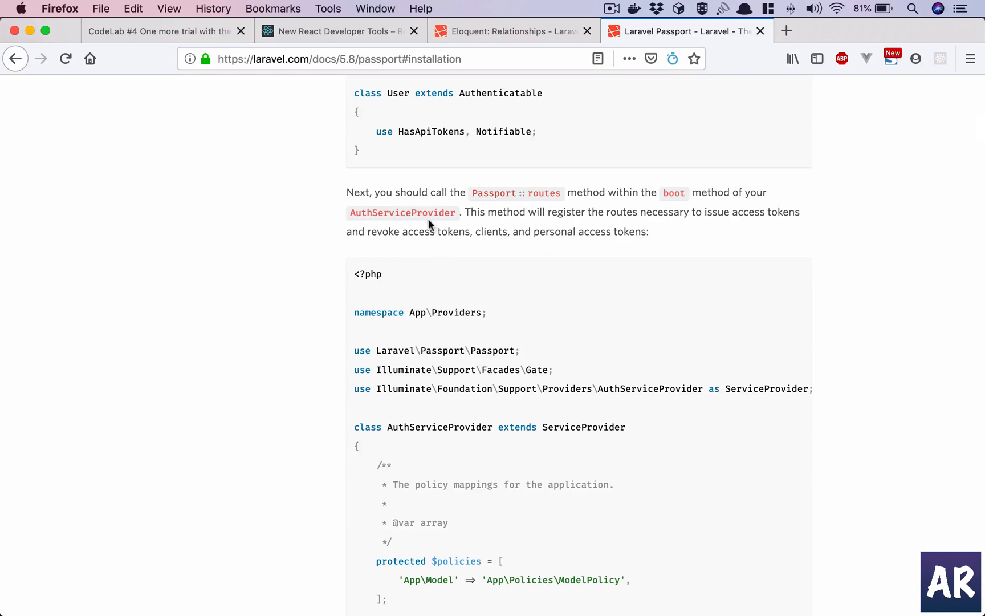
pyautogui.doubleClick(403, 212)
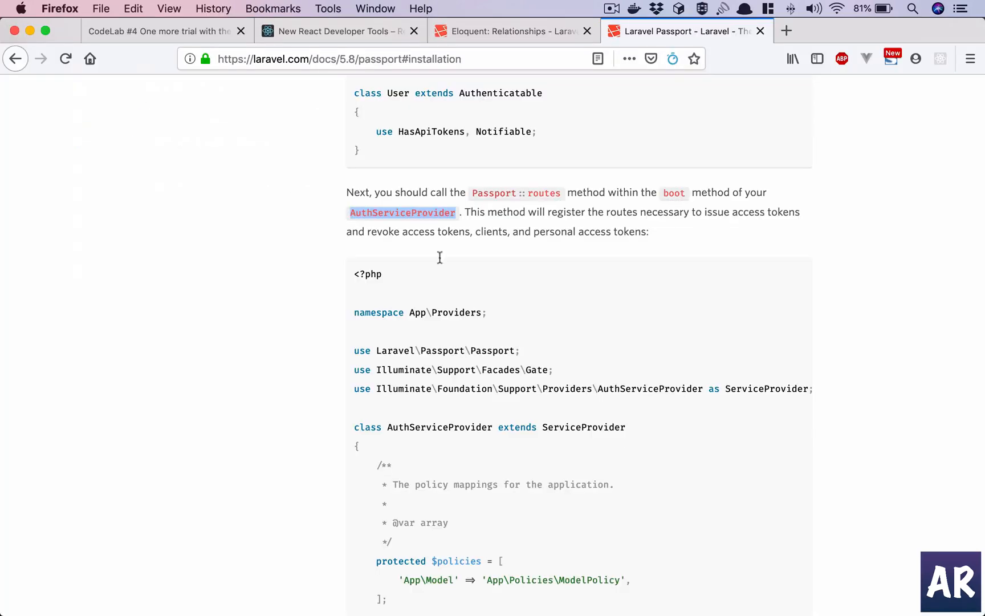
pyautogui.scroll(-3)
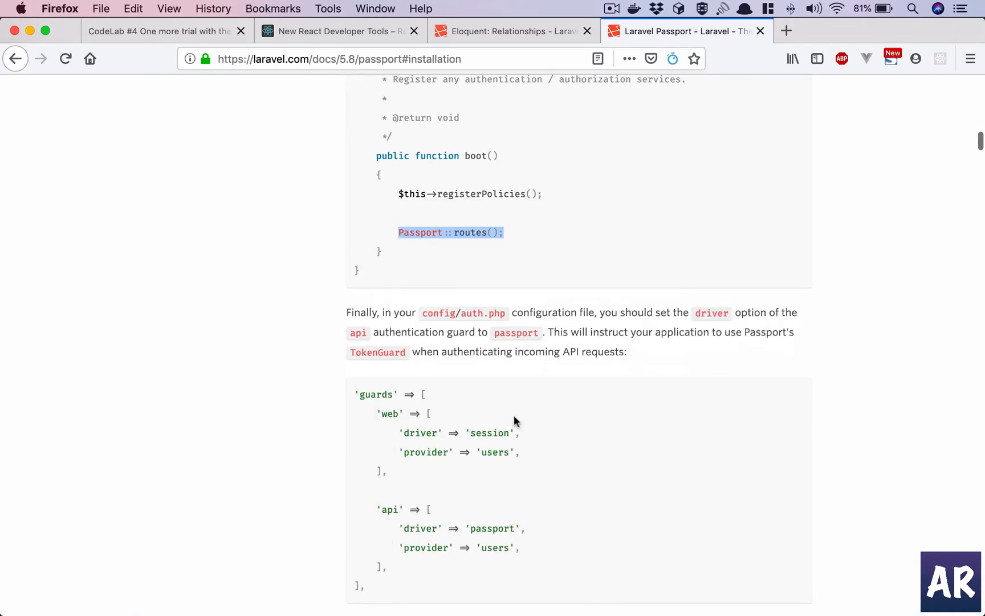
pyautogui.moveTo(478, 411)
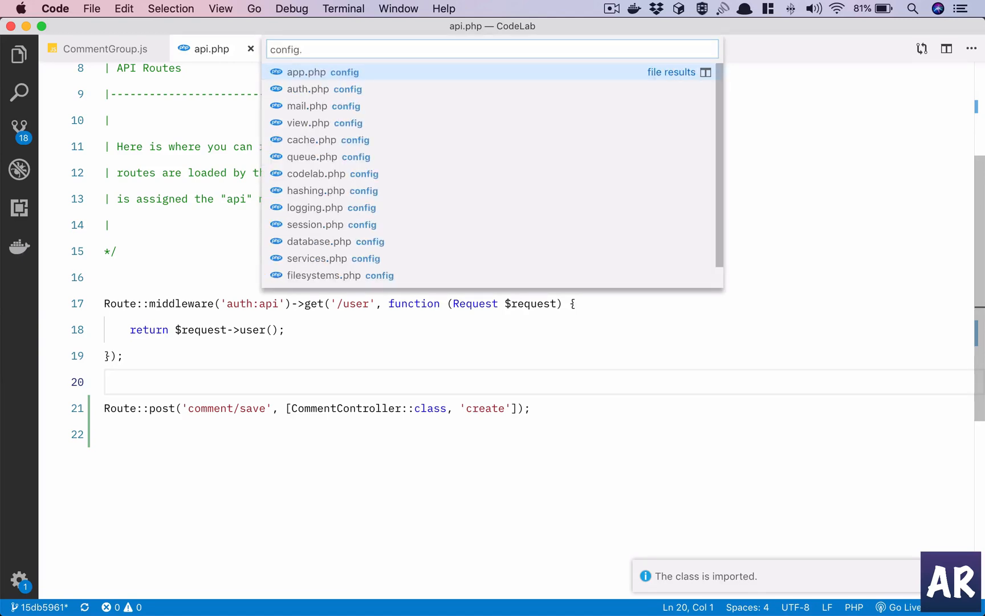
# - Quick-open config/auth.php via 'aut' and go to the Authentication Guards section
pyautogui.write('aut')
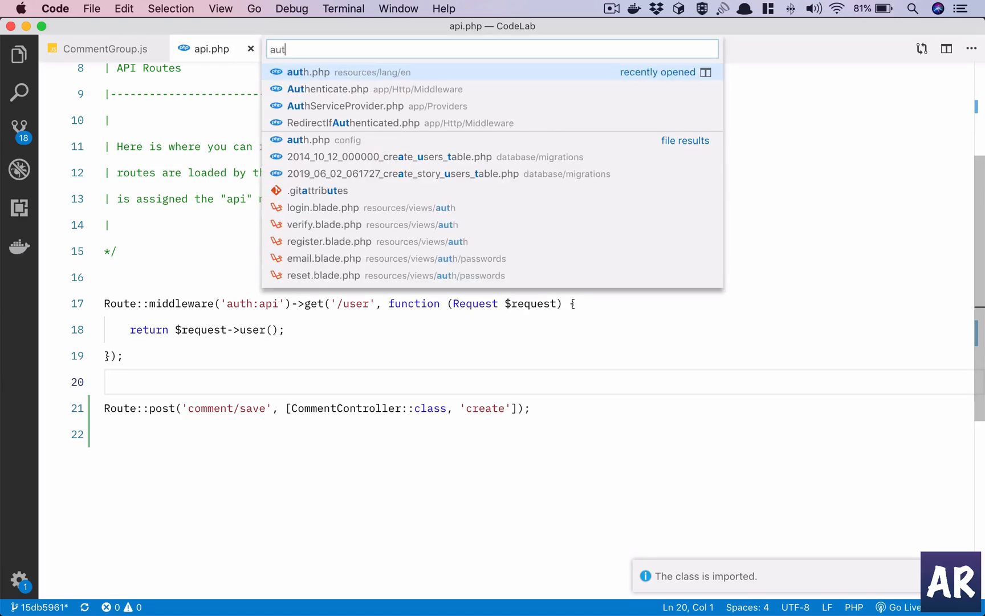
pyautogui.click(308, 72)
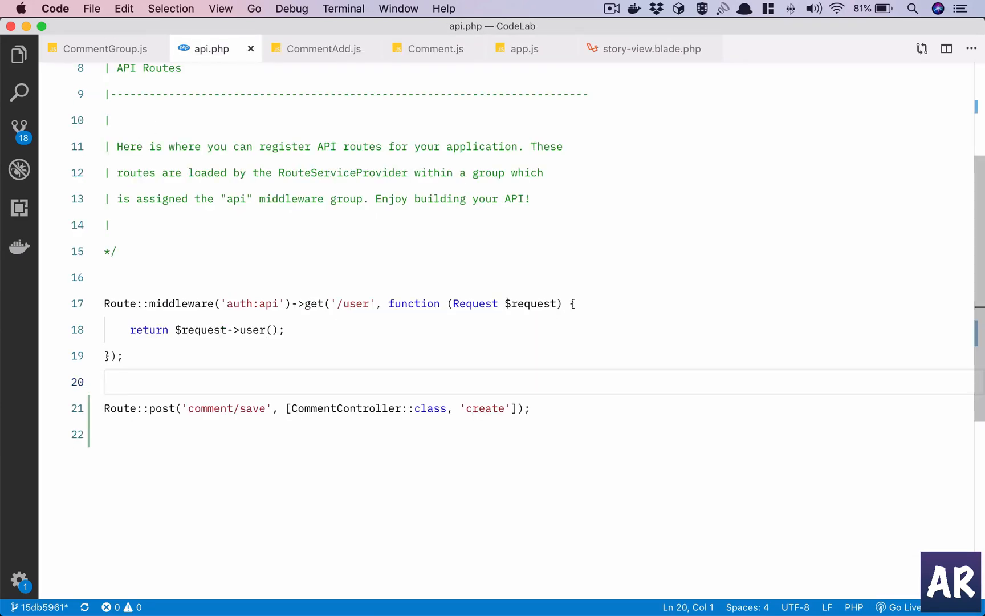
pyautogui.write('aut')
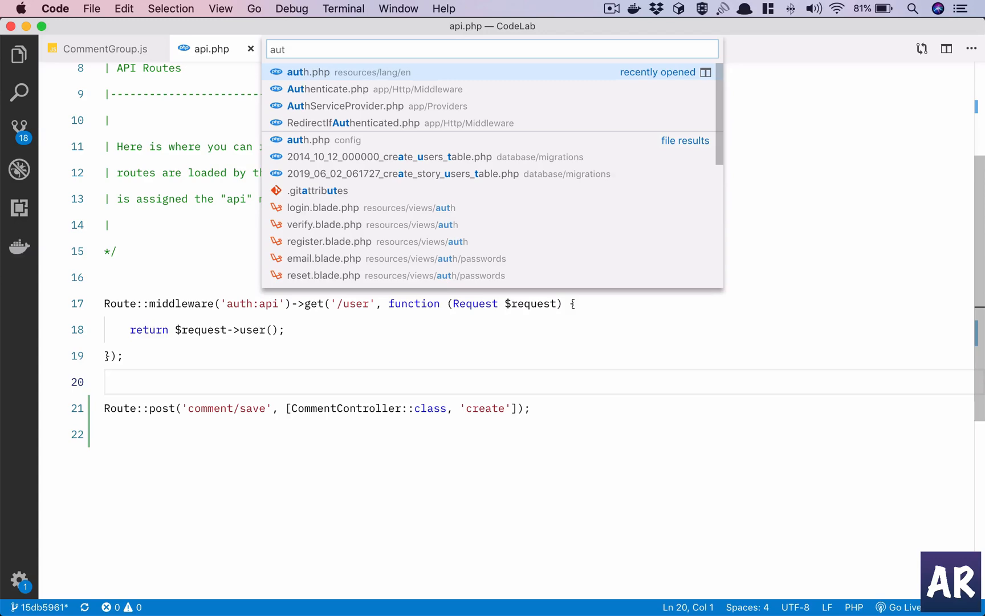
pyautogui.click(308, 72)
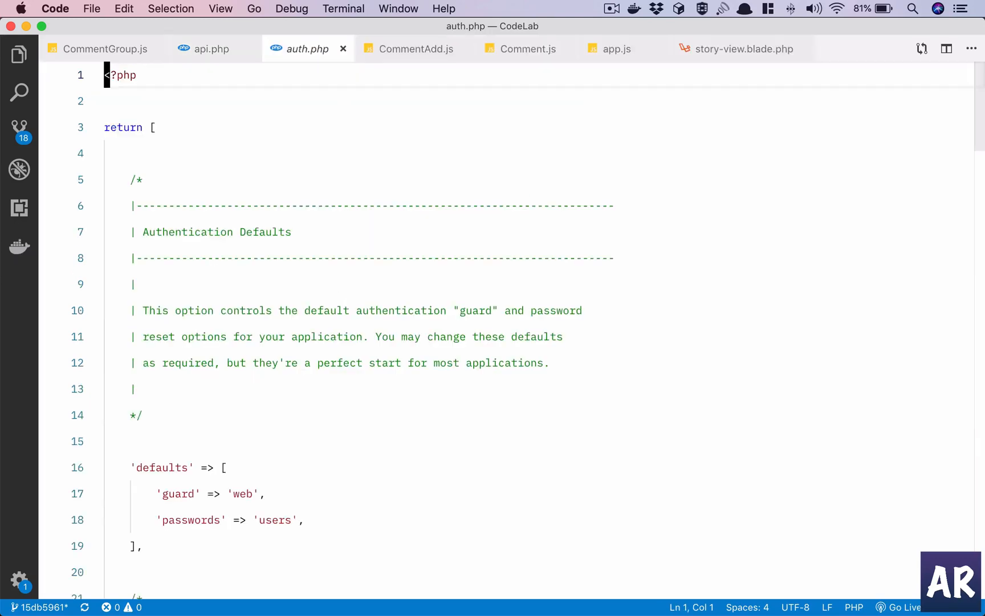
pyautogui.scroll(-3)
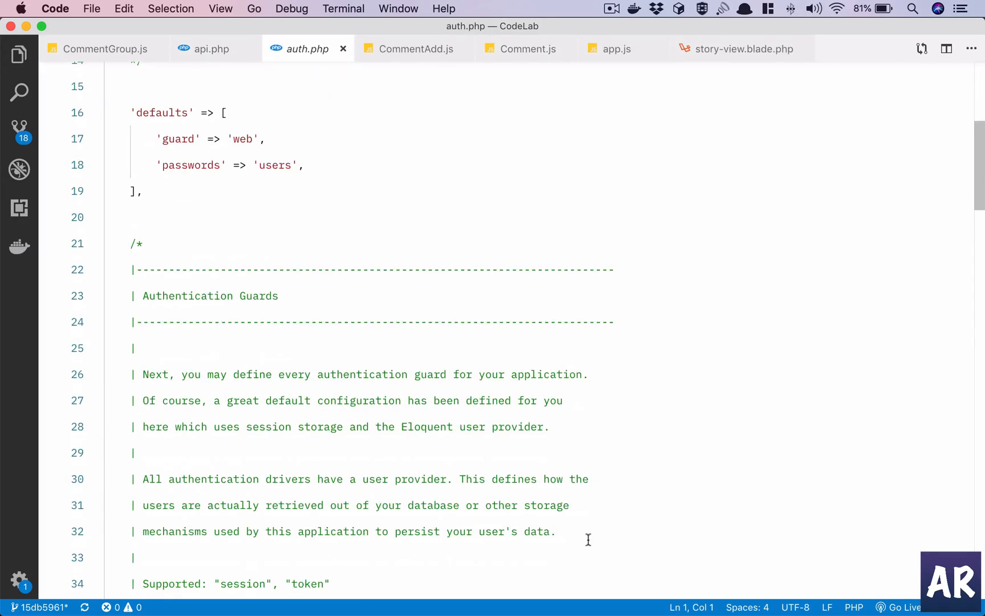
pyautogui.scroll(-3)
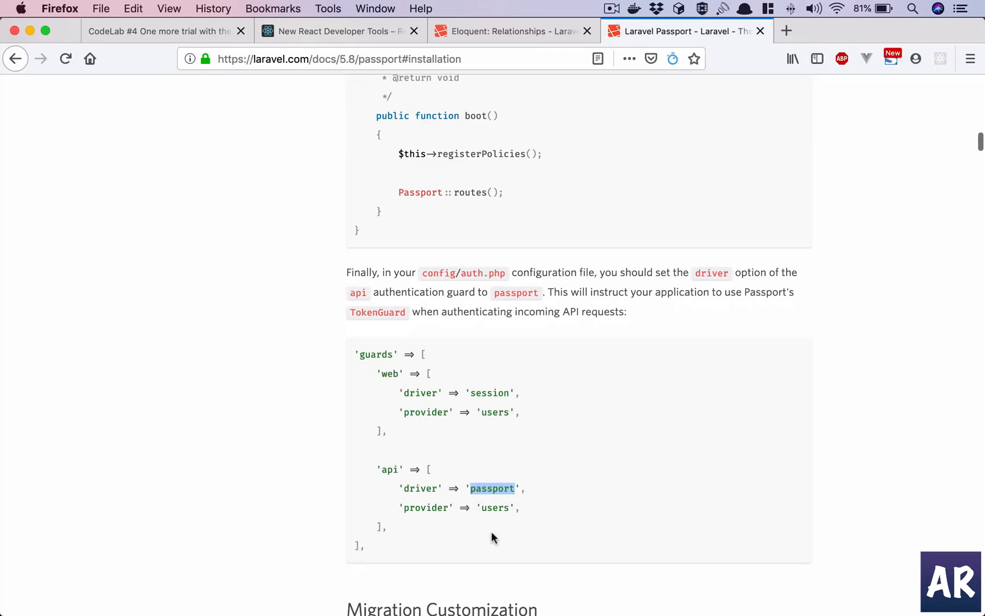
# - Navigate the Passport docs to the 'Consuming Your API With JavaScript' section
pyautogui.scroll(-3)
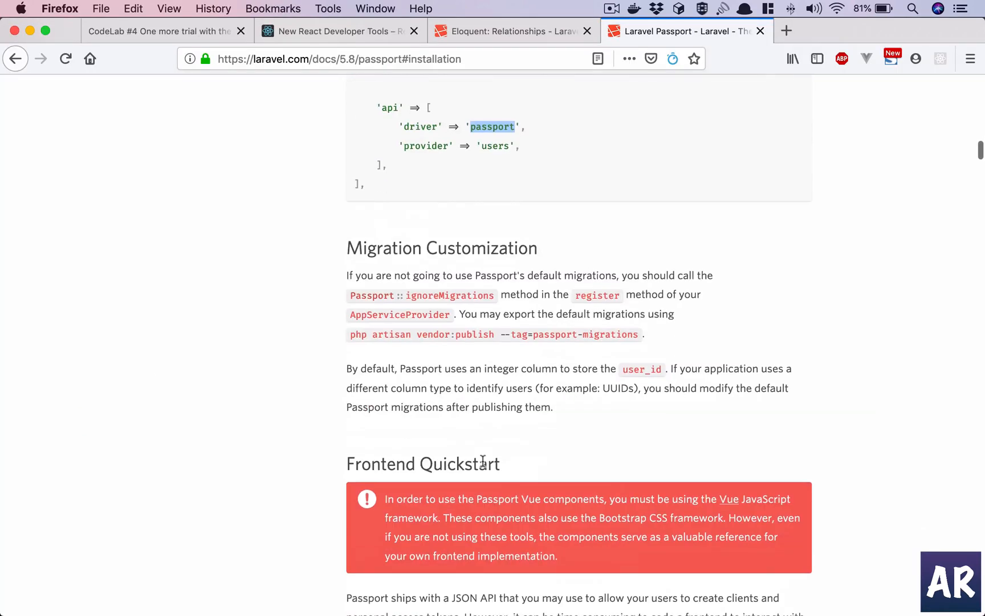
pyautogui.scroll(-3)
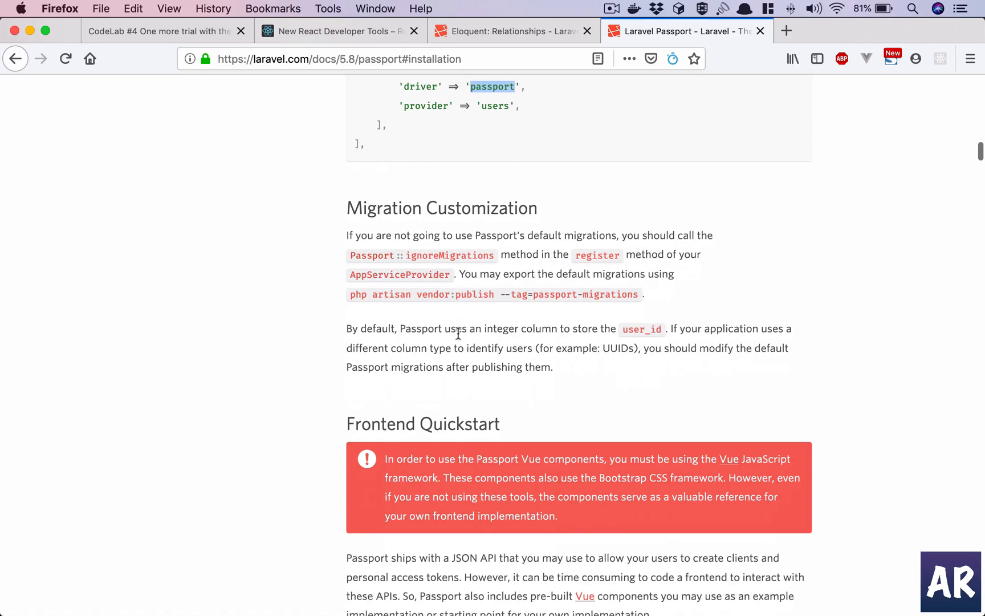
pyautogui.scroll(-3)
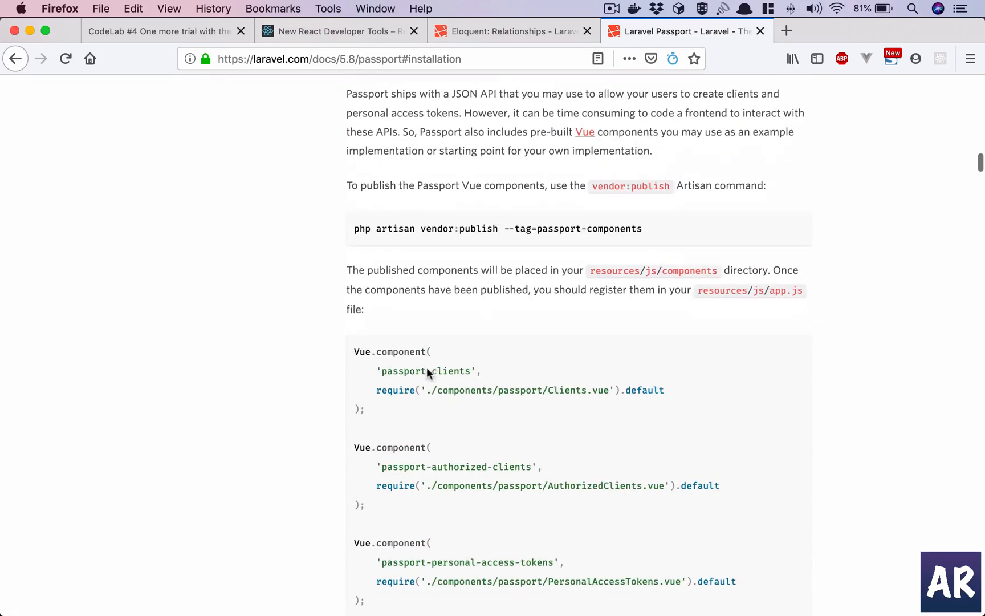
pyautogui.scroll(-3)
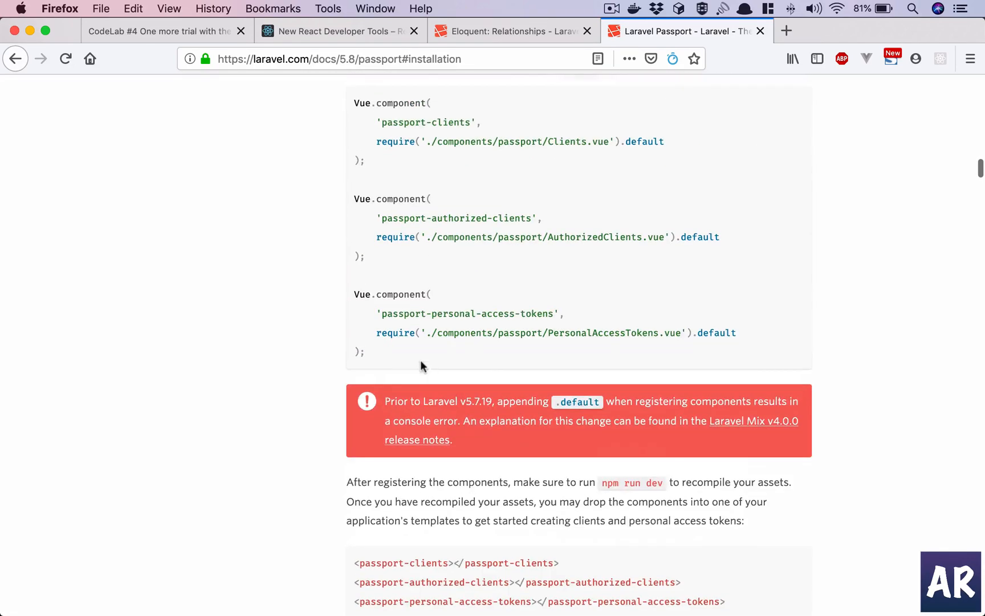
pyautogui.scroll(-3)
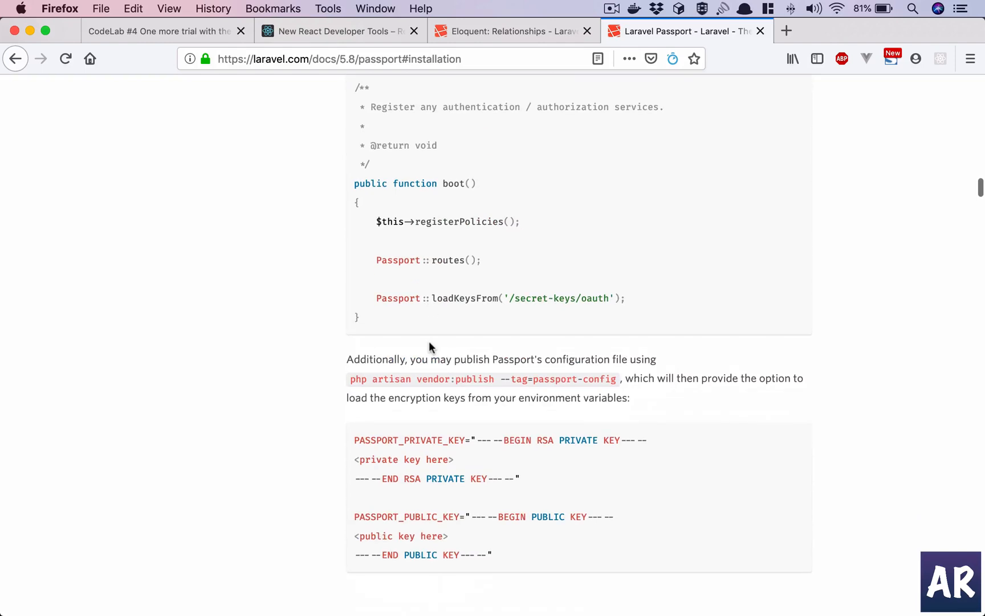
pyautogui.scroll(3)
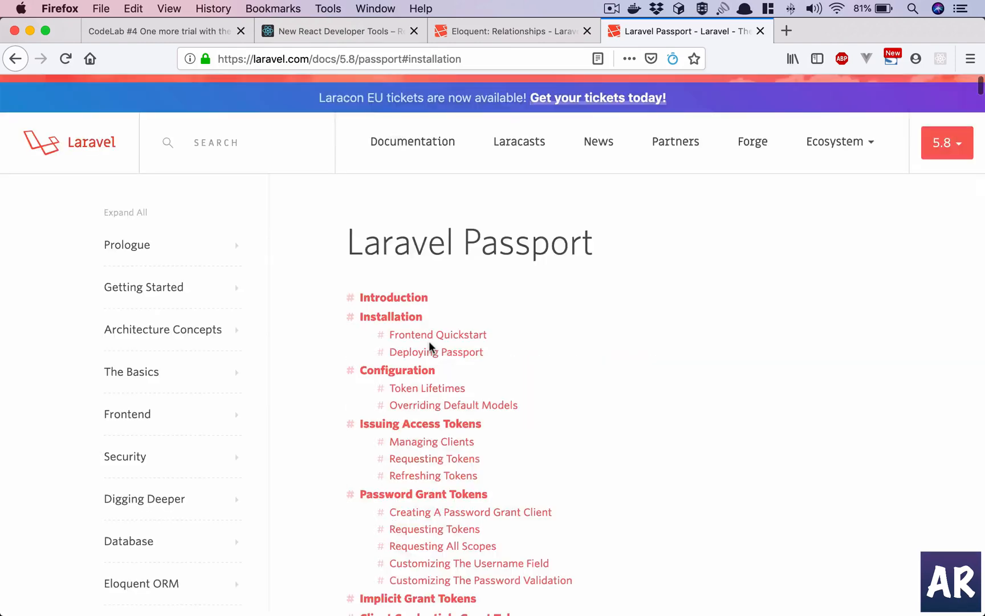
pyautogui.scroll(-3)
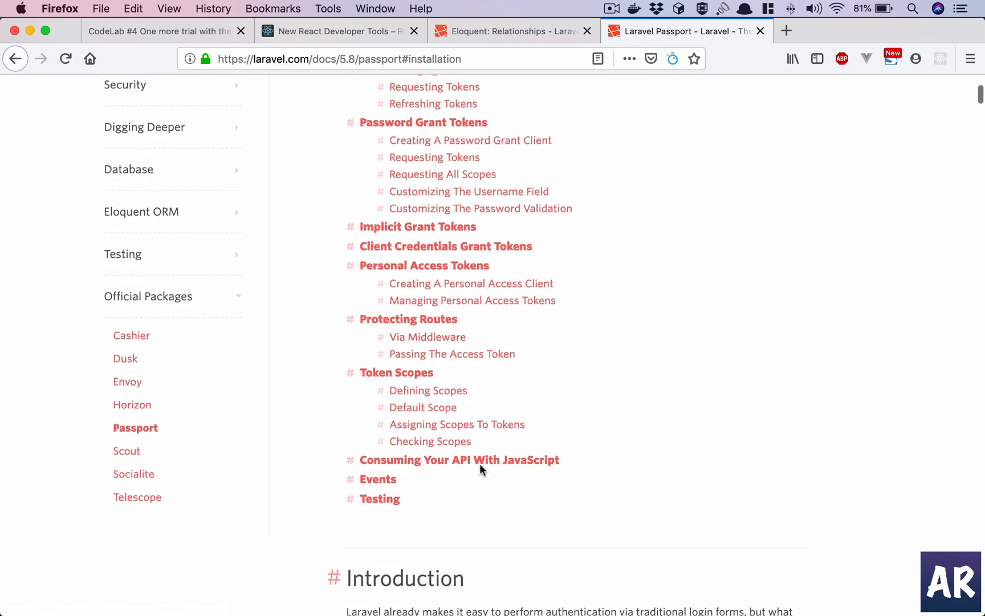
pyautogui.click(459, 459)
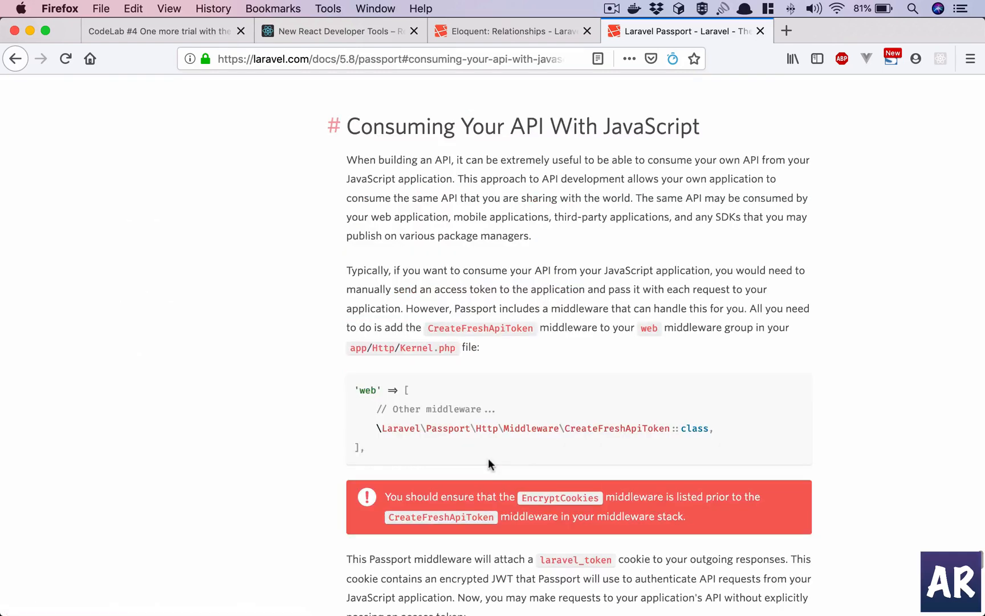
pyautogui.moveTo(412, 422)
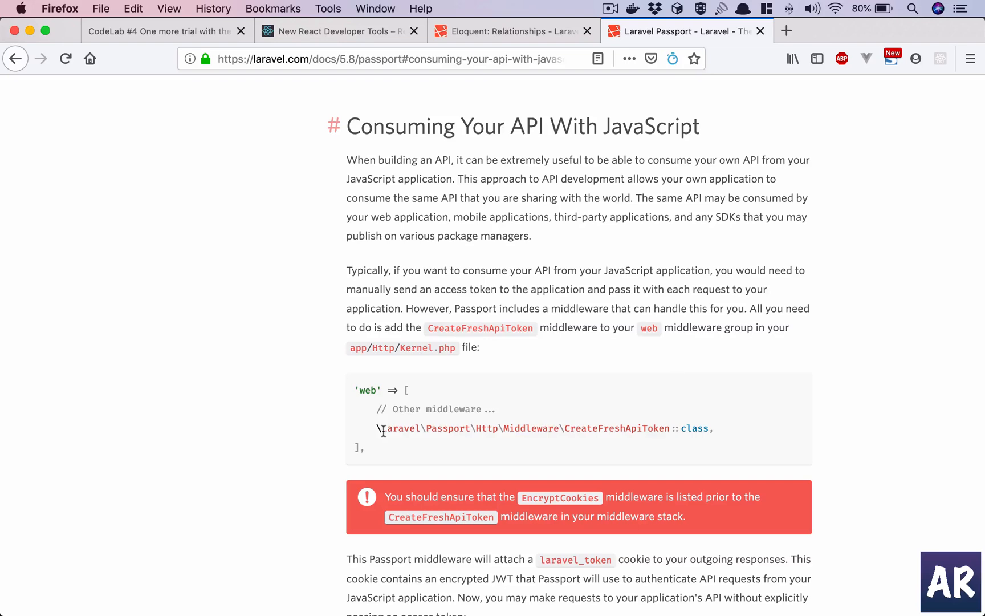
# - Select the CreateFreshApiToken middleware line and begin quick-opening Kernel.php with 'Ke'
pyautogui.moveTo(378, 428); pyautogui.dragTo(675, 447)
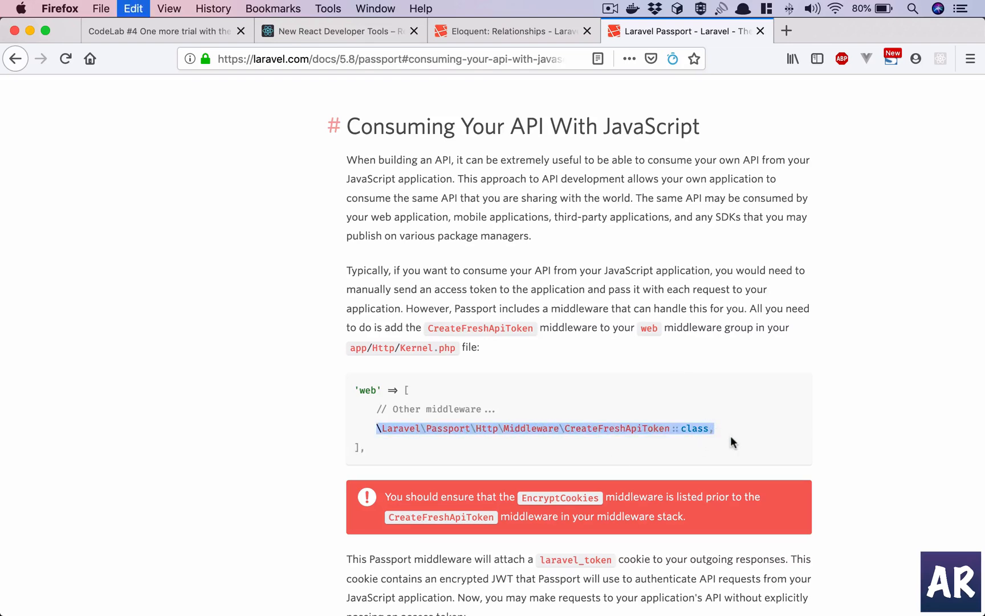
pyautogui.write('Ke')
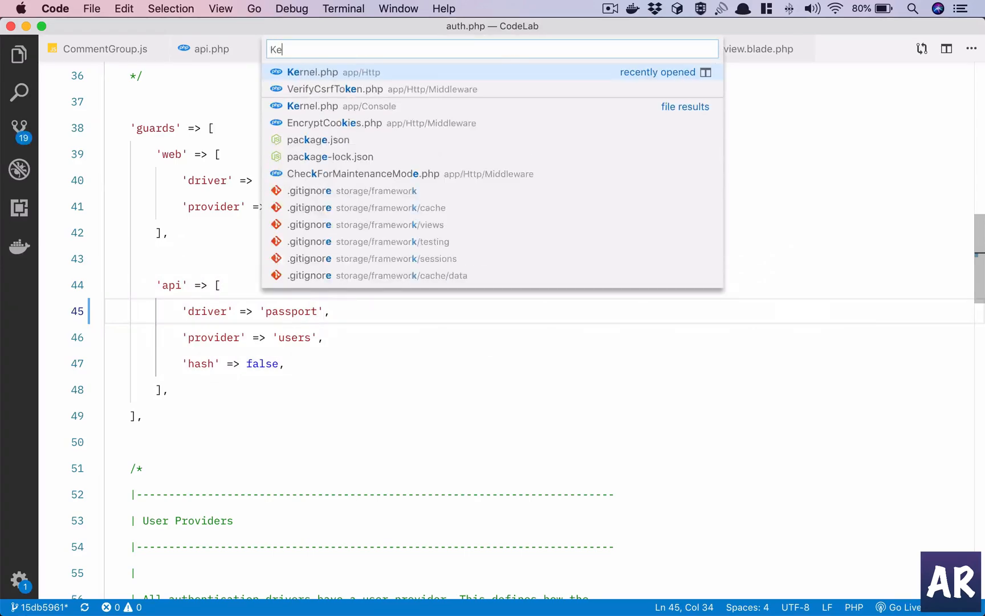
# - Add \Laravel\Passport\Http\Middleware\CreateFreshApiToken::class to Kernel.php's web middleware group
pyautogui.click(312, 71)
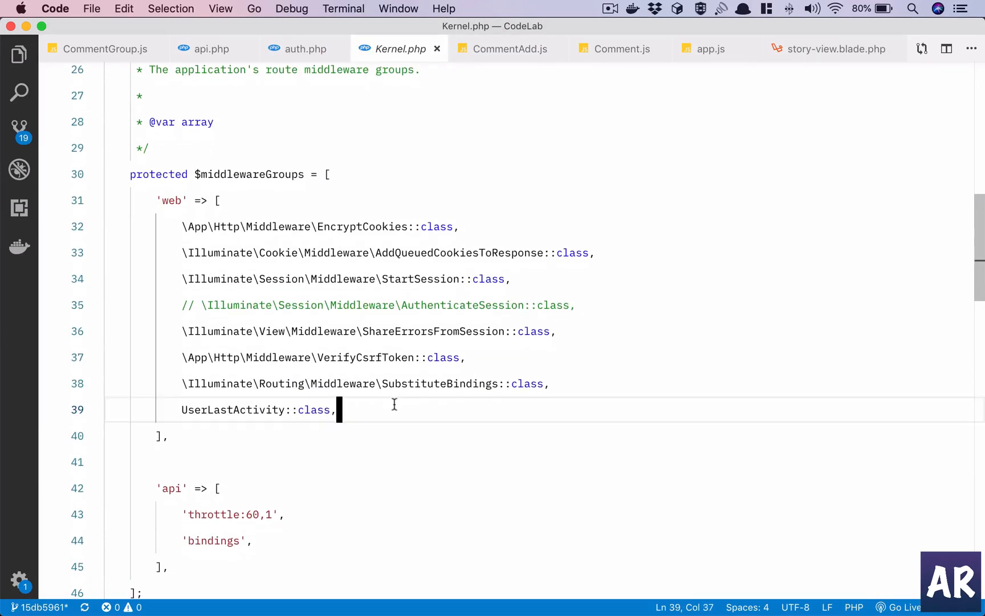
pyautogui.write('\\Laravel\\Passport\\Http\\Middleware\\CreateFreshApiToken::class,')
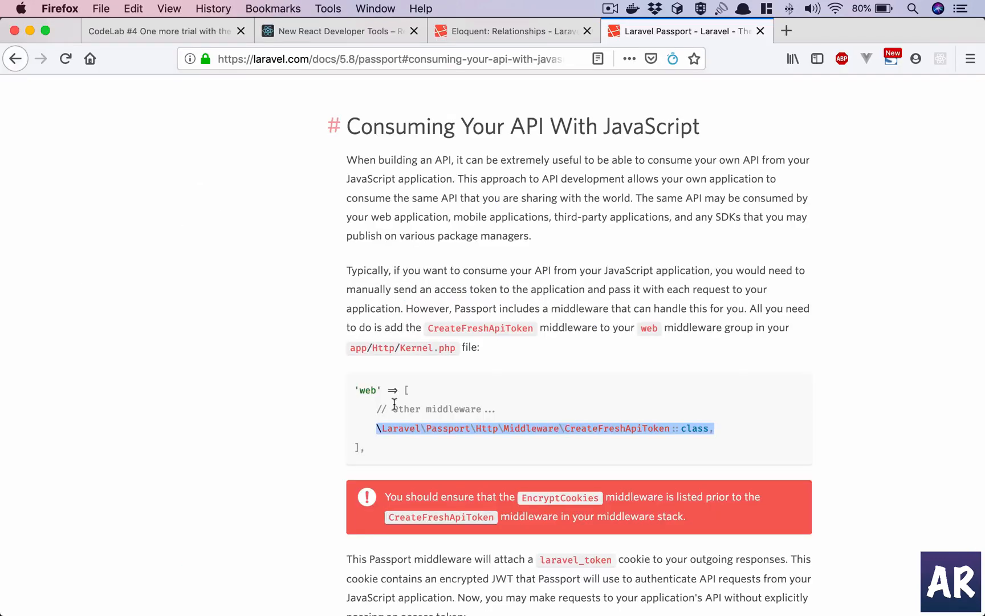
pyautogui.moveTo(390, 253)
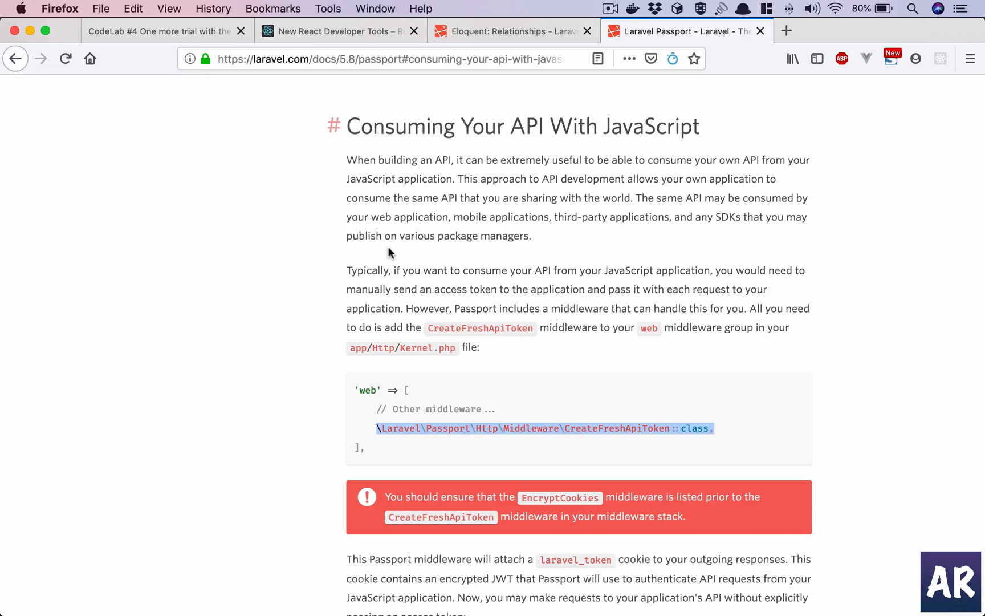
pyautogui.moveTo(451, 211)
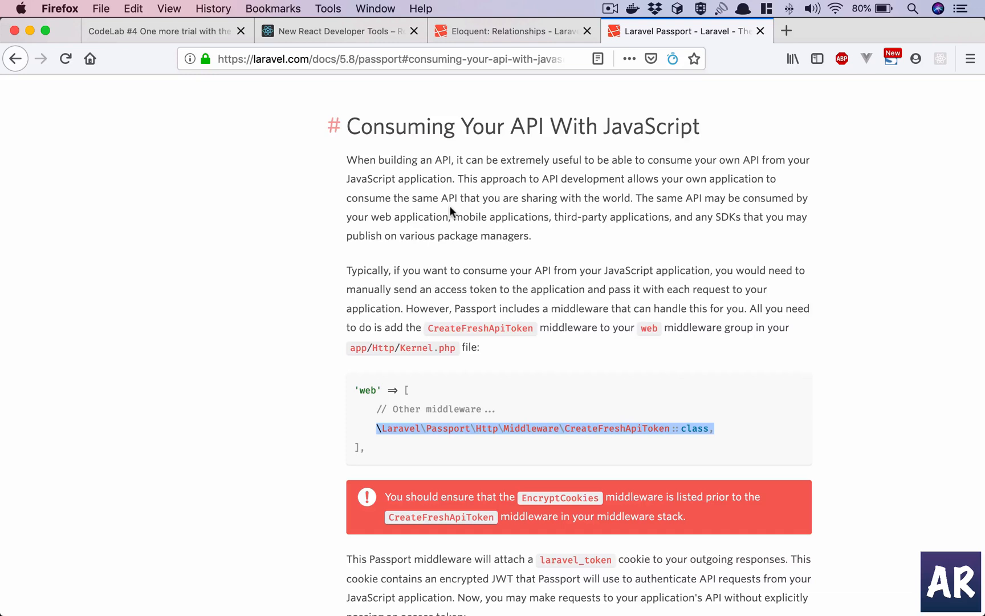
pyautogui.moveTo(509, 360)
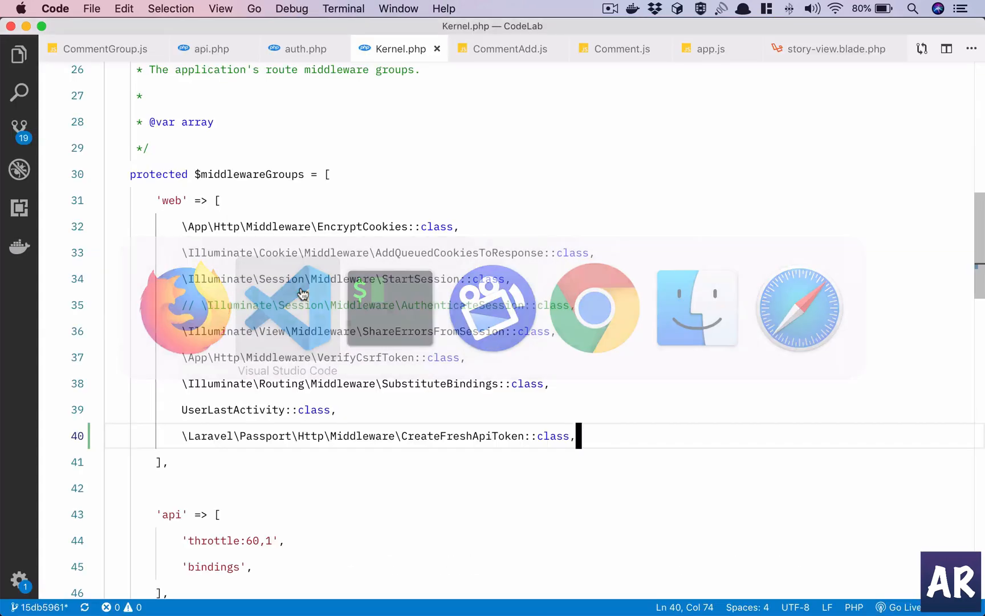
# - Review api.php against the Passport docs and start a new line above the comment save route
pyautogui.click(210, 49)
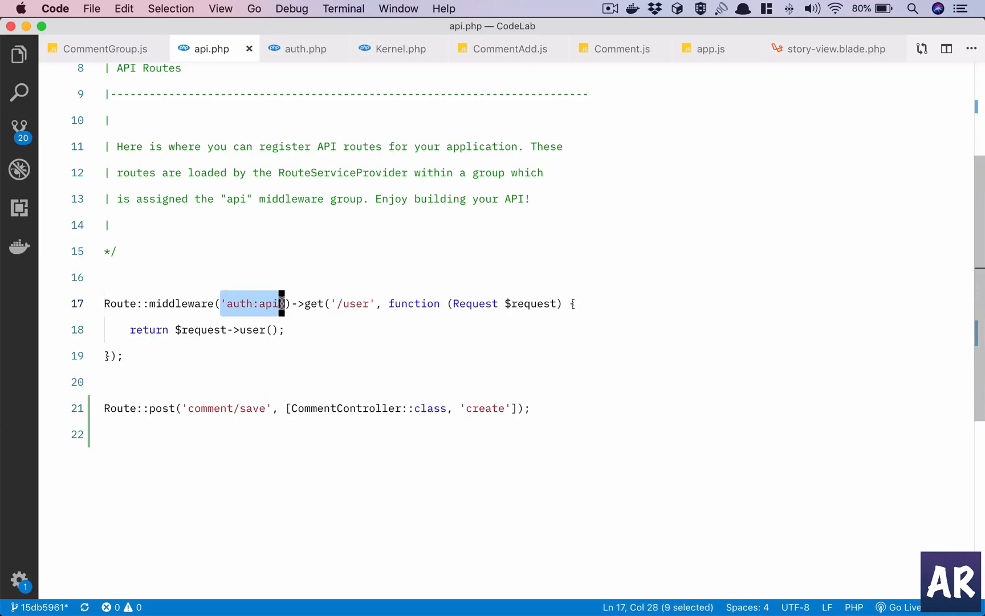
pyautogui.moveTo(333, 442)
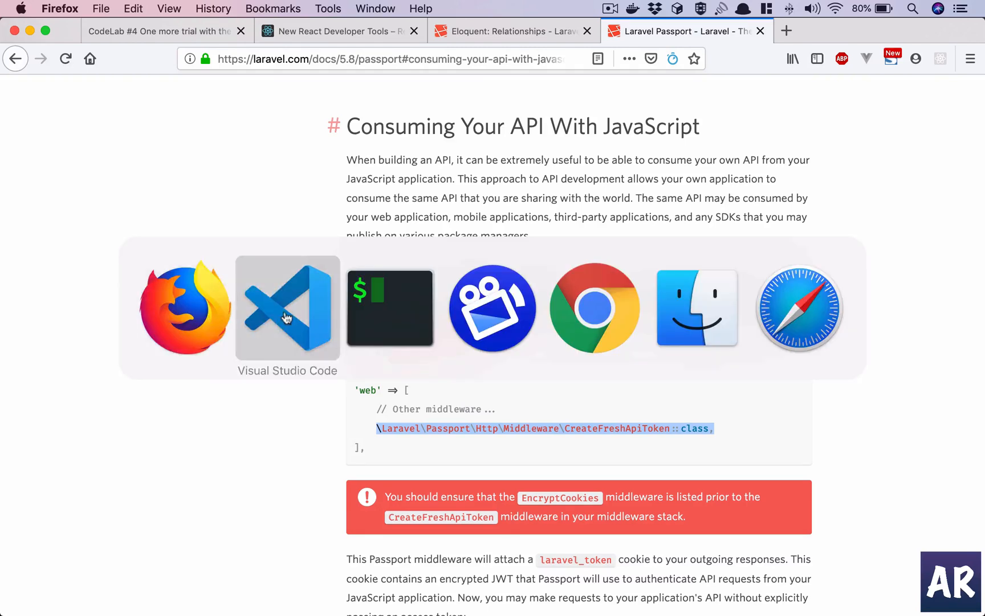
pyautogui.click(287, 309)
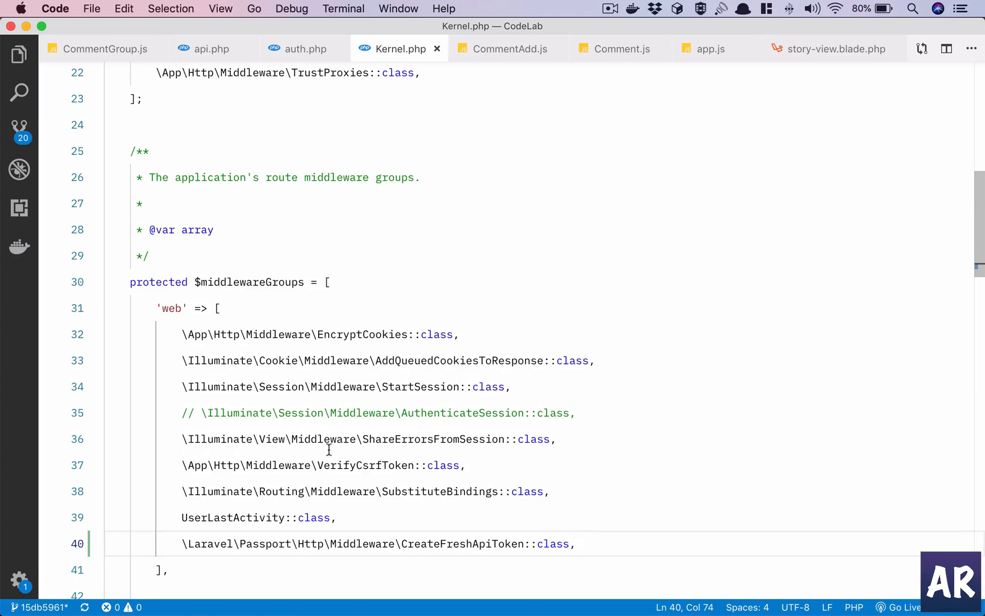
pyautogui.moveTo(243, 101)
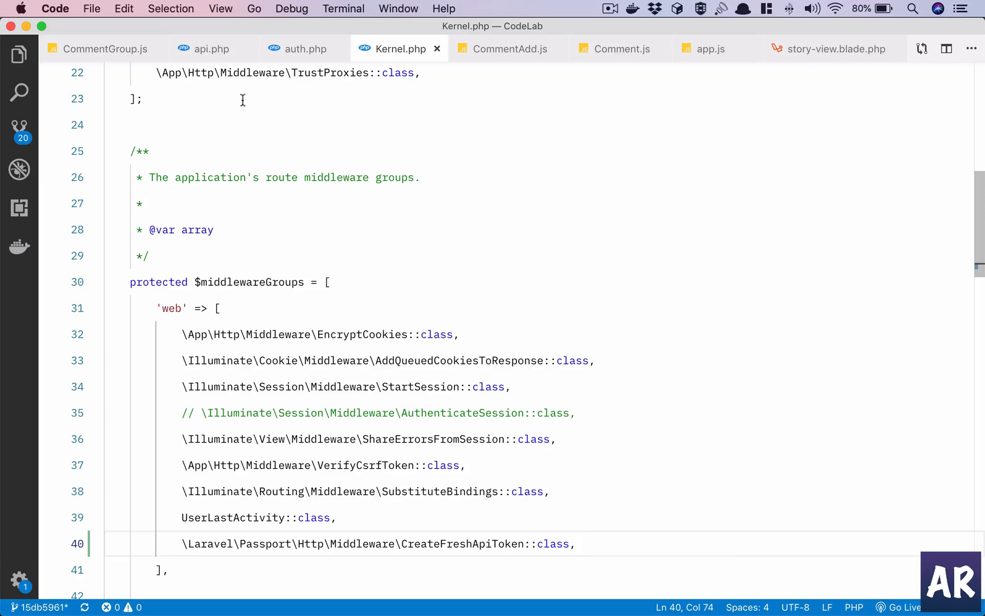
pyautogui.press('cmd+tab')
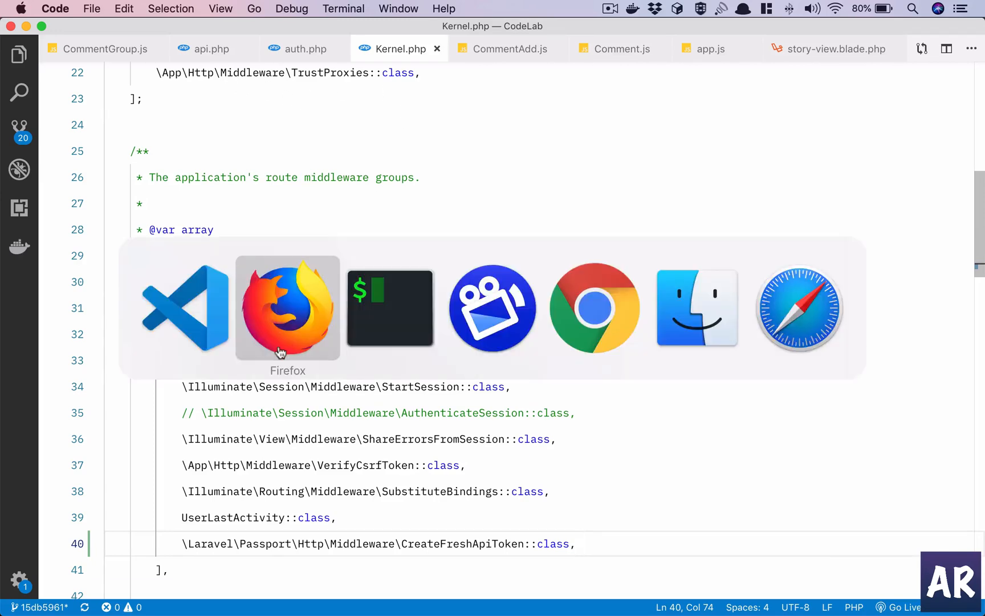
pyautogui.click(287, 308)
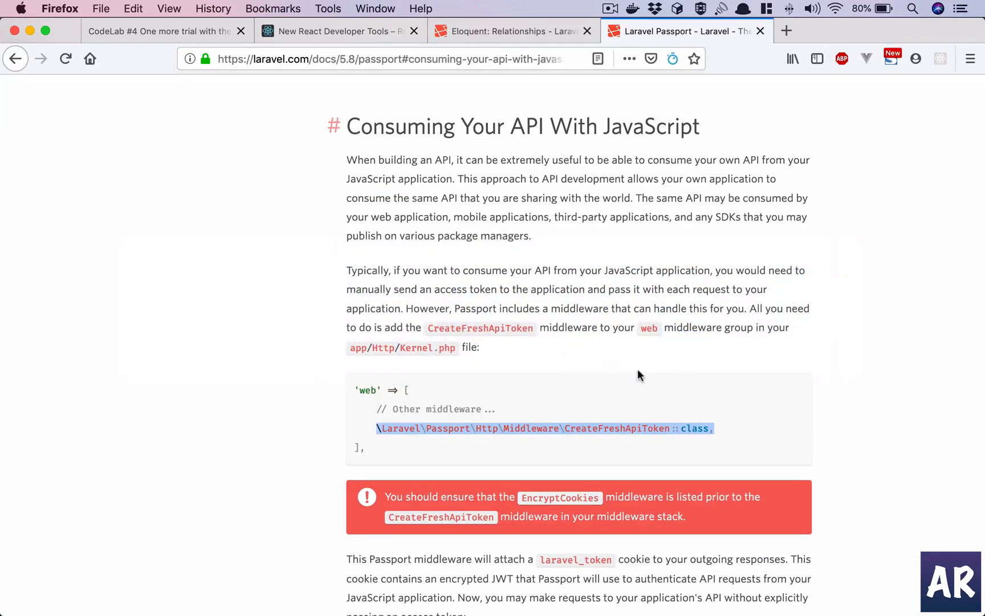
pyautogui.scroll(-3)
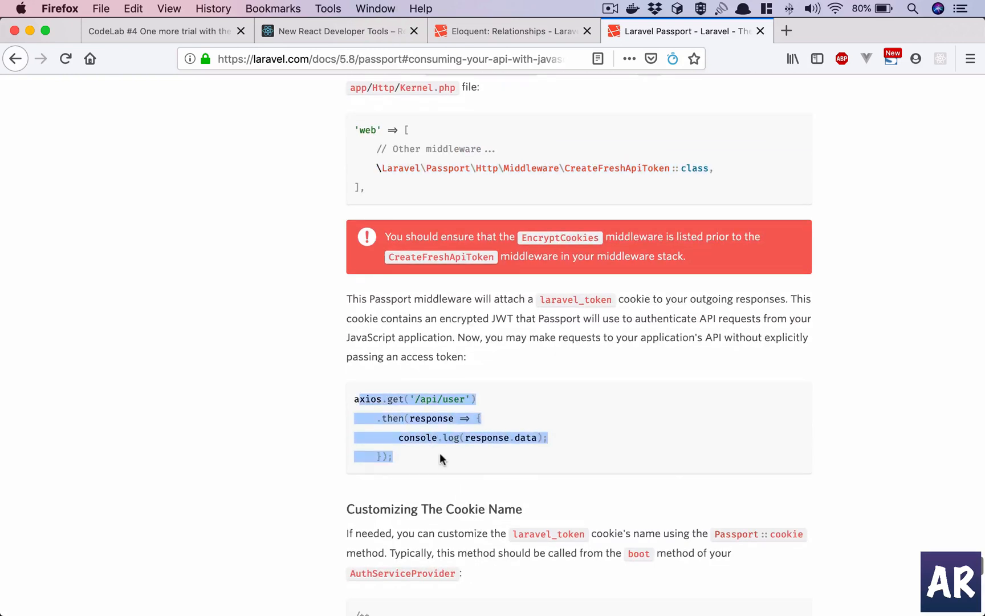
pyautogui.moveTo(406, 420)
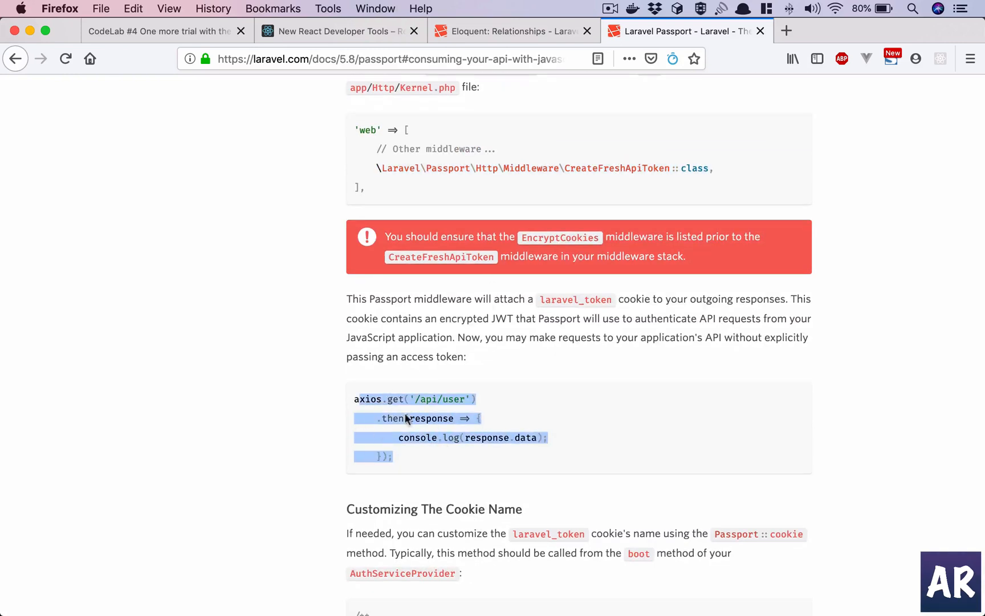
pyautogui.moveTo(344, 266)
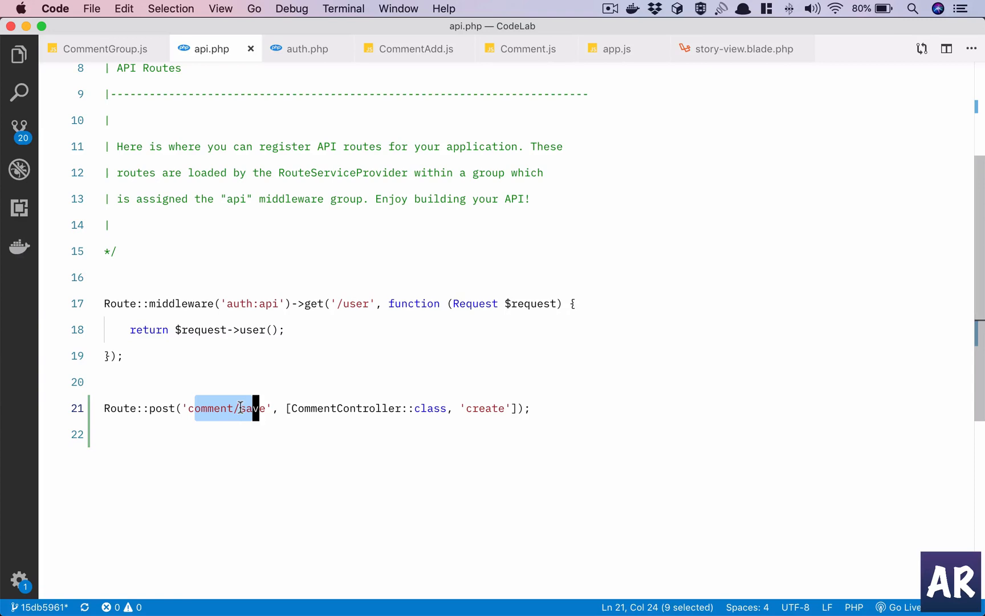
pyautogui.click(242, 408)
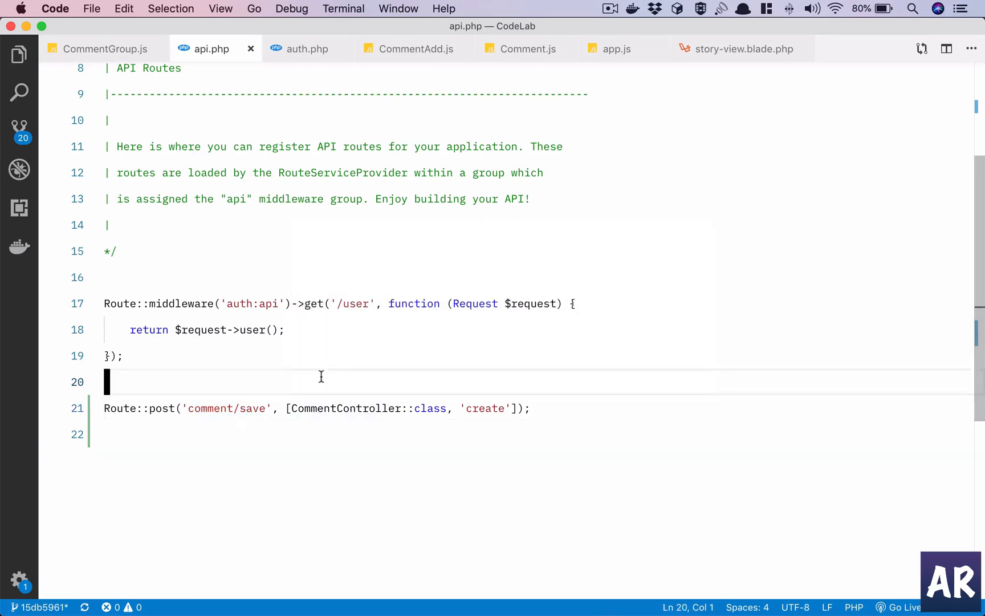
# - Wrap routes in Route::group(['middleware' => 'auth:api'], function() in api.php
pyautogui.write('Route::group')
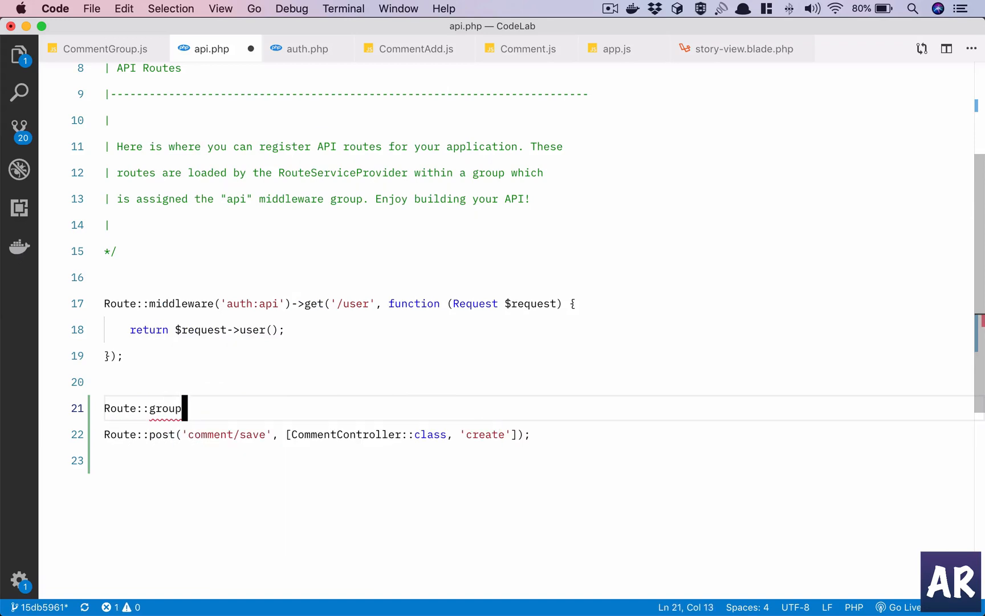
pyautogui.write('()')
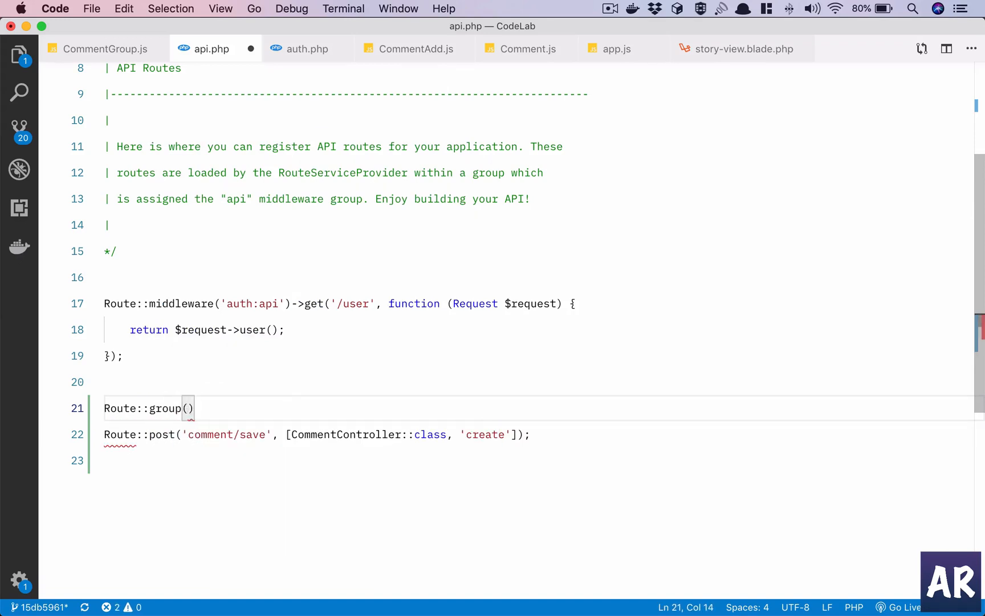
pyautogui.write("['middleware'")
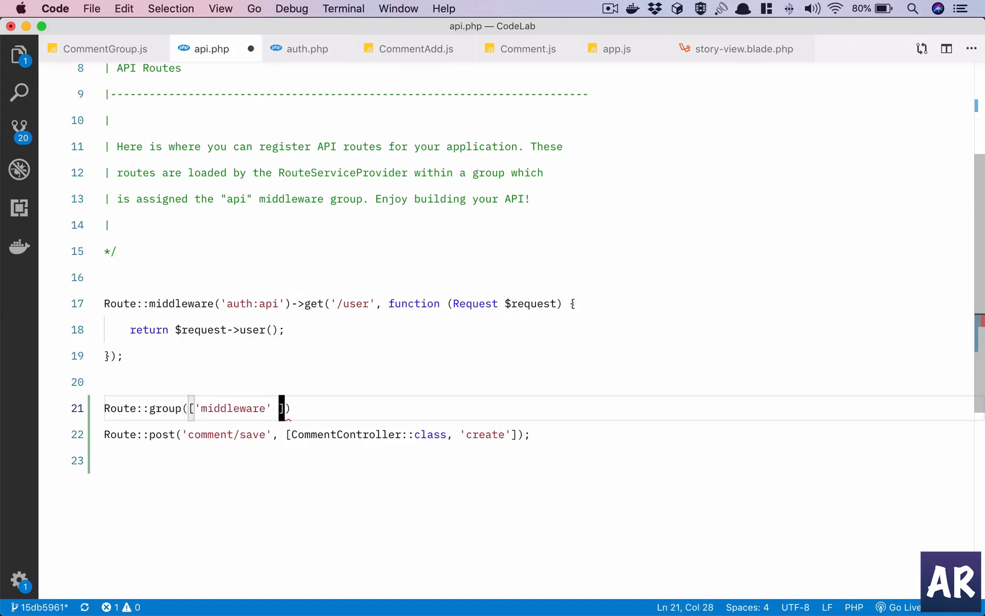
pyautogui.write("=> 'auth'")
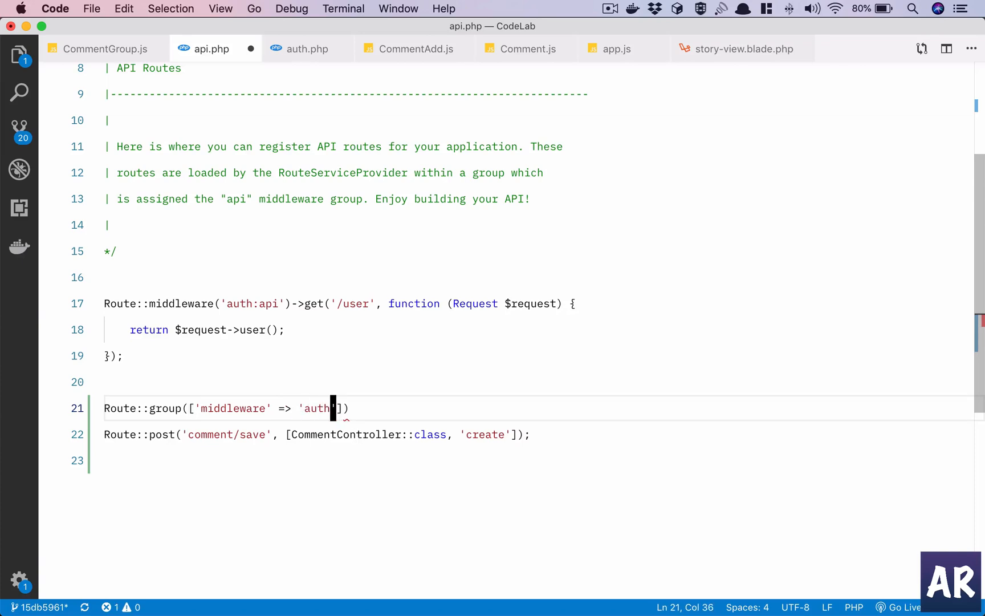
pyautogui.write(":api'],")
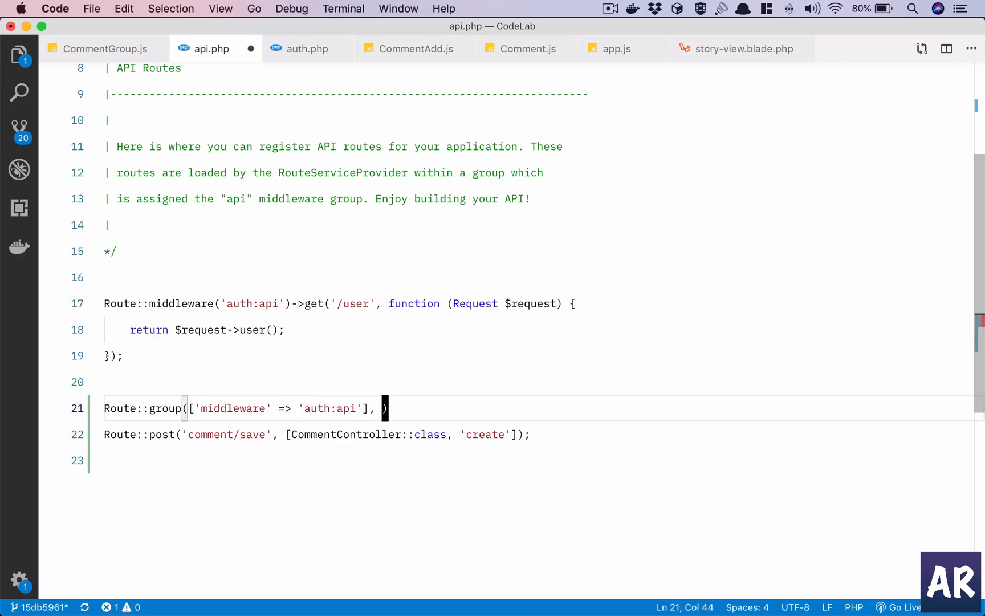
pyautogui.write('function()')
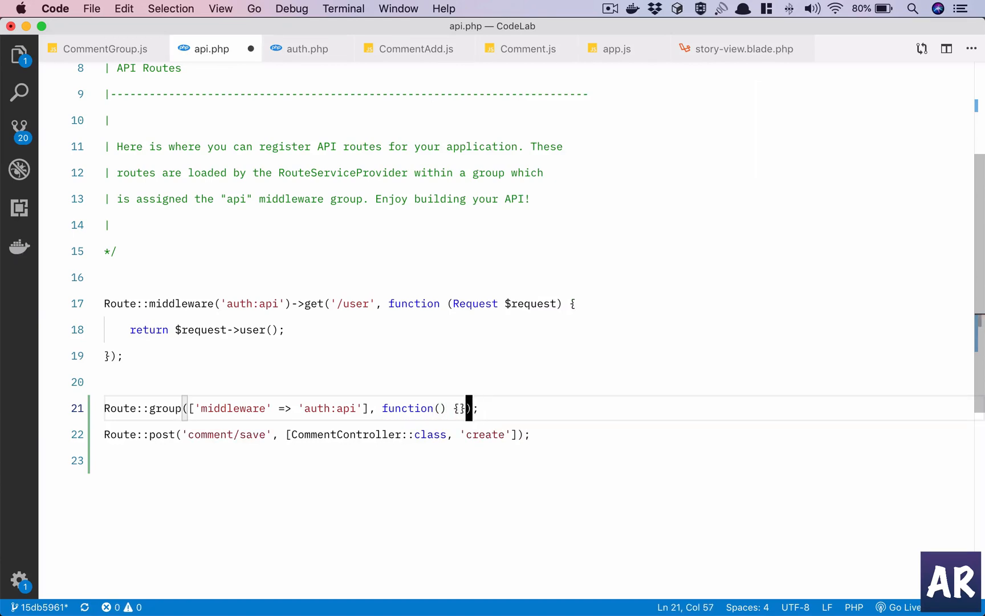
pyautogui.press('Enter')
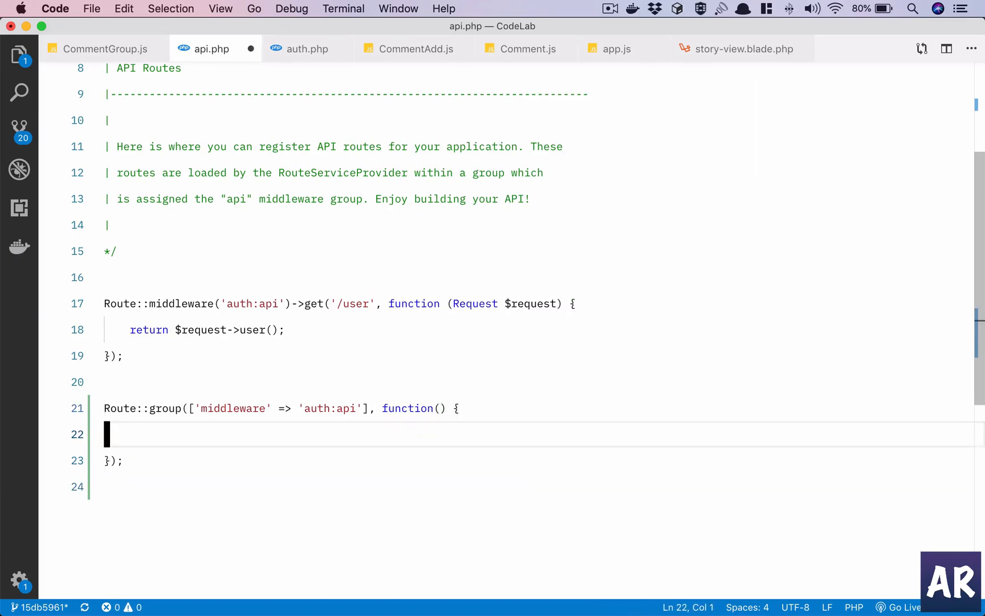
# - Place the comment/save POST route inside the group, start returning $request, and go to the story page
pyautogui.write("Route::post('comment/save', [CommentController::class, 'create']);")
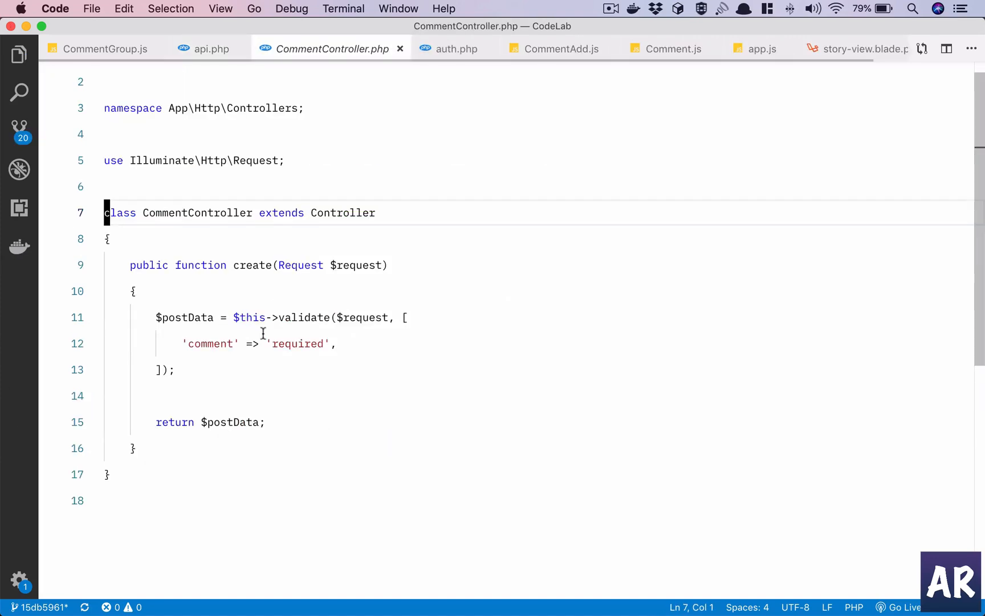
pyautogui.write('return')
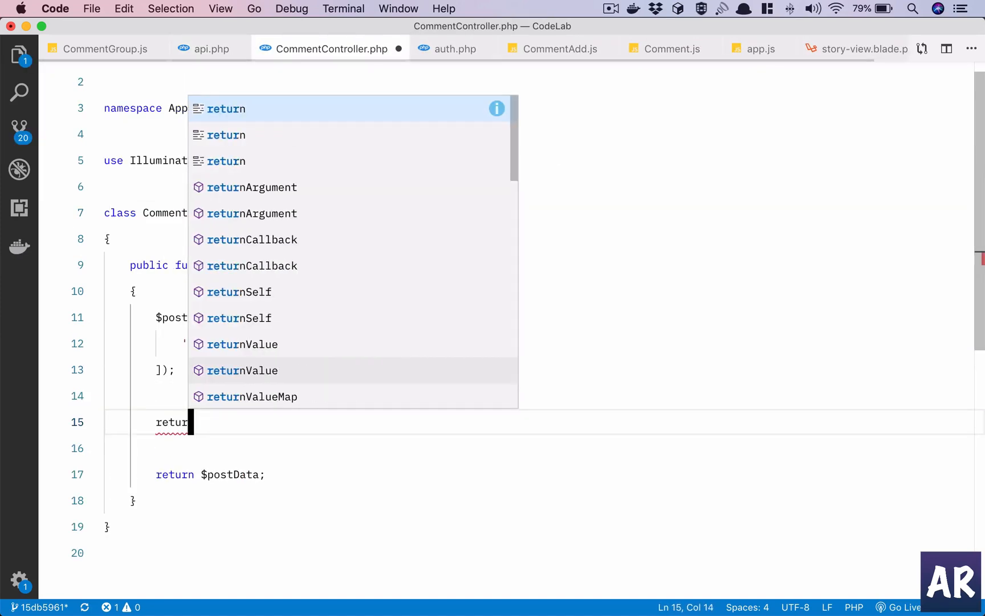
pyautogui.write('$re')
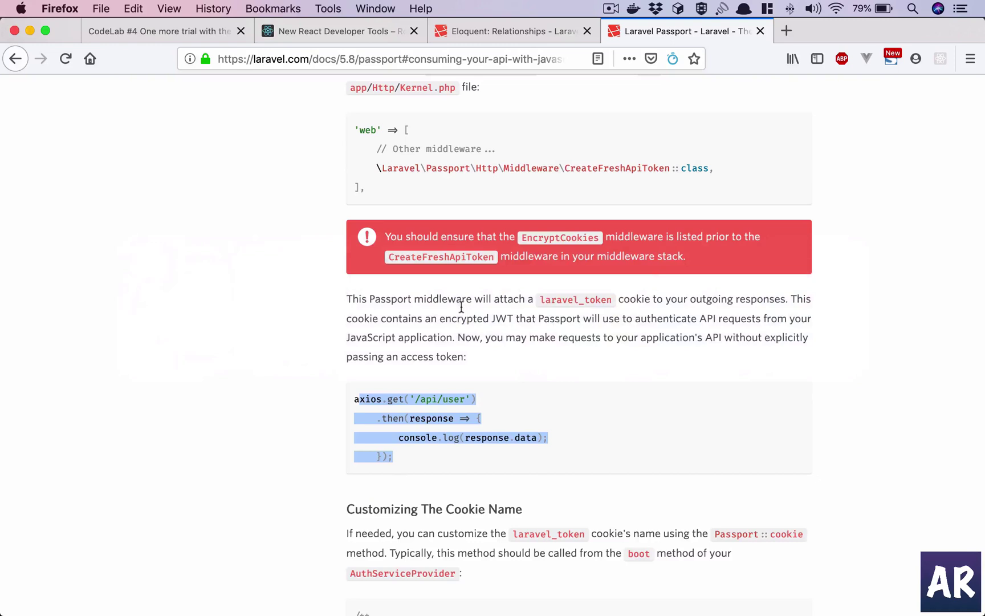
pyautogui.click(154, 31)
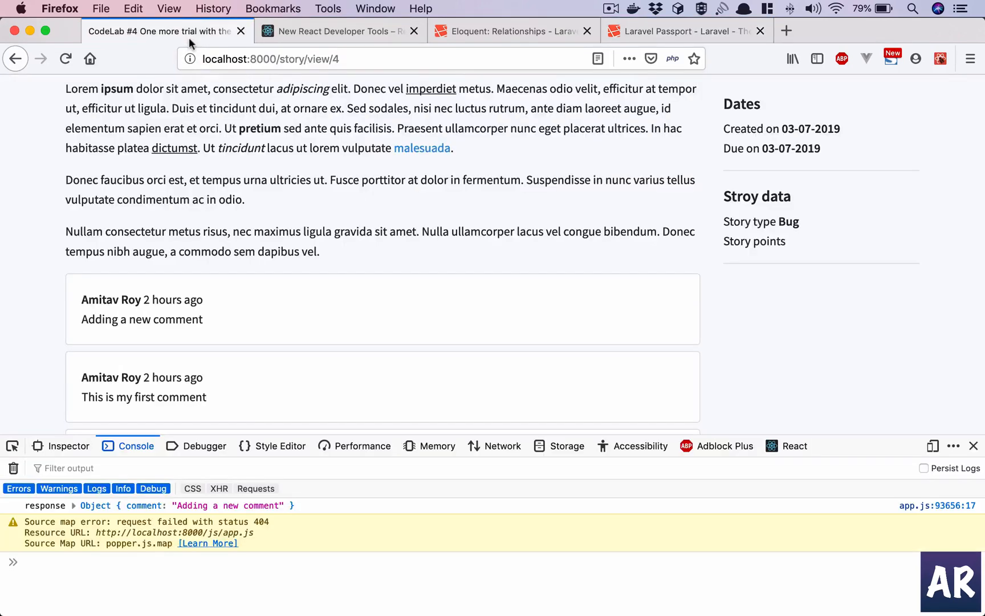
pyautogui.moveTo(426, 181)
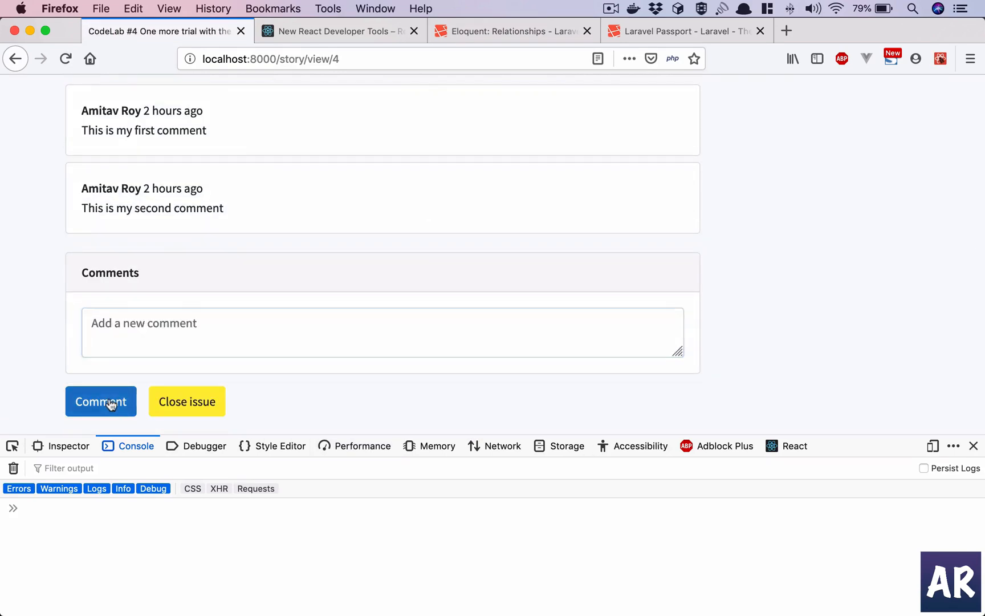
# - Submit a comment and check the console logs the authenticated user object, then move to the terminal
pyautogui.click(100, 401)
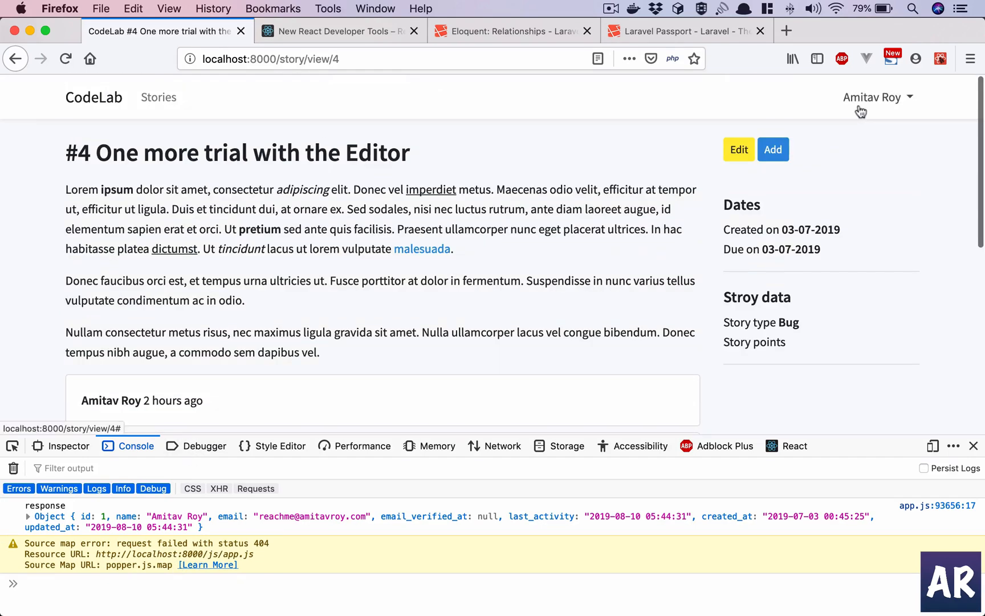
pyautogui.scroll(-3)
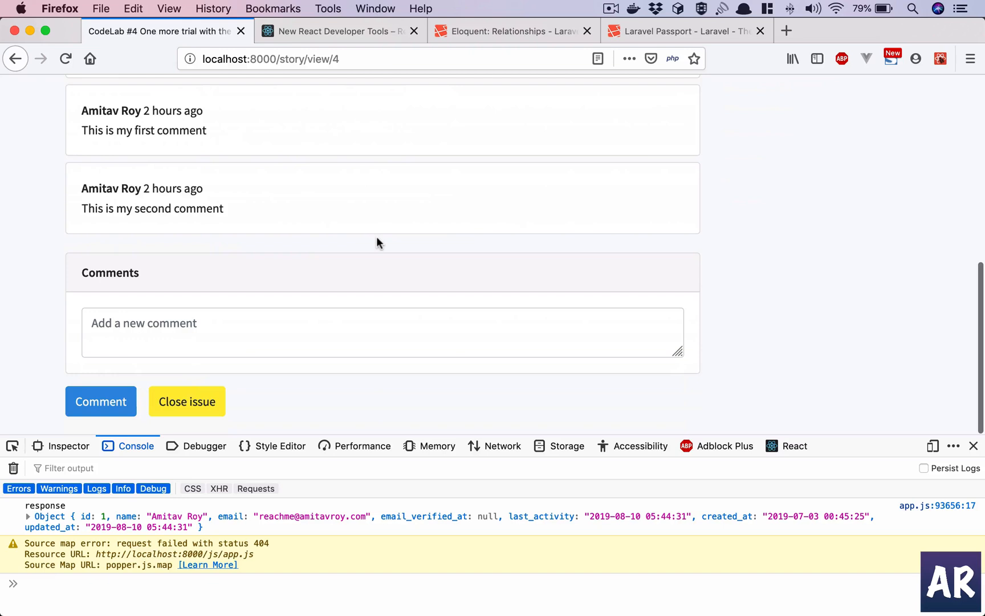
pyautogui.scroll(3)
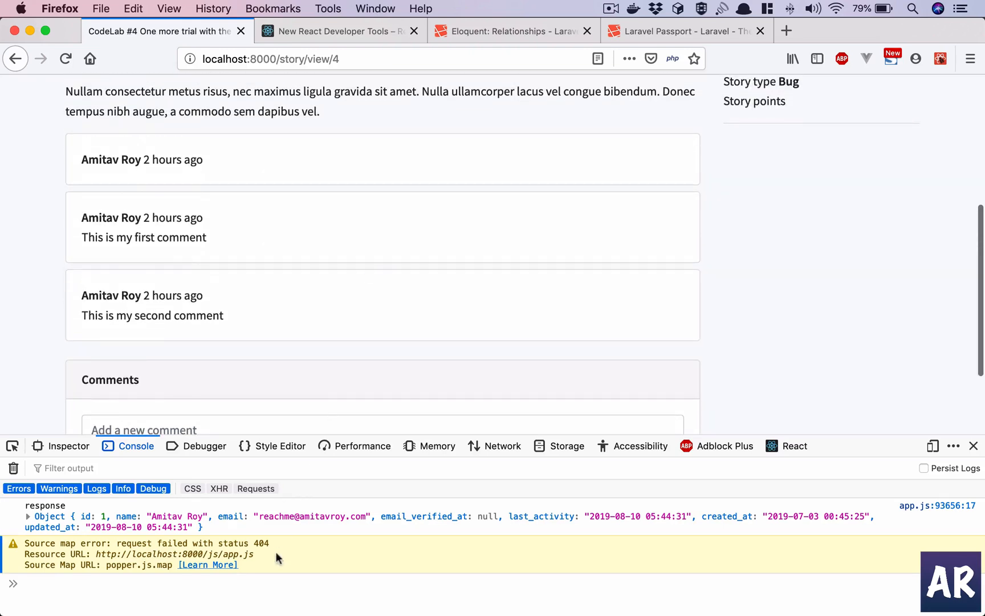
pyautogui.moveTo(124, 528)
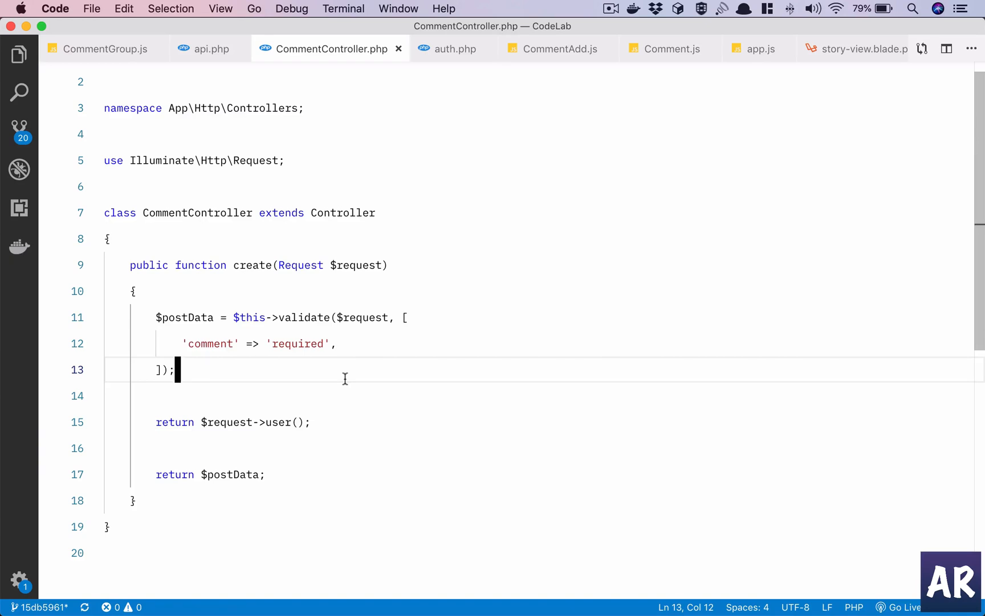
pyautogui.click(18, 55)
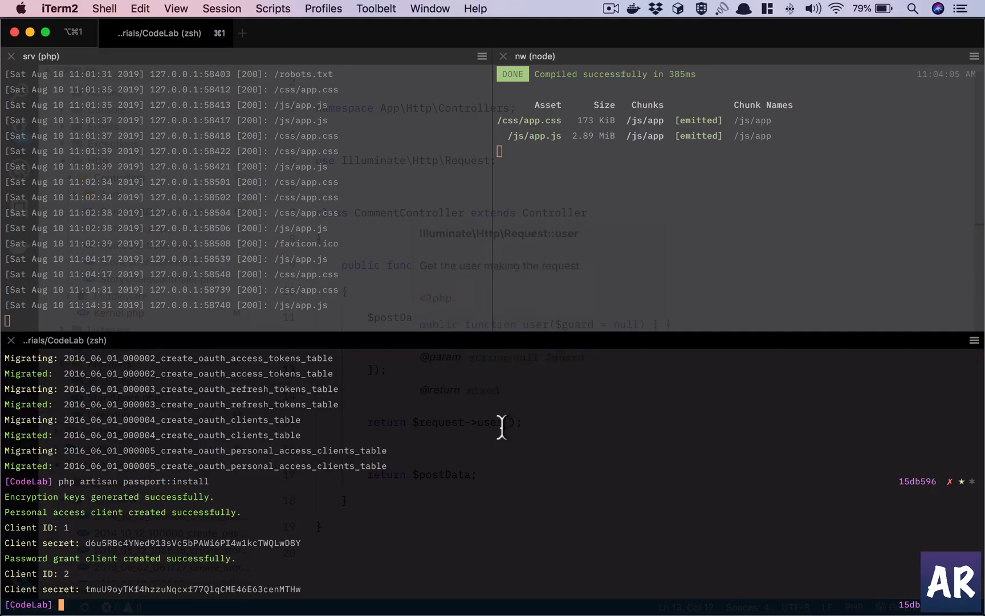
# - Run php artisan make:model -mc Comment to generate the model, migration and controller
pyautogui.write('php a')
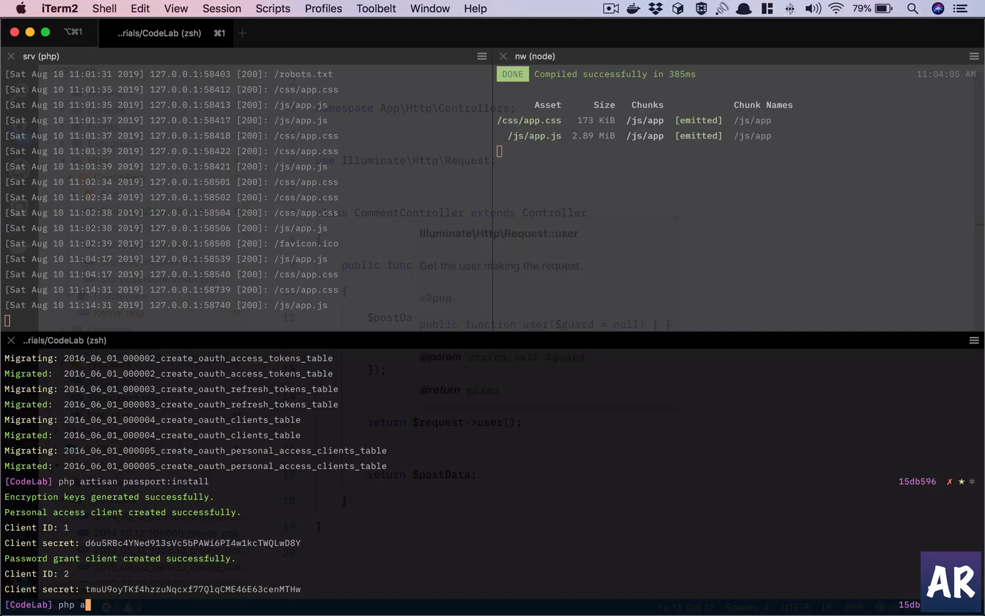
pyautogui.write('rtisan make:model')
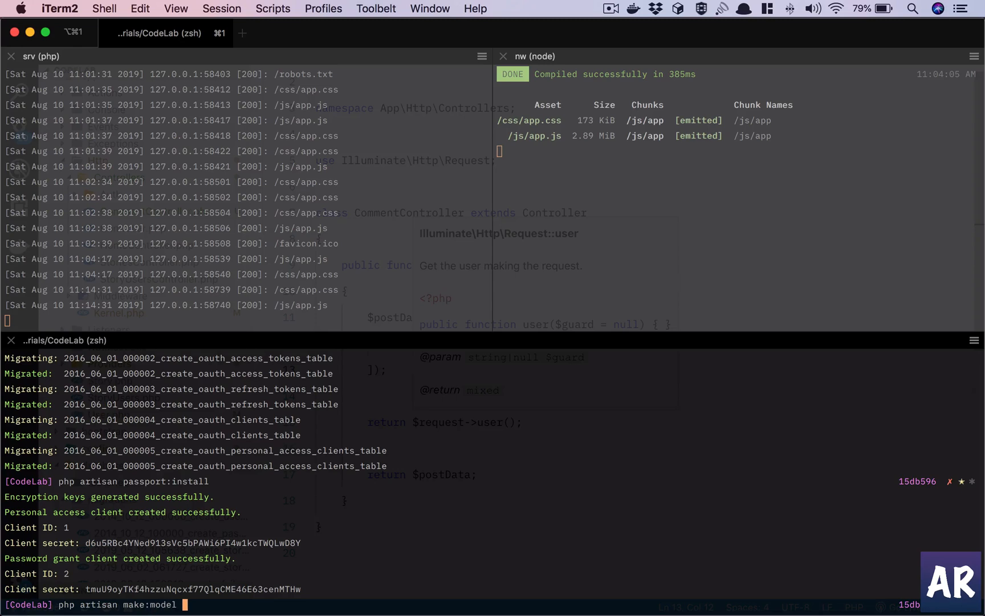
pyautogui.write('-m-')
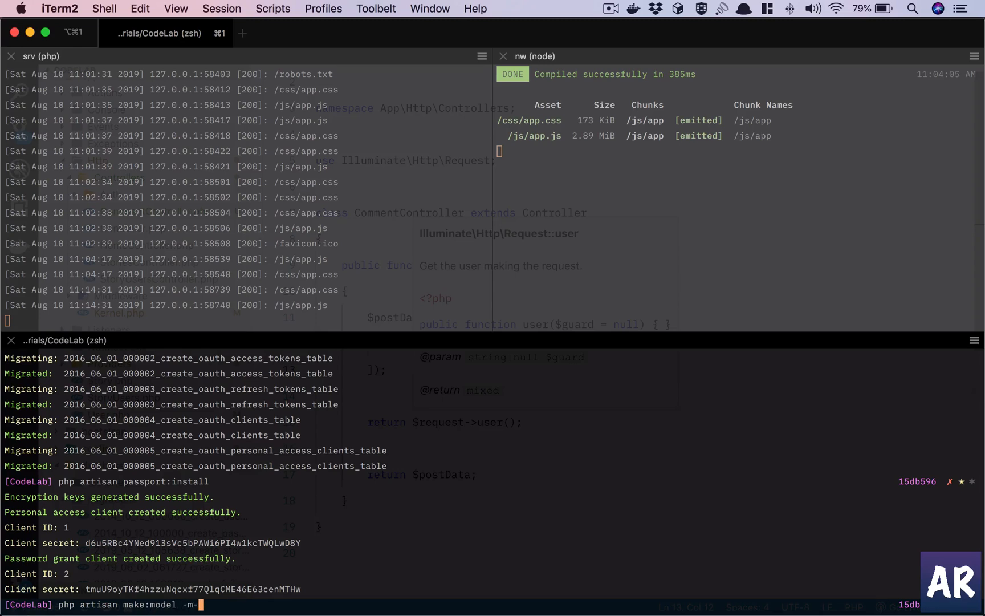
pyautogui.write('c')
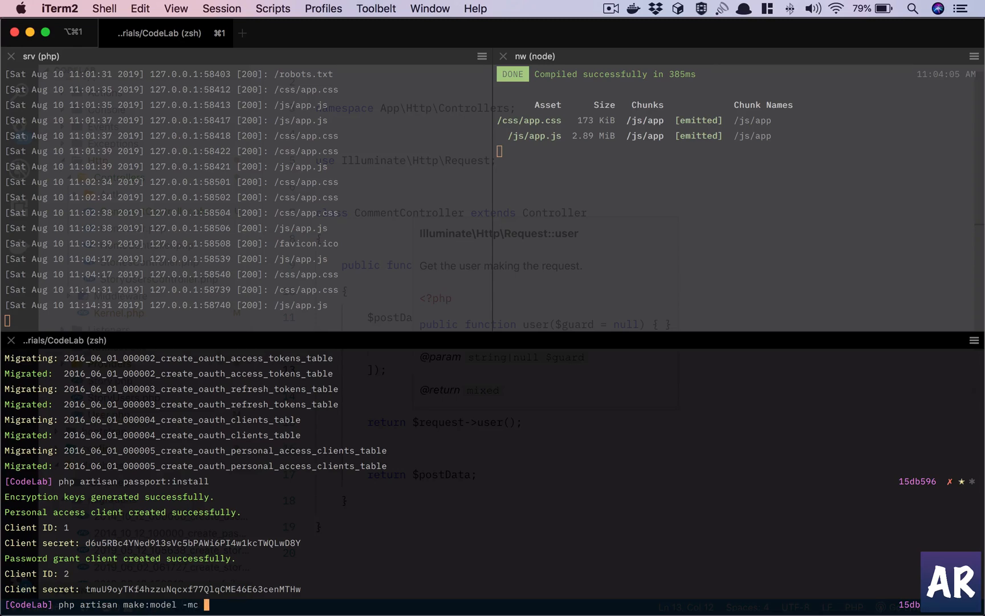
pyautogui.write('Comment')
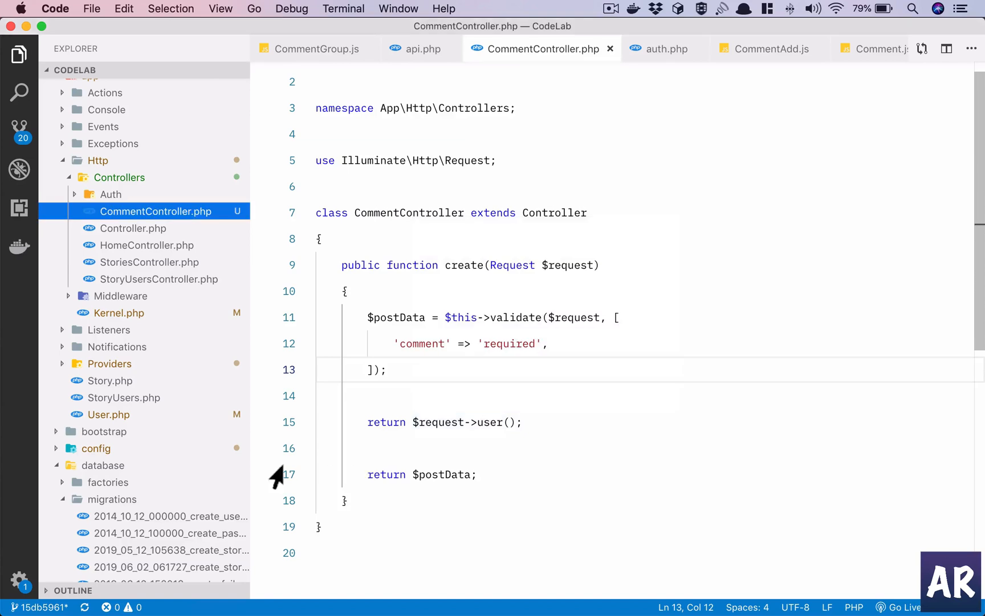
pyautogui.moveTo(98, 165)
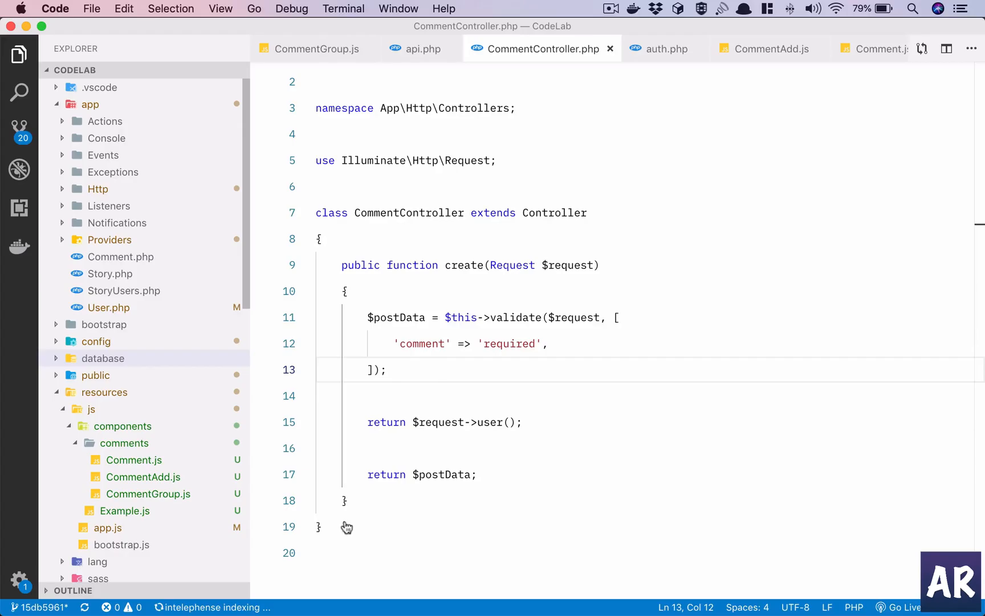
# - Add protected $guarded = []; to the new Comment model class
pyautogui.click(120, 257)
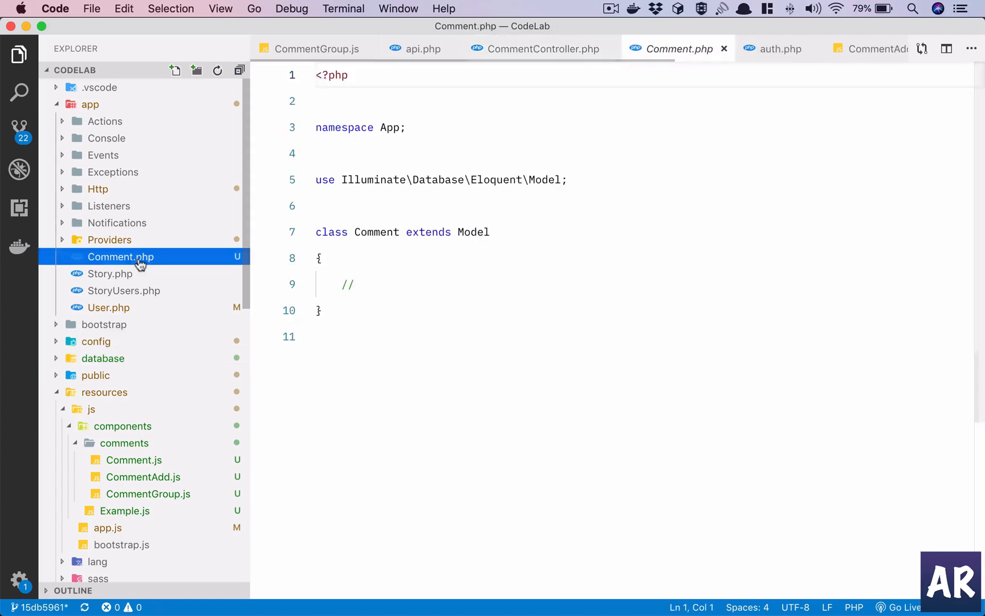
pyautogui.write('pr')
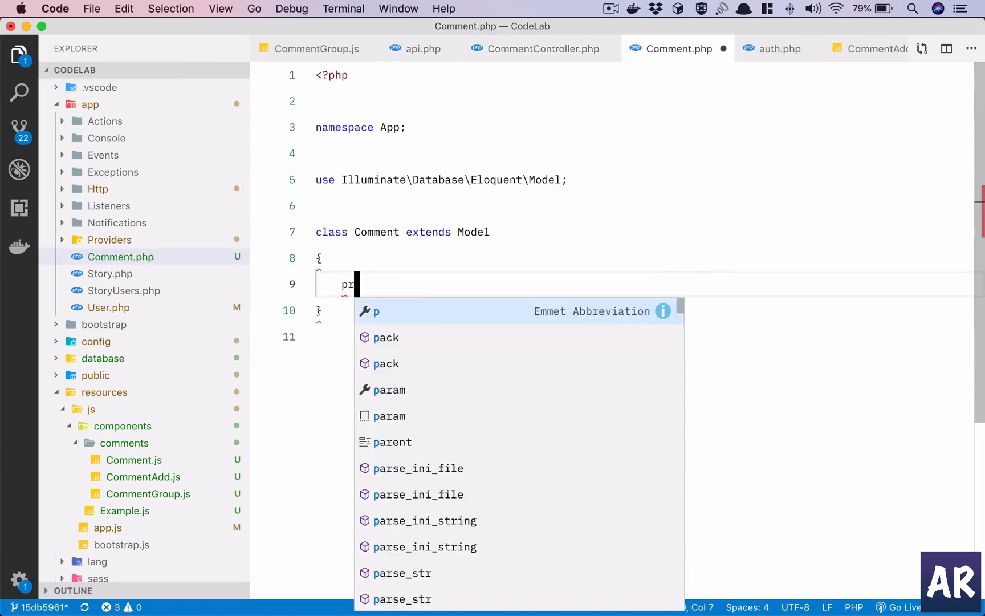
pyautogui.write('rotected $g')
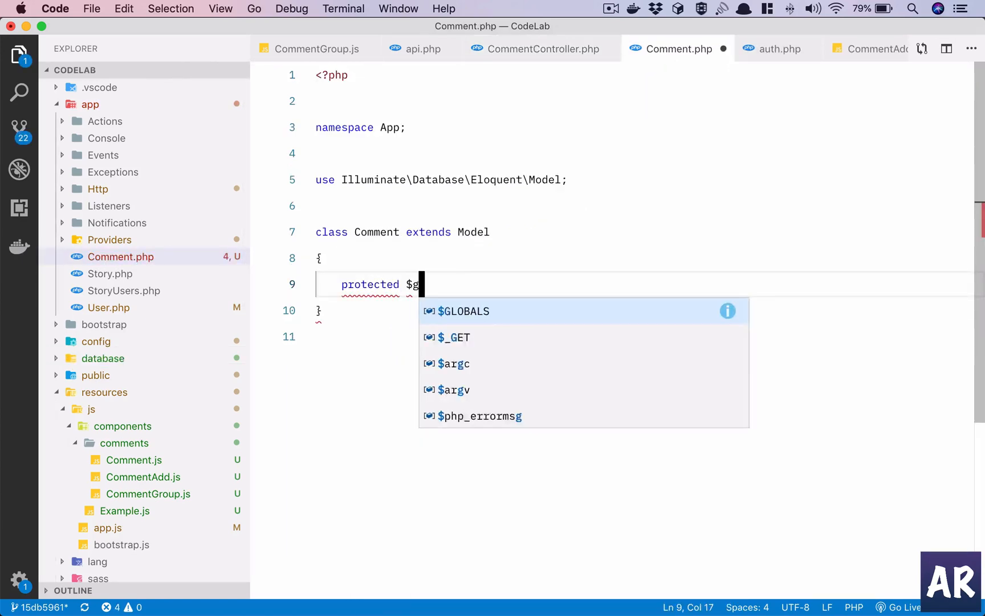
pyautogui.write('uarded')
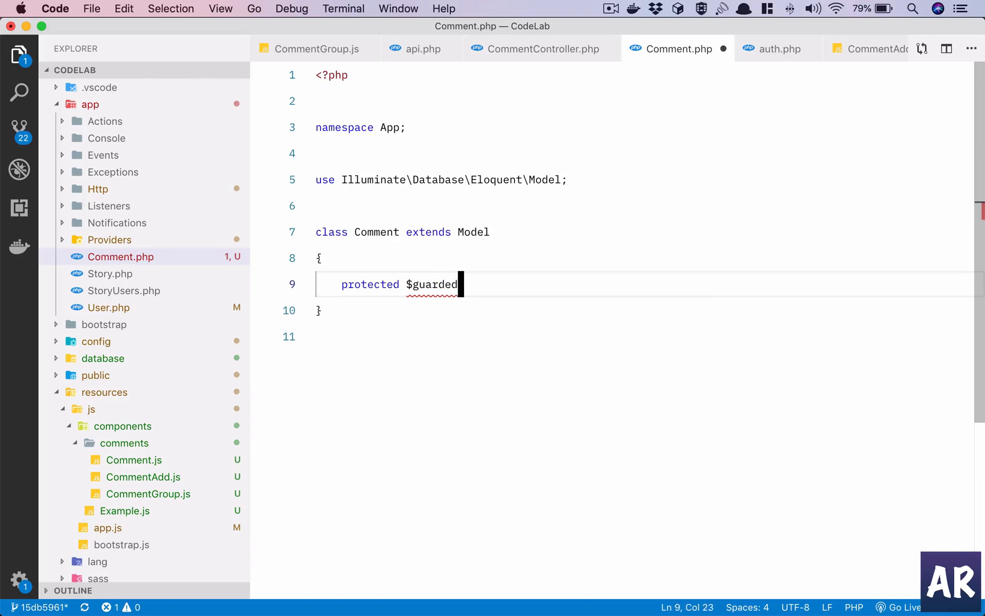
pyautogui.write('= [];')
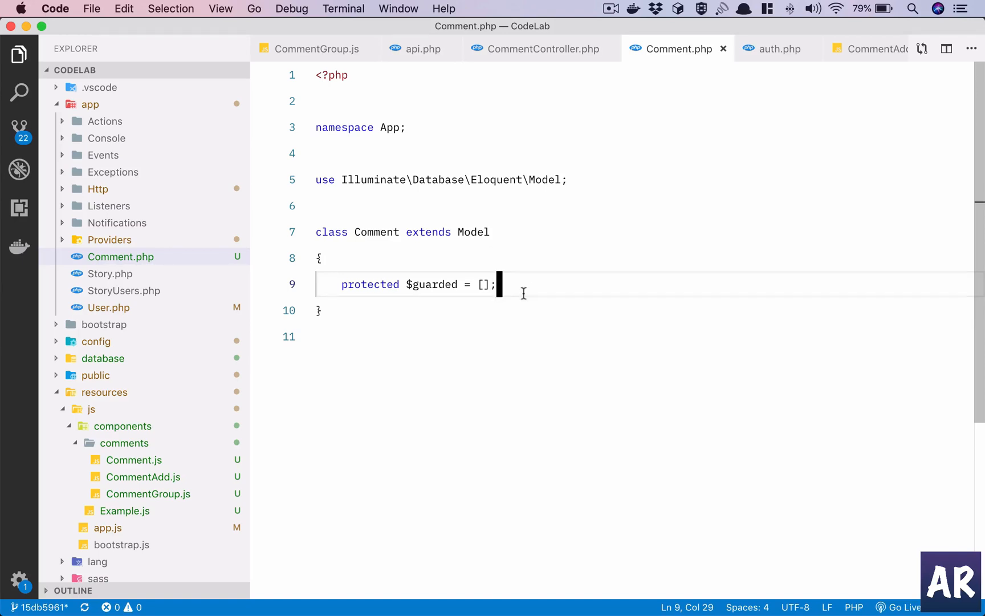
pyautogui.moveTo(611, 147)
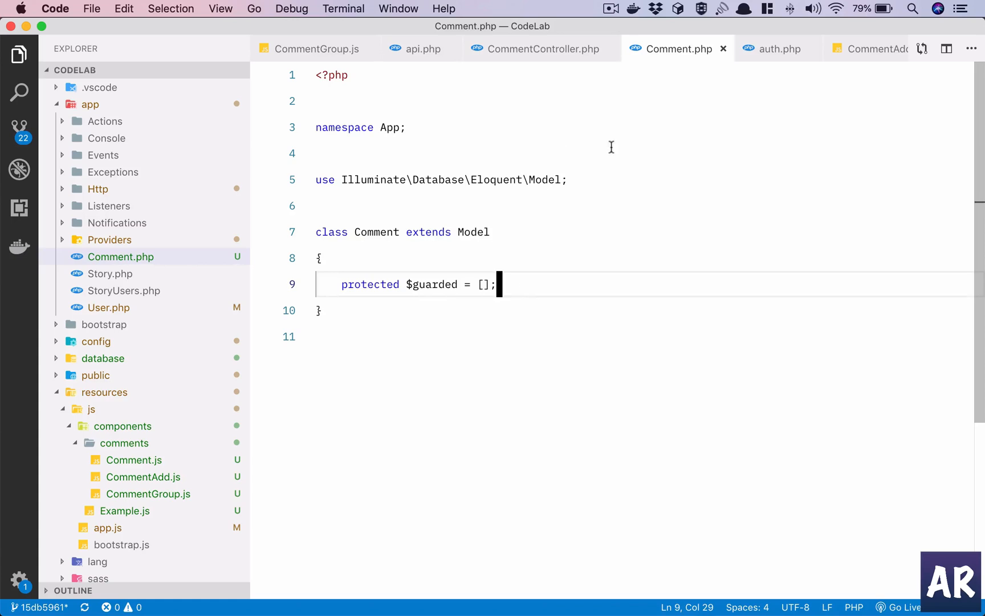
pyautogui.scroll(-3)
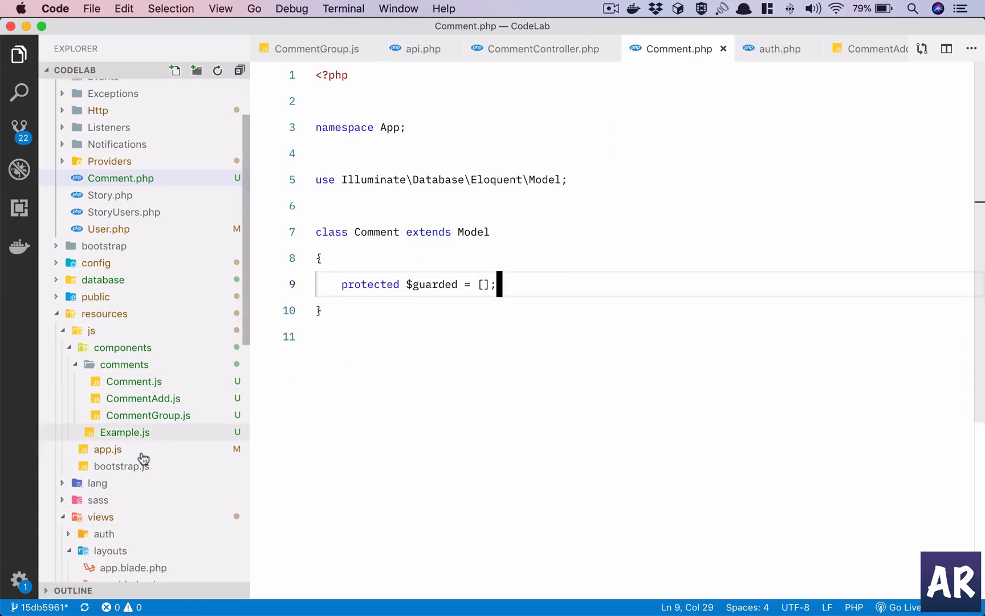
# - Add a string commentable_type column to the create_comments_table migration
pyautogui.click(102, 279)
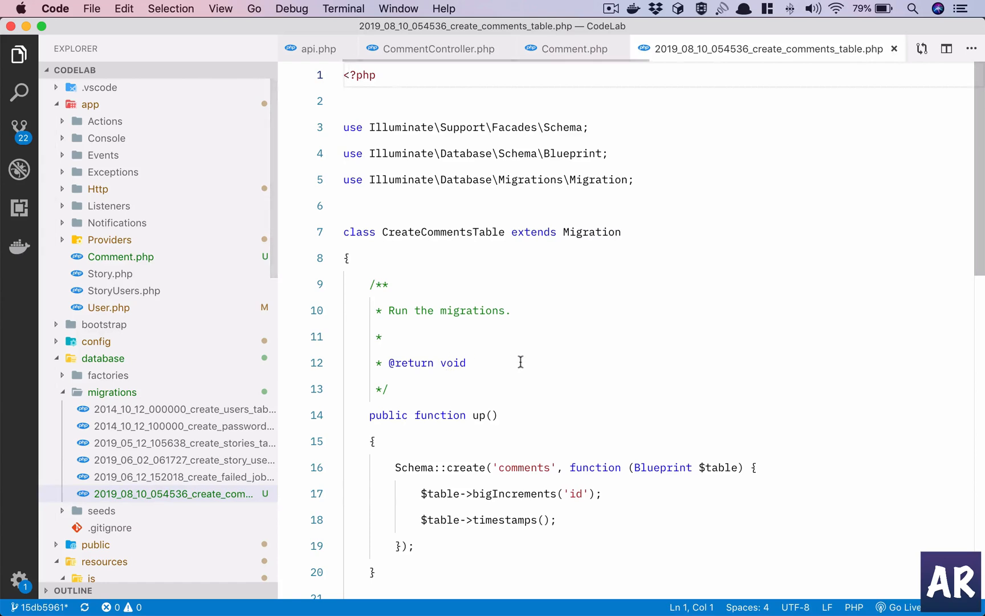
pyautogui.scroll(-3)
pyautogui.write('$table-')
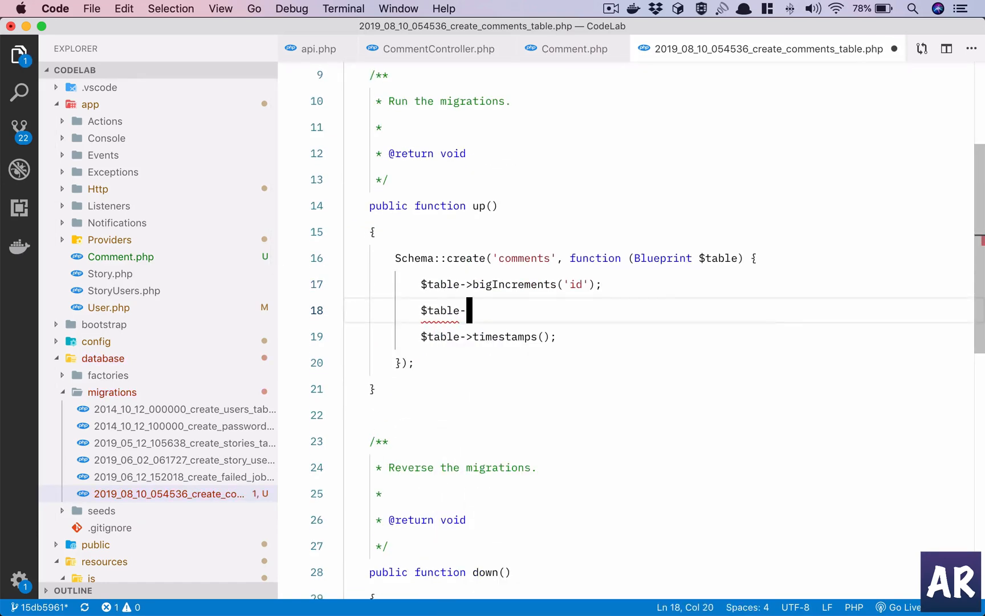
pyautogui.write('>st')
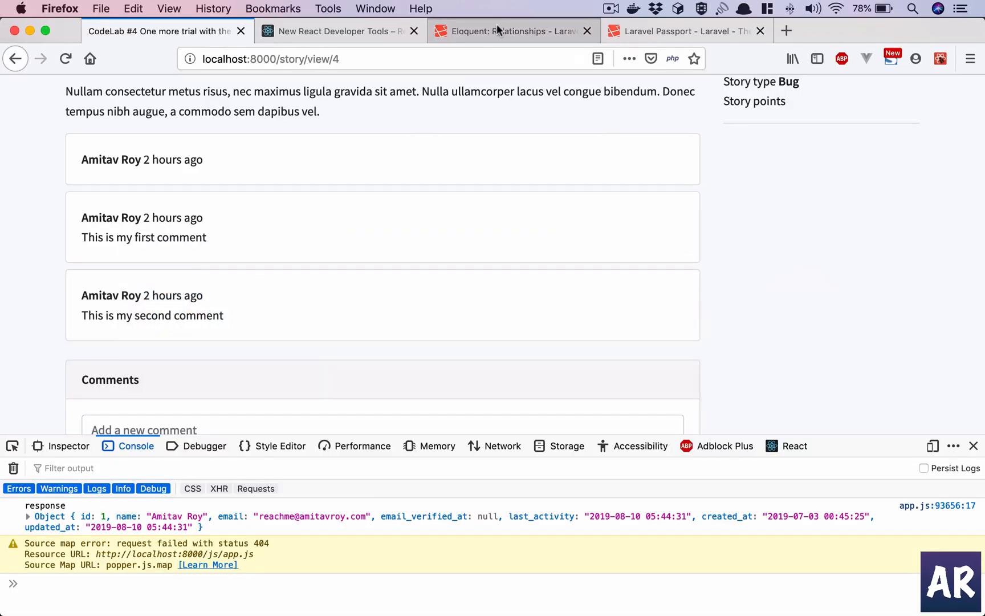
pyautogui.click(512, 31)
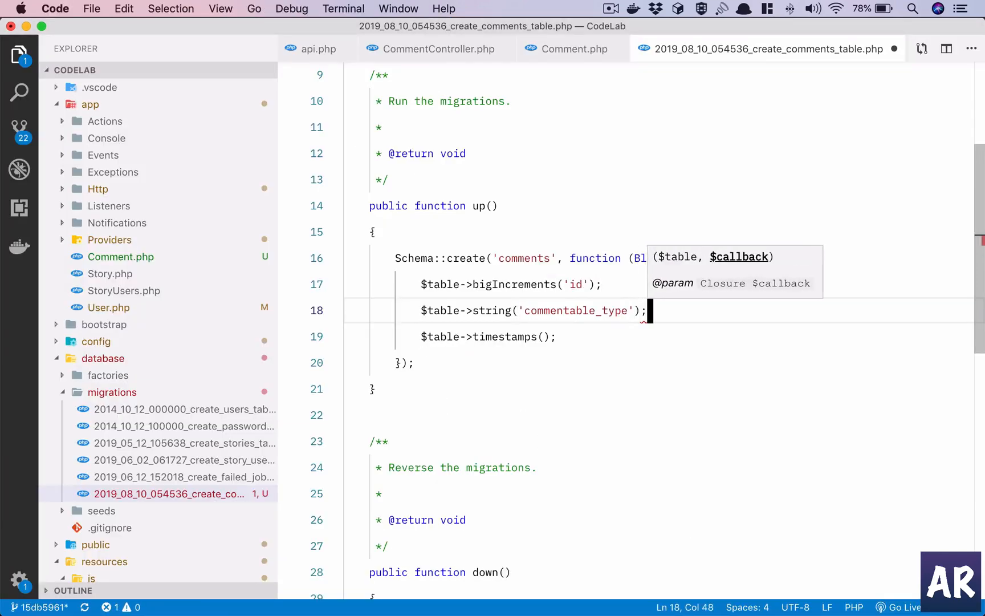
pyautogui.press('Backspace')
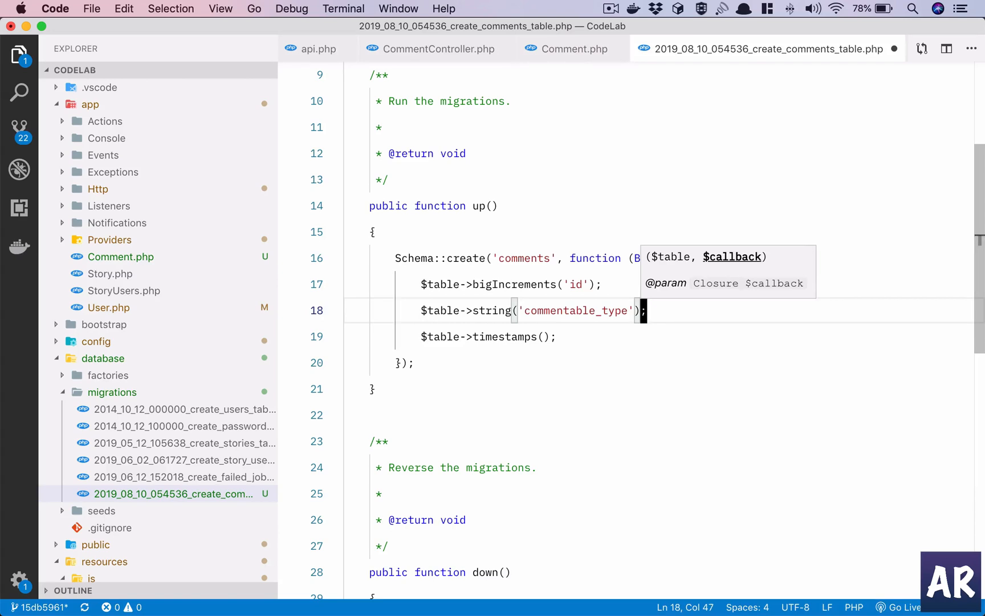
pyautogui.write(';')
pyautogui.write('$tab')
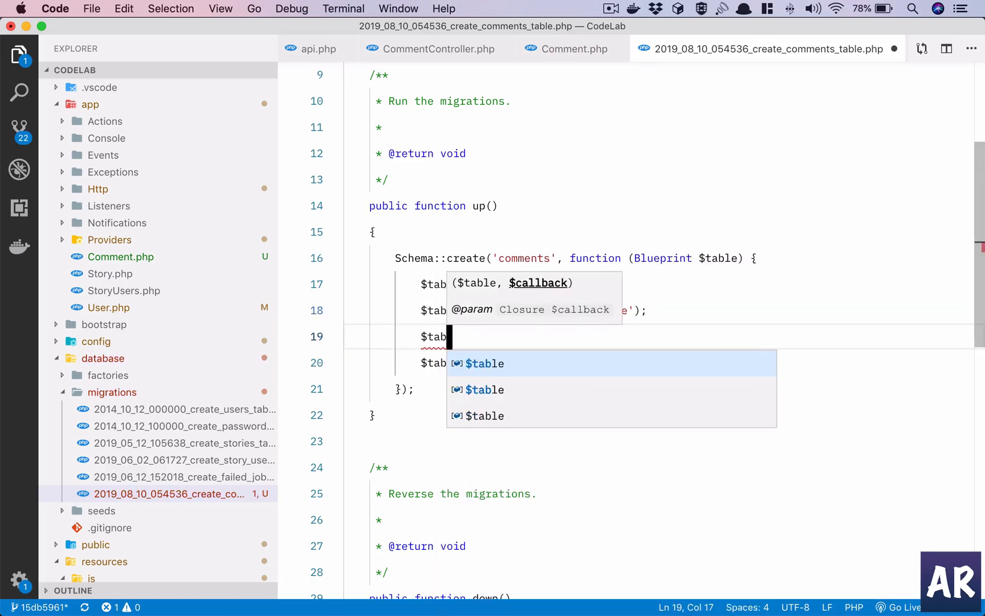
# - Add an unsignedBigInteger commentable_id column and select the unsignedBigInteger type name
pyautogui.write('str')
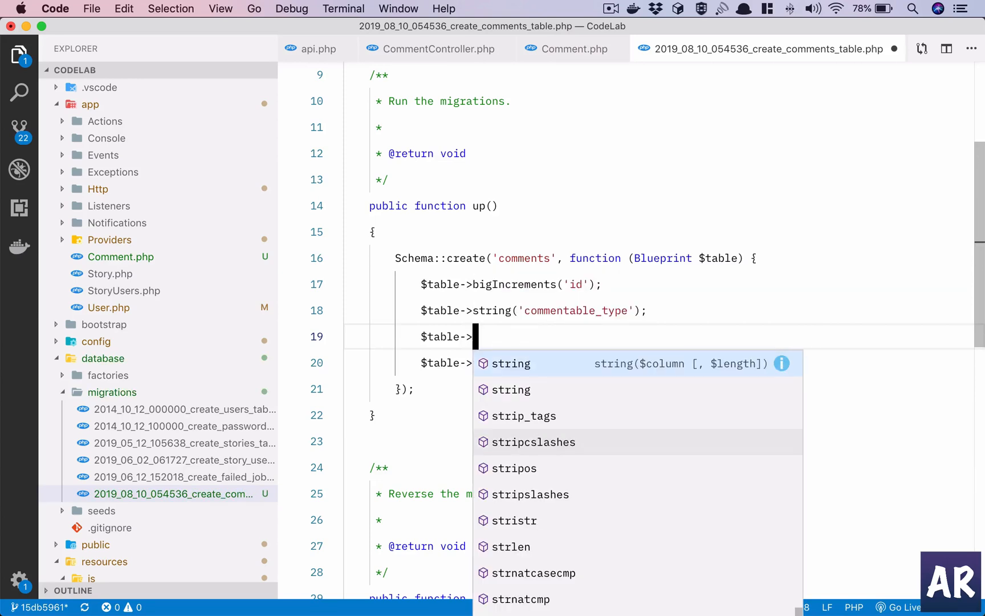
pyautogui.write('un')
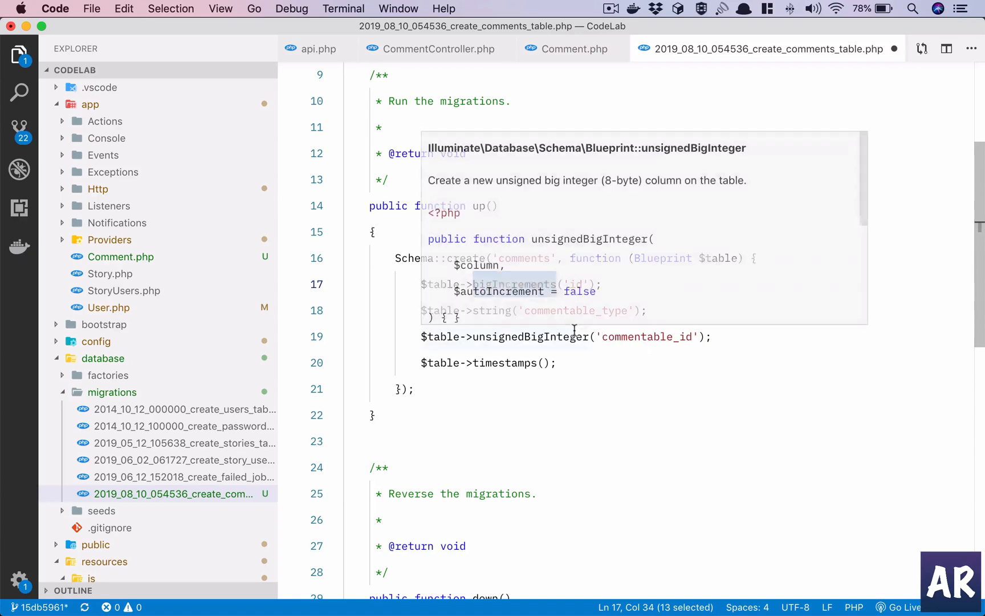
pyautogui.moveTo(556, 340)
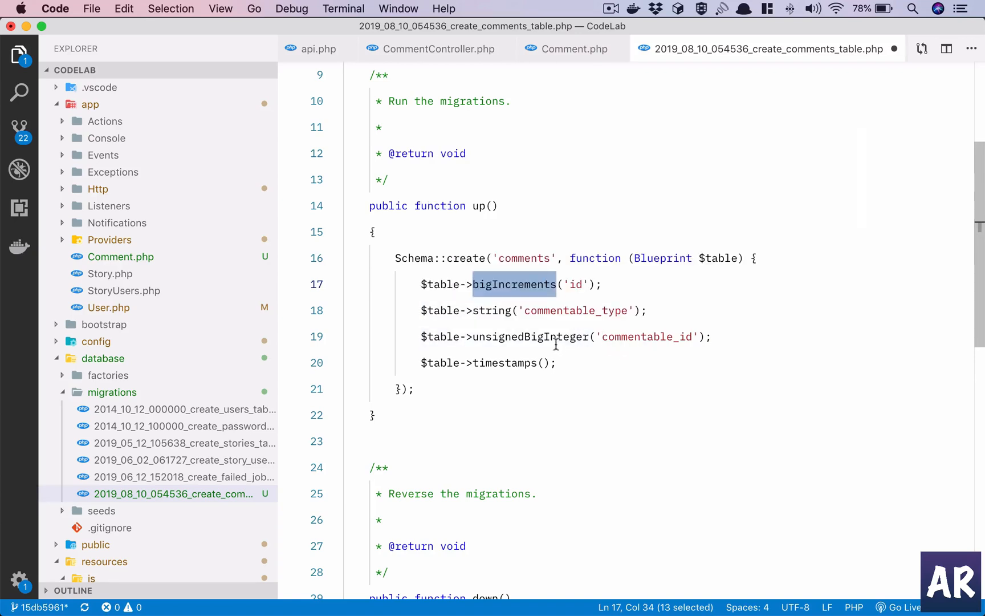
pyautogui.moveTo(581, 354)
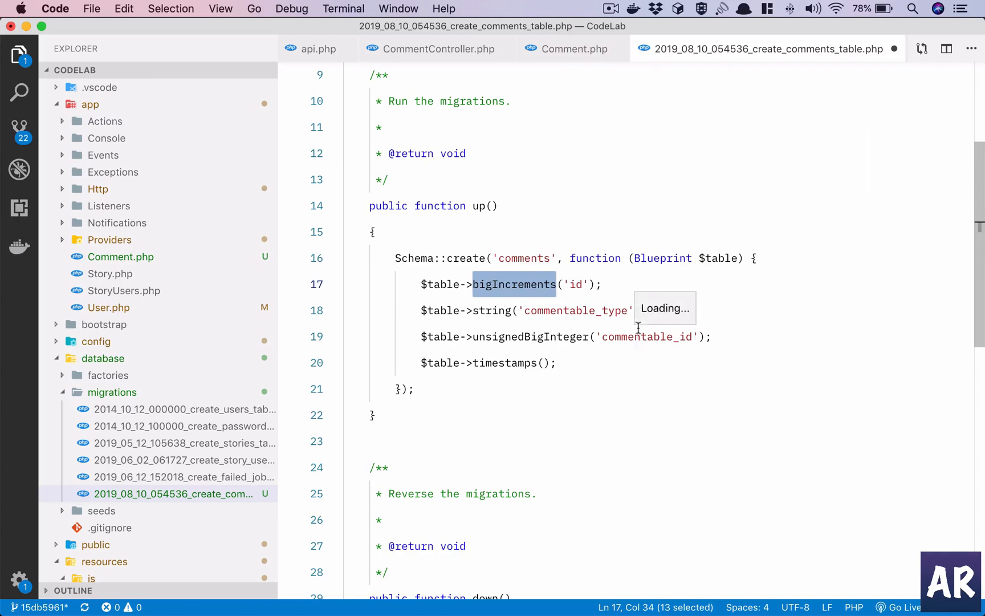
pyautogui.doubleClick(531, 337)
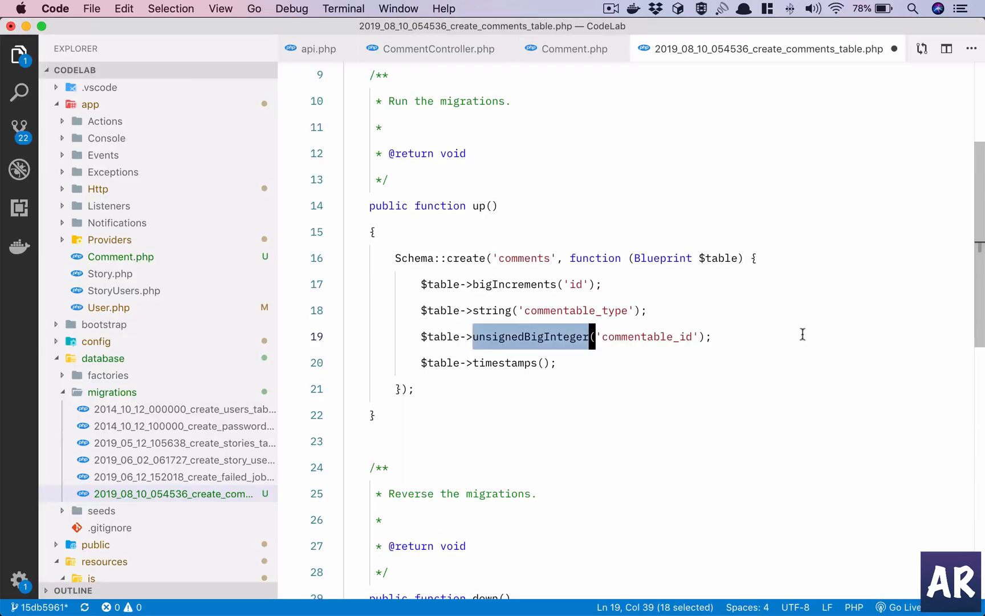
# - Add $table->text('body') and $table->unsignedBigInteger('user_id') columns to the comments migration up() method
pyautogui.write('$table')
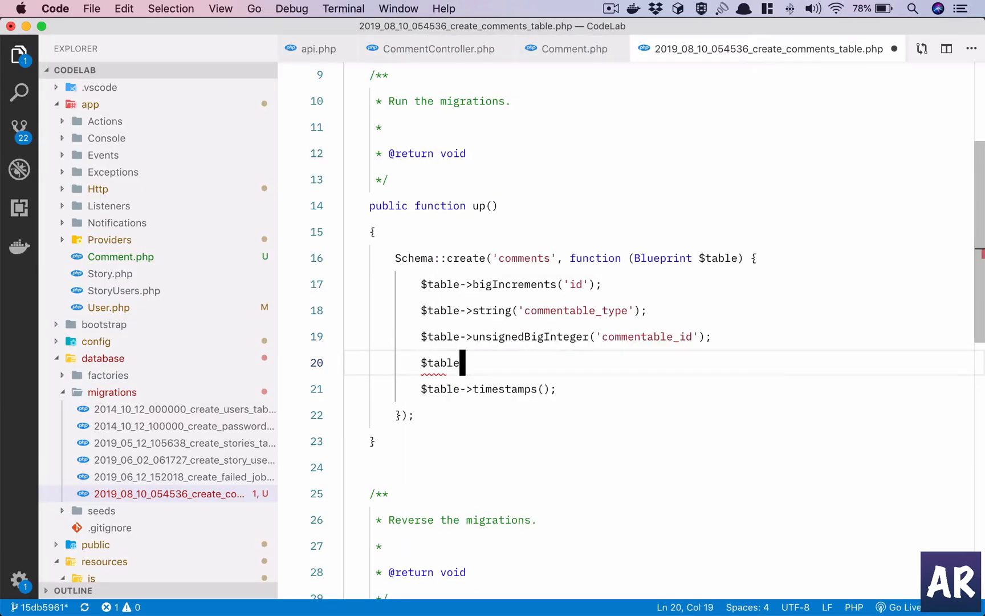
pyautogui.write("->text('body');")
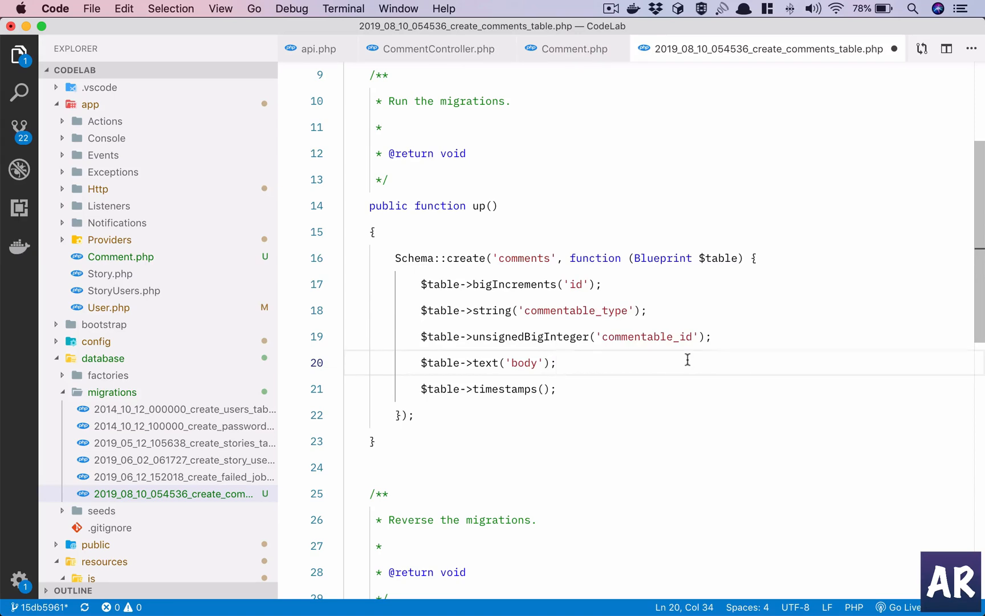
pyautogui.write("$table->unsignedBigInteger('commentable_id');")
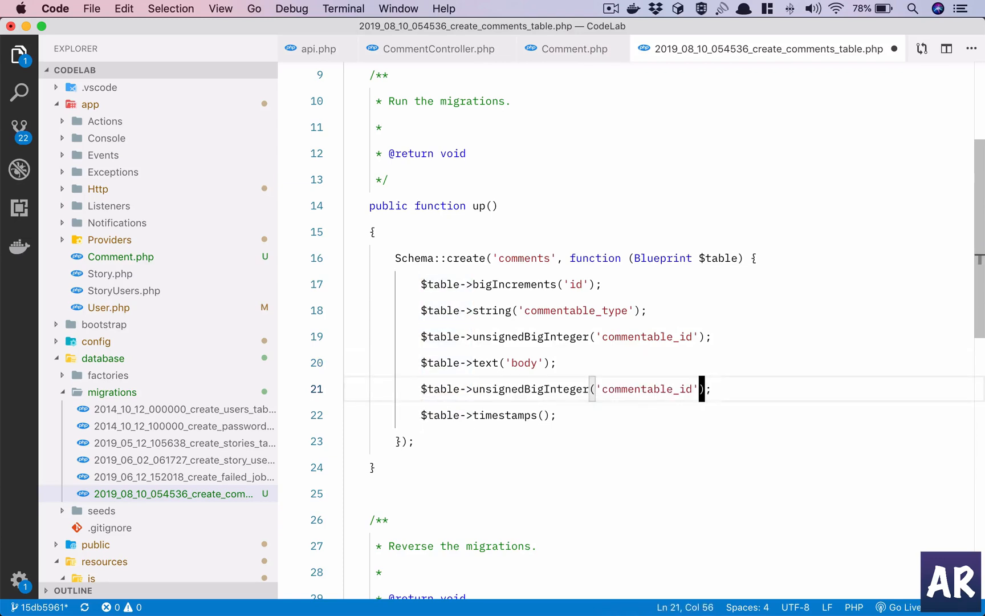
pyautogui.write('user_id')
pyautogui.write('$table')
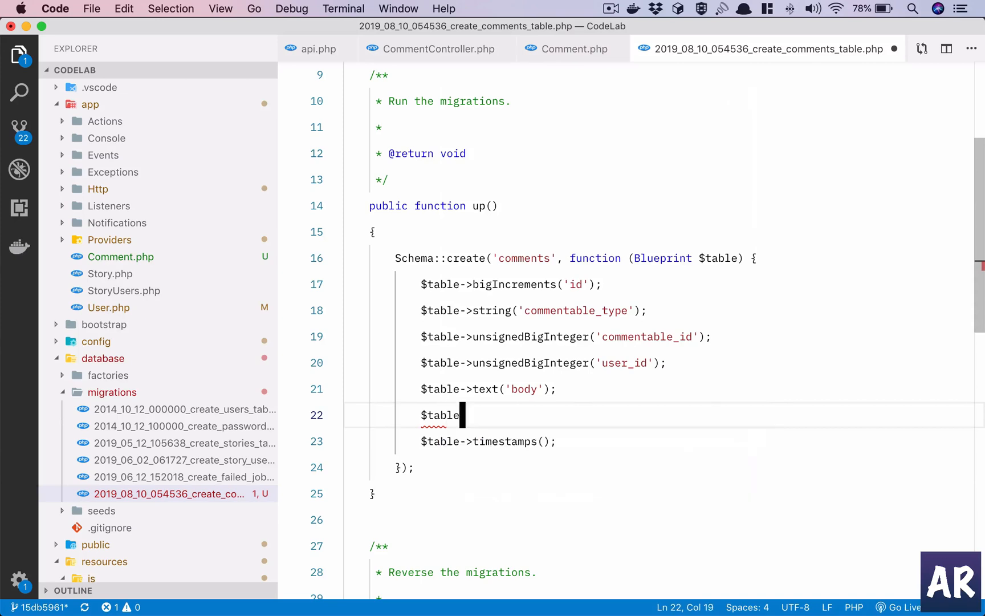
# - Add $table->boolean('active')->default(1); to the migration, then switch apps
pyautogui.write('->')
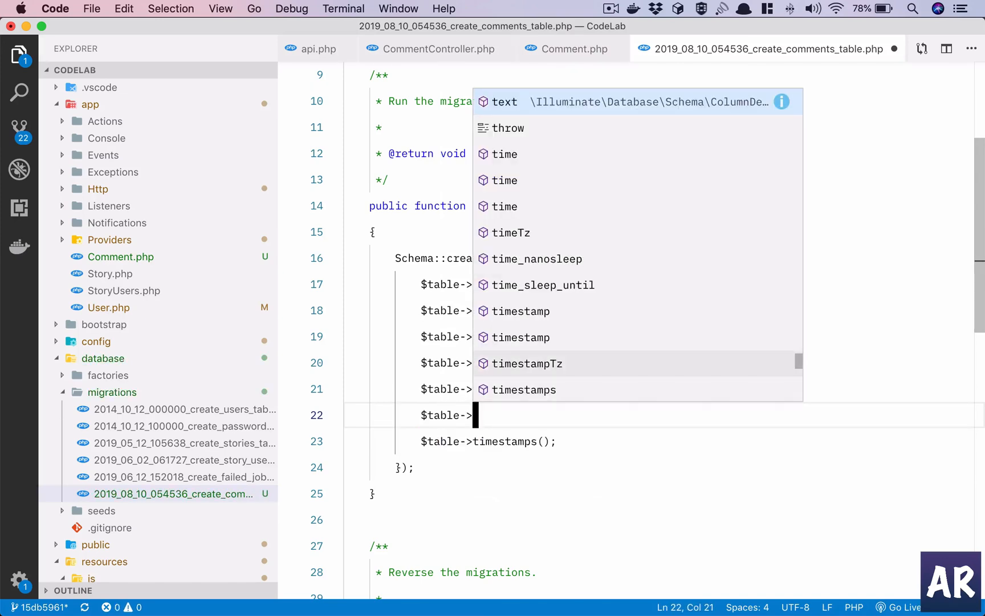
pyautogui.write('ac')
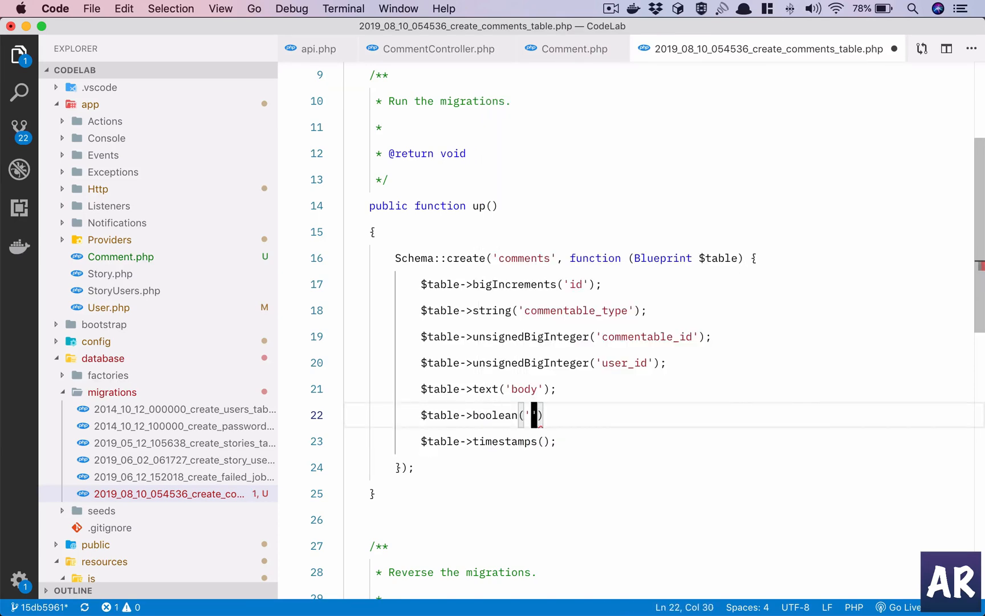
pyautogui.write("active')->d")
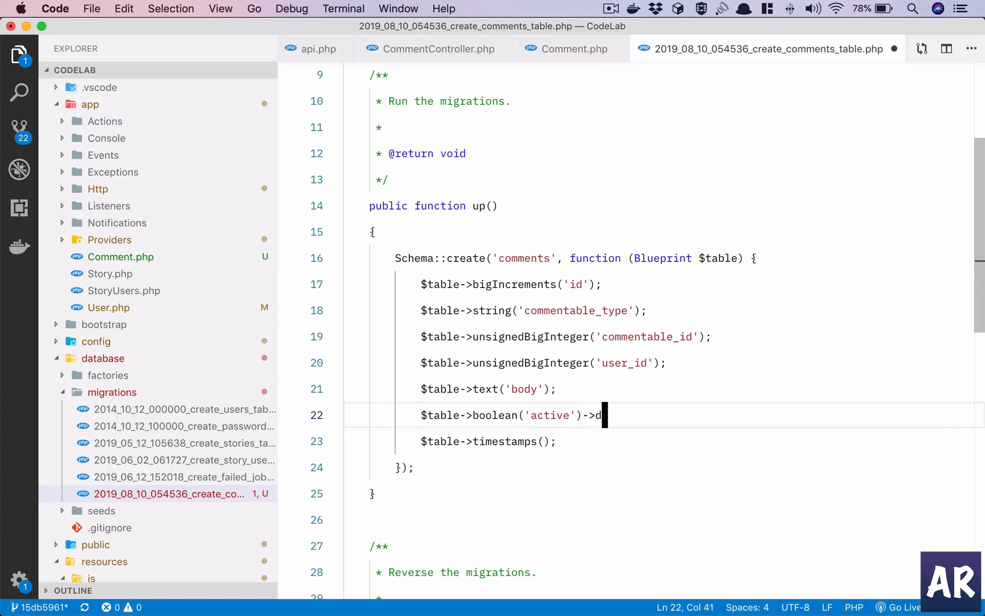
pyautogui.write('efault()')
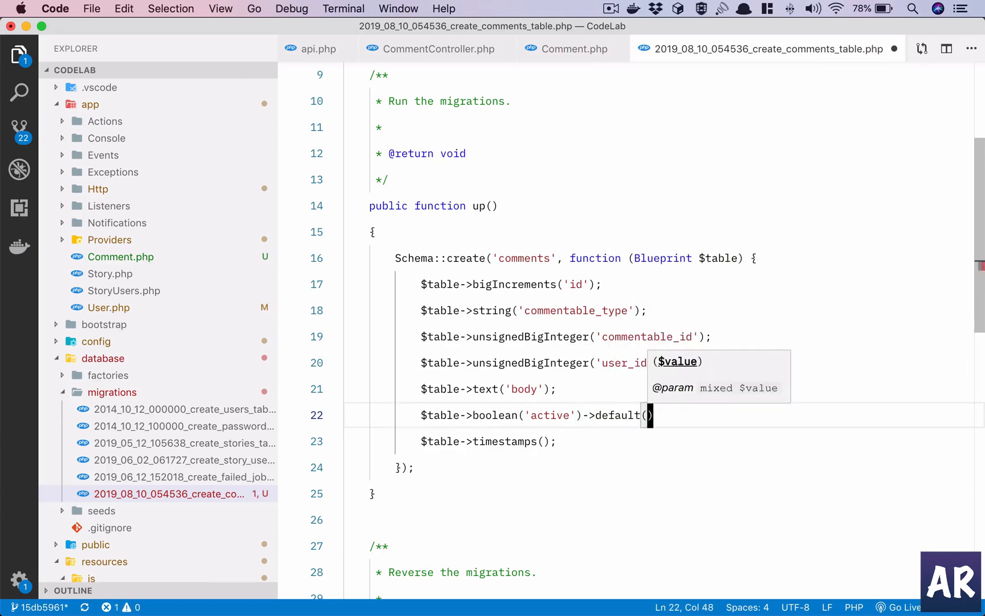
pyautogui.write('1);')
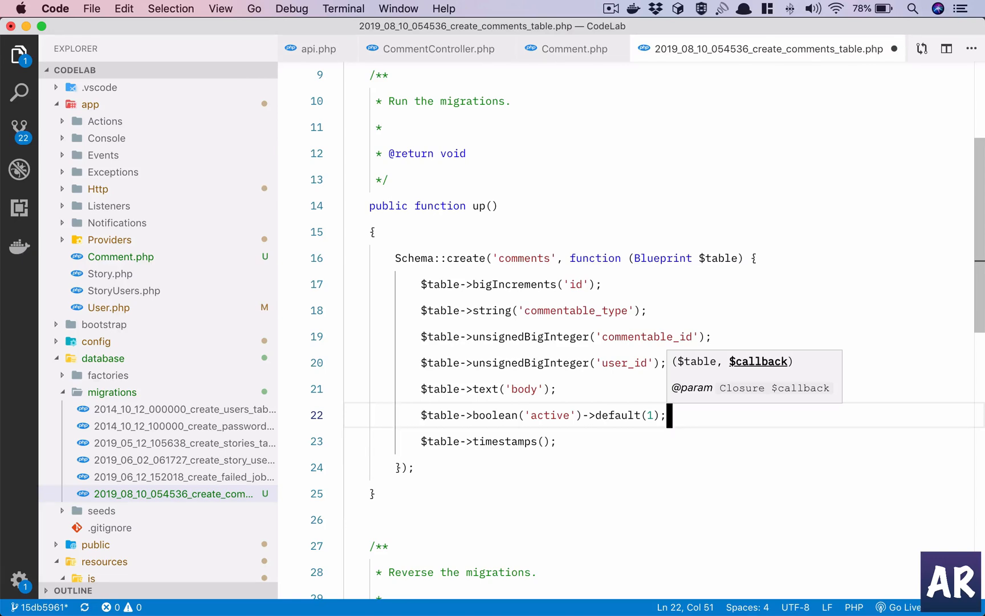
pyautogui.click(574, 48)
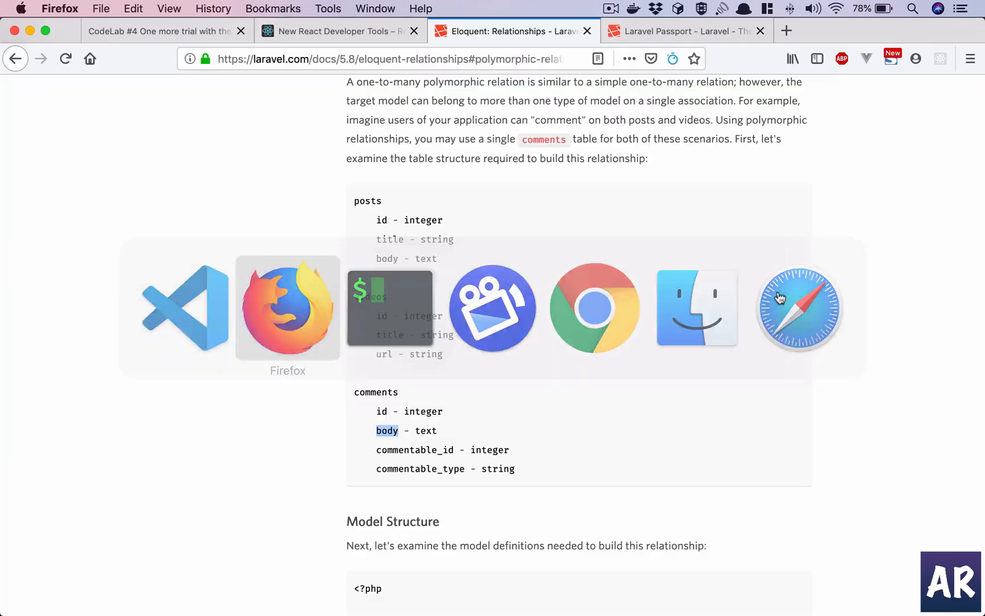
# - Scroll the Laravel docs down to the polymorphic Model Structure example with Comment's morphTo
pyautogui.scroll(-3)
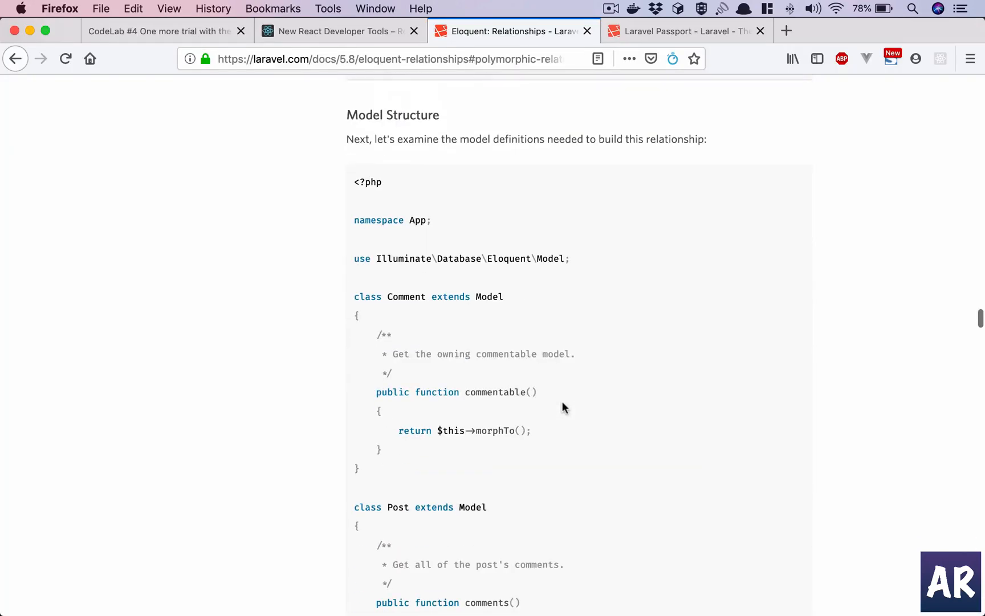
pyautogui.moveTo(502, 397)
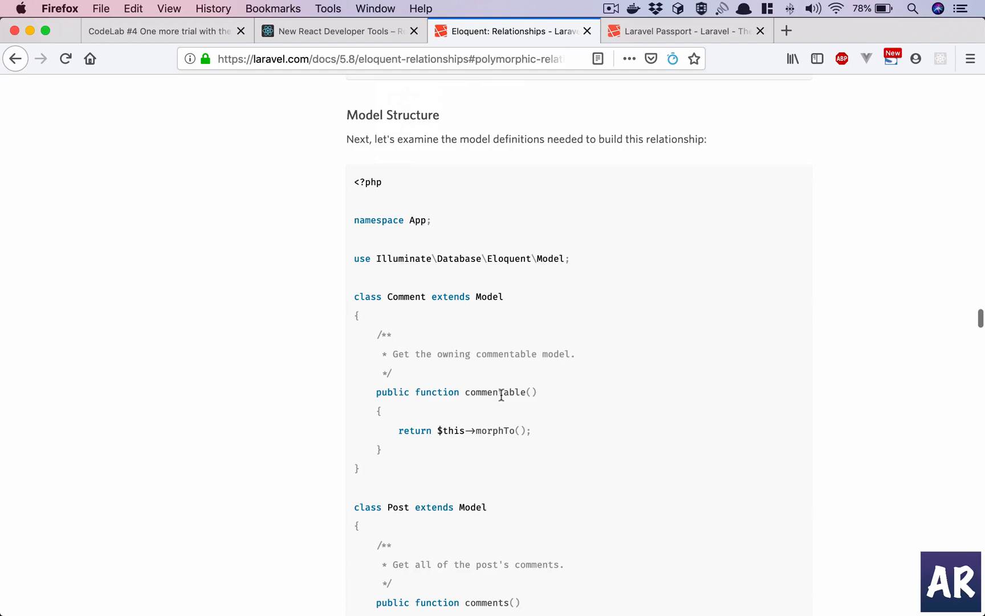
pyautogui.moveTo(511, 431)
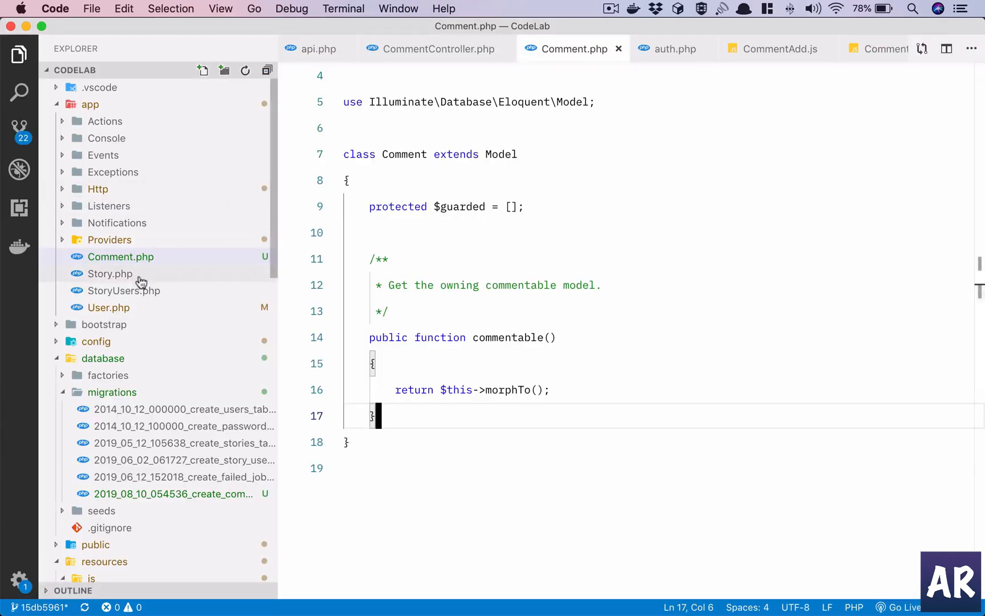
# - In Story.php add comments() returning $this->morphMany(Comment::class, 'commentable') with Comment imported, then jump to the Comment model
pyautogui.click(109, 274)
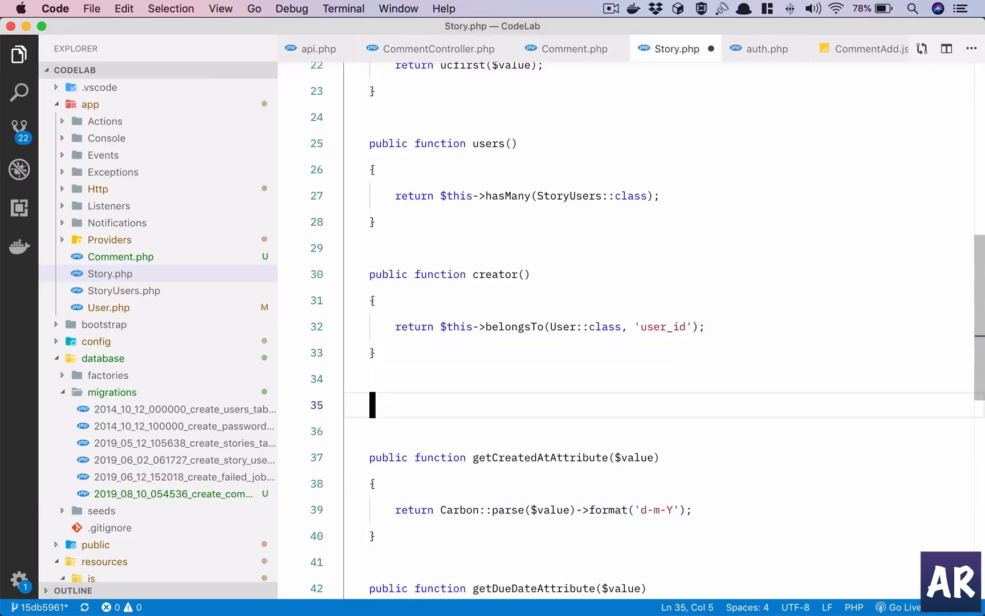
pyautogui.write('/**')
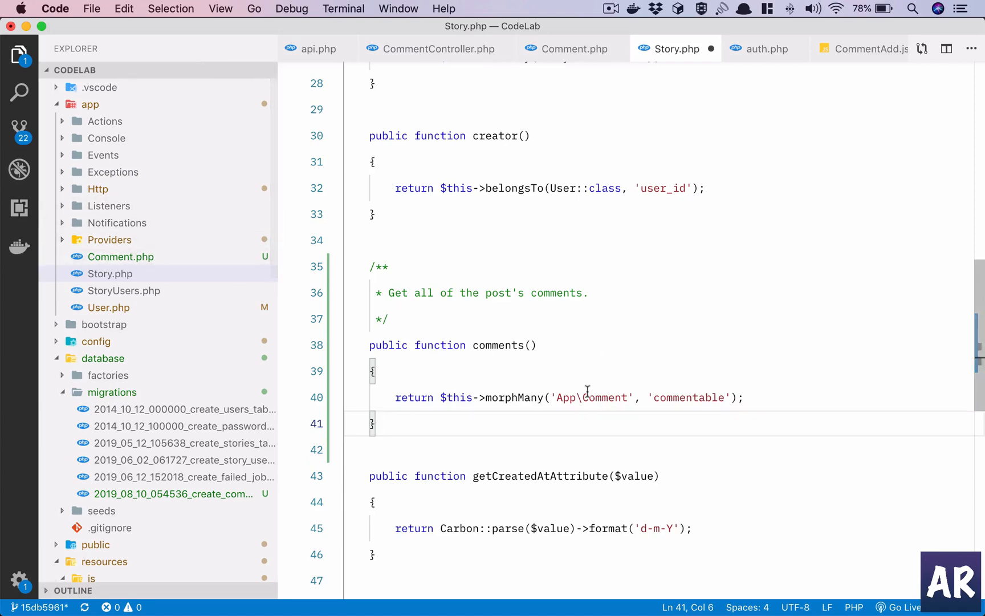
pyautogui.write('C')
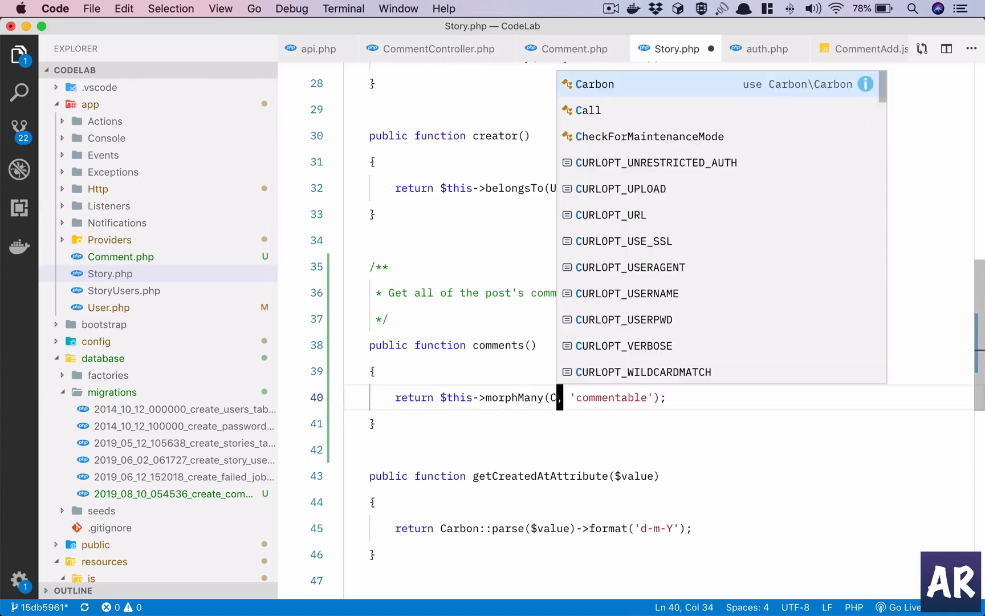
pyautogui.write('omment::class')
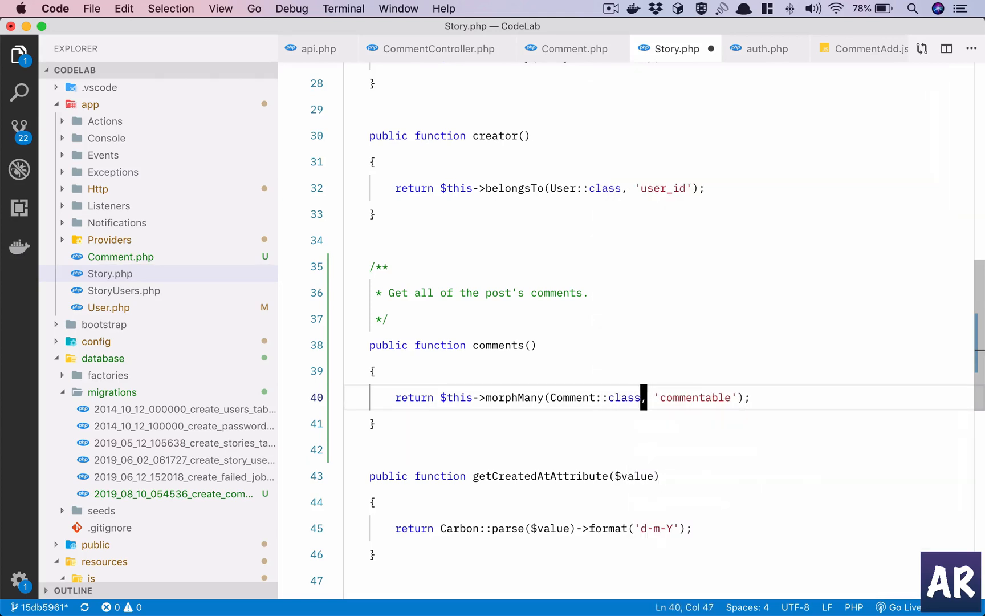
pyautogui.moveTo(573, 398)
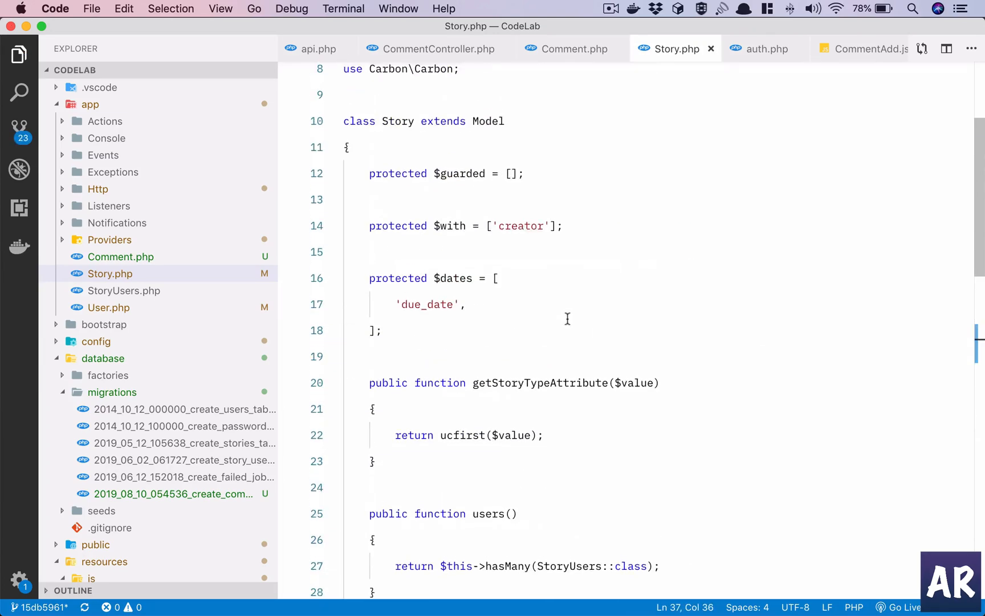
pyautogui.scroll(3)
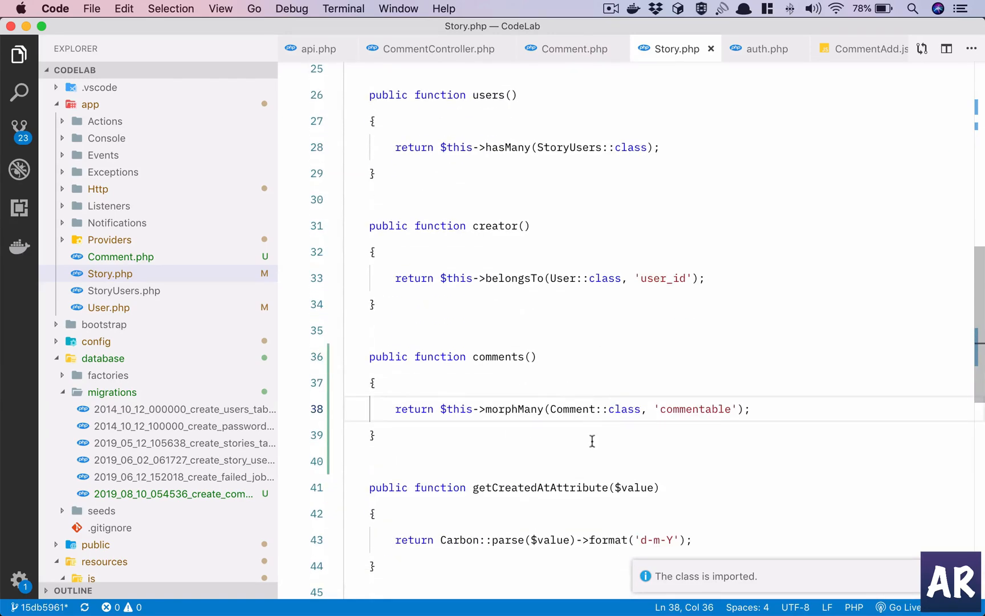
pyautogui.moveTo(576, 409)
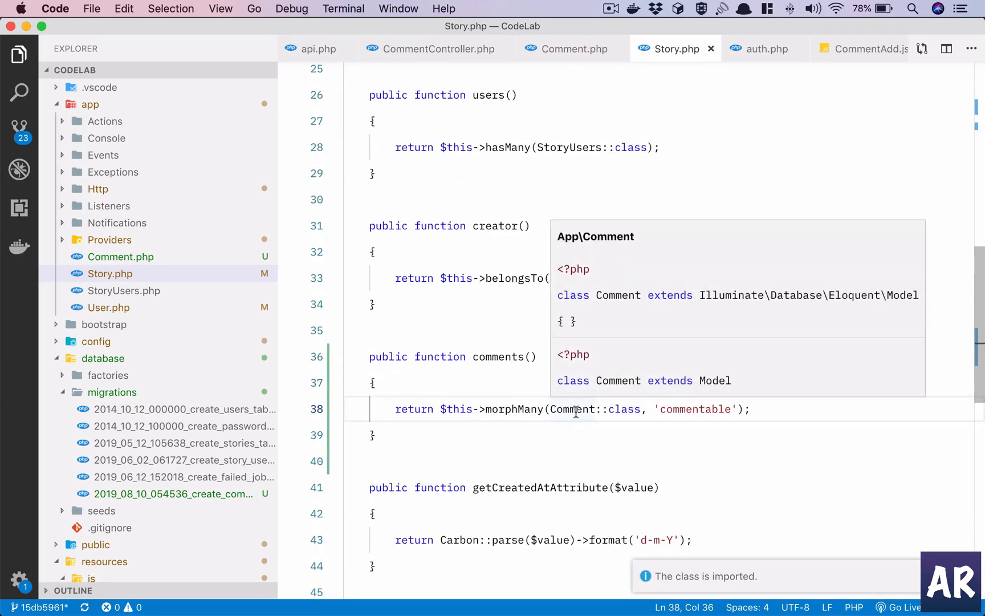
pyautogui.click(574, 48)
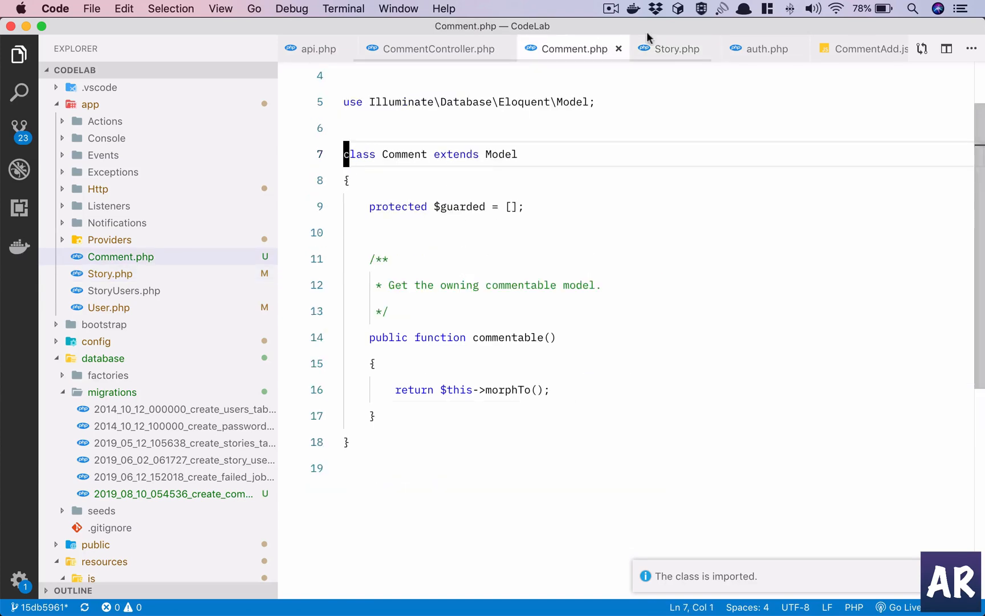